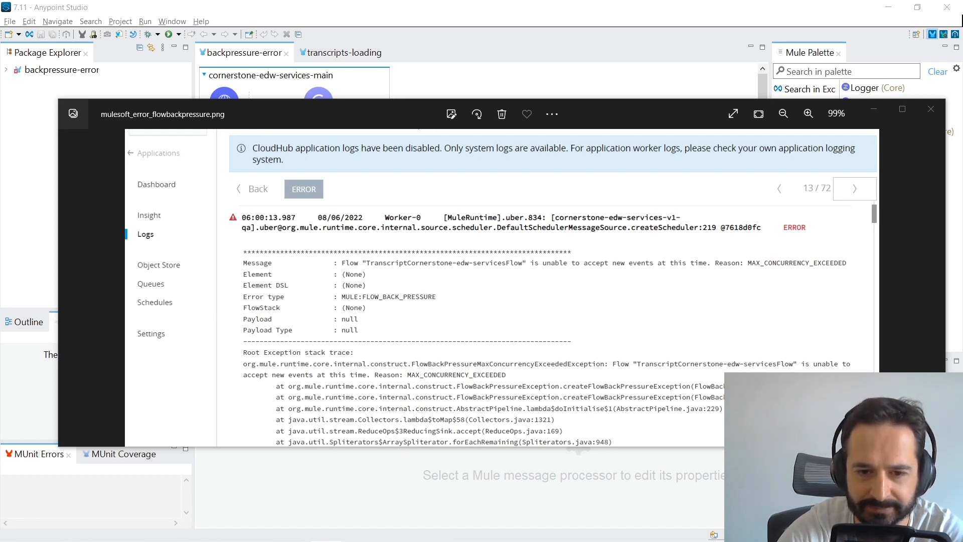
Close the error screenshot and show the transcript_update_dttm Retrieve step's settings in the scheduler flow
{"action": "left_click", "coordinate": [809, 114]}
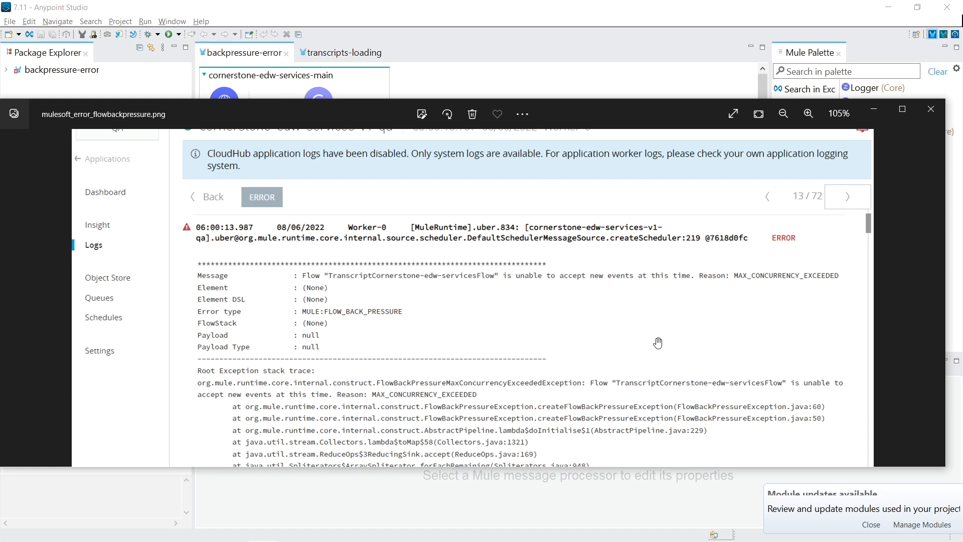
{"action": "mouse_move", "coordinate": [514, 287]}
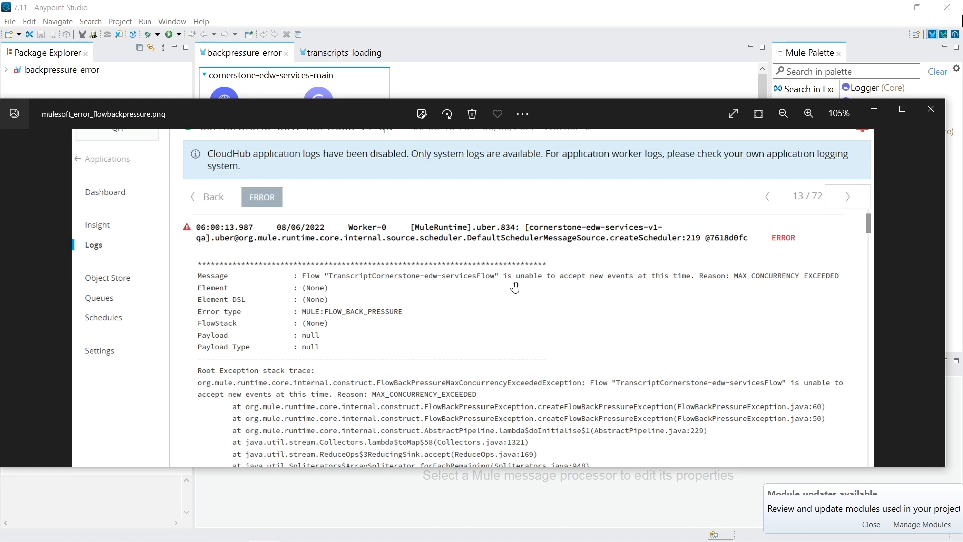
{"action": "mouse_move", "coordinate": [683, 282]}
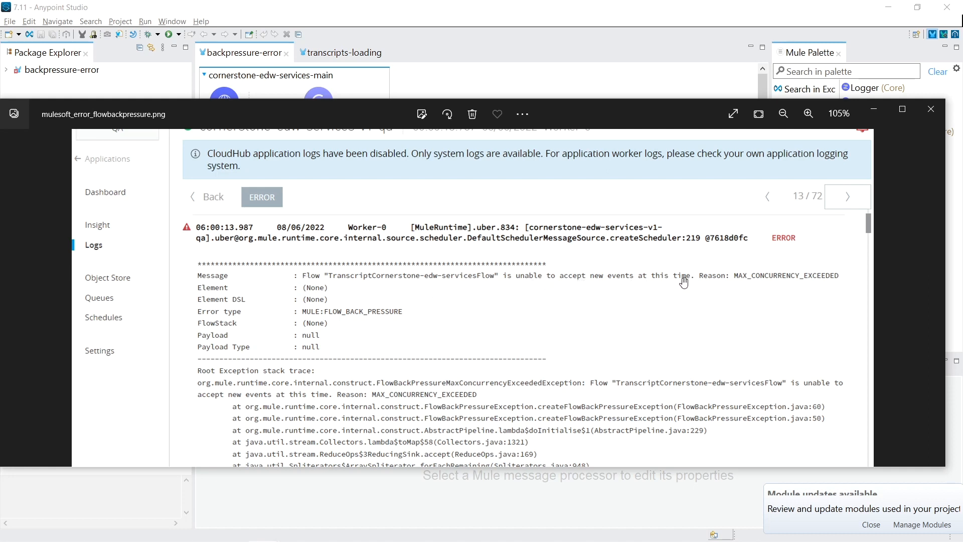
{"action": "mouse_move", "coordinate": [771, 281]}
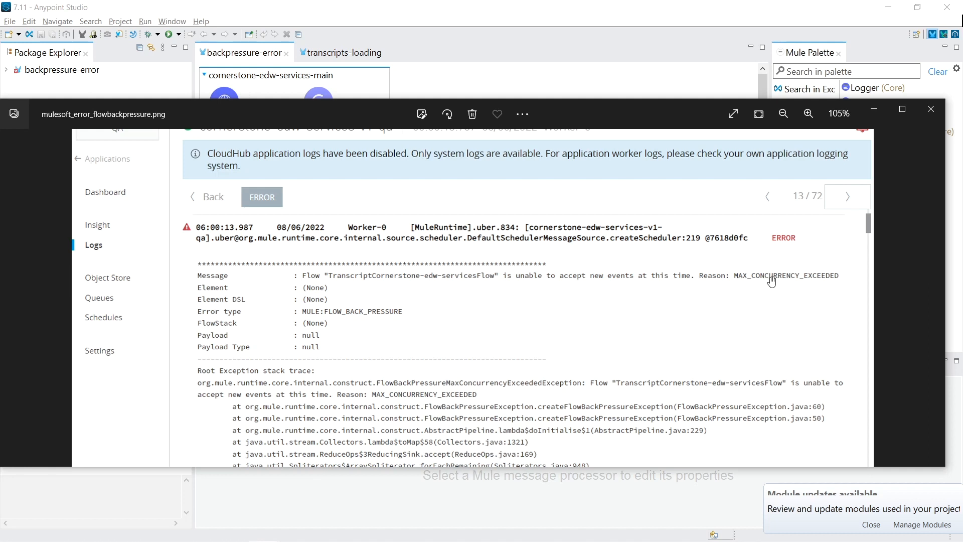
{"action": "mouse_move", "coordinate": [840, 281]}
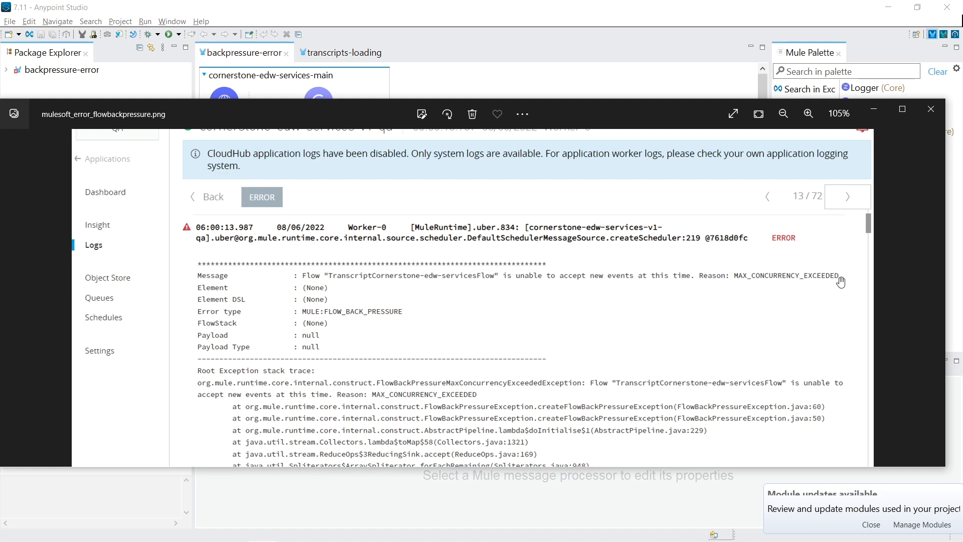
{"action": "mouse_move", "coordinate": [262, 317]}
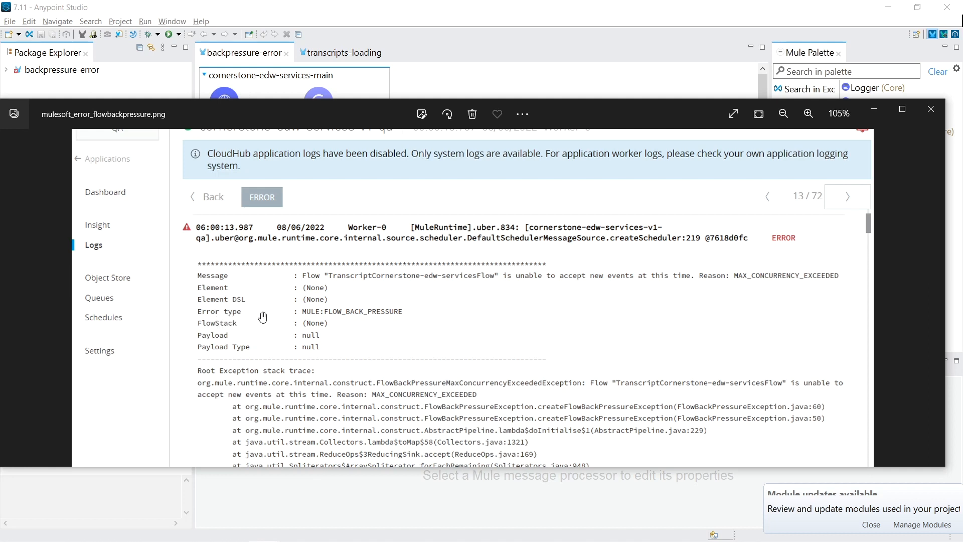
{"action": "mouse_move", "coordinate": [330, 316]}
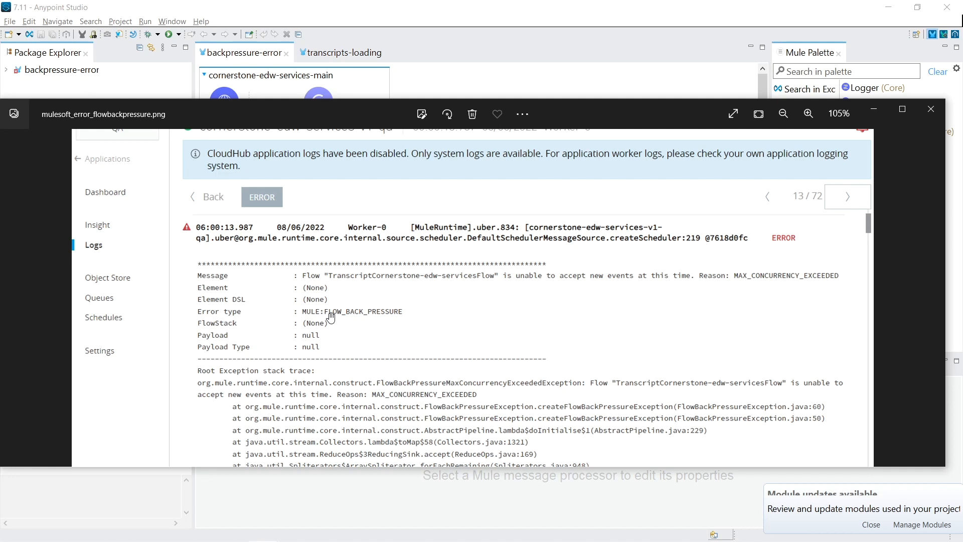
{"action": "mouse_move", "coordinate": [397, 309]}
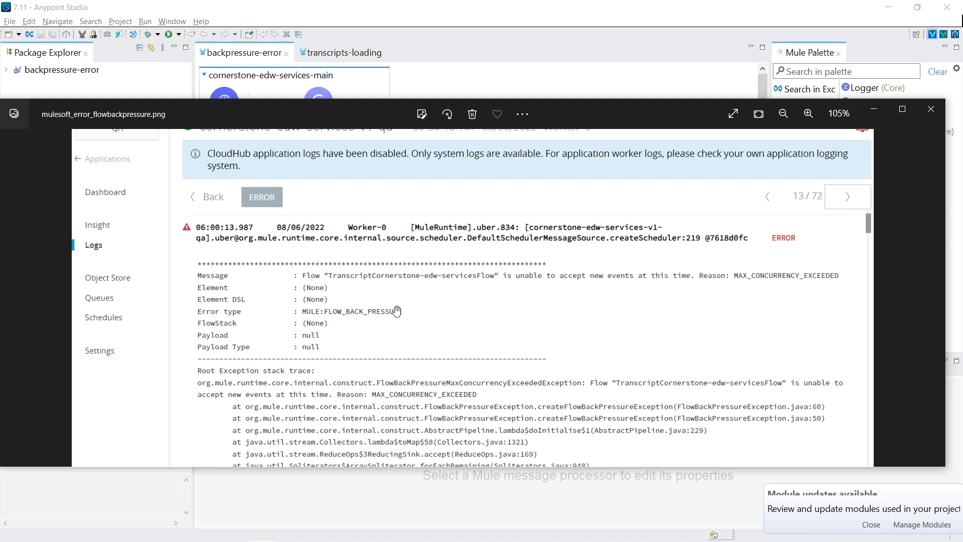
{"action": "mouse_move", "coordinate": [362, 316]}
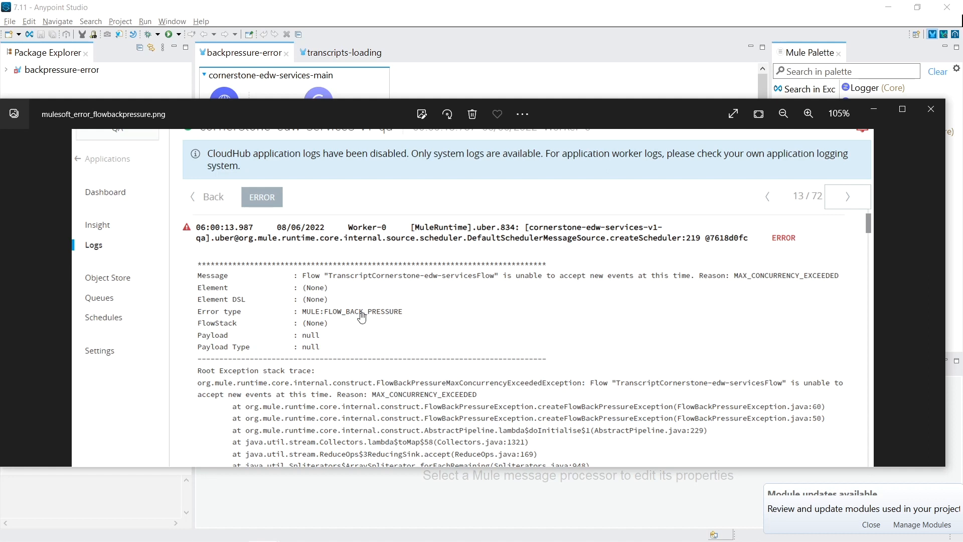
{"action": "mouse_move", "coordinate": [371, 295]}
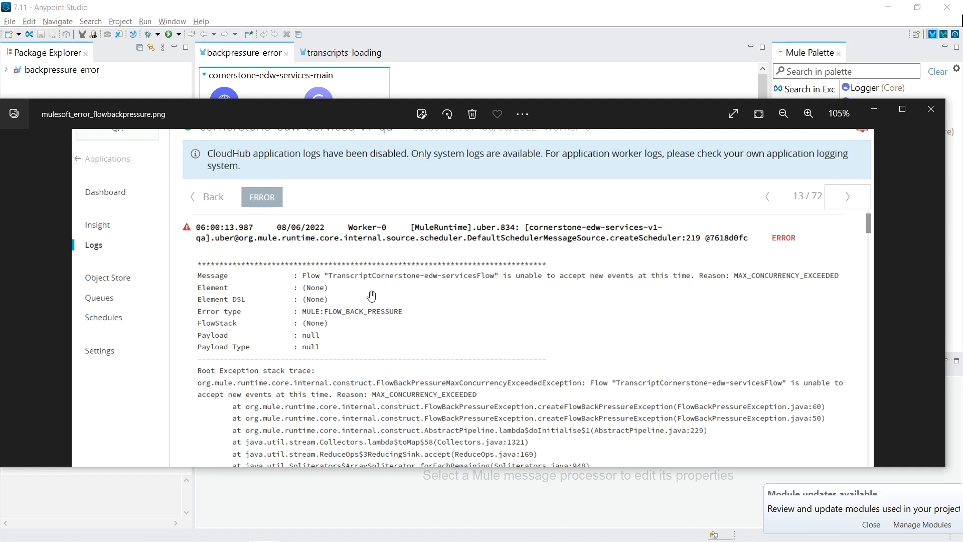
{"action": "mouse_move", "coordinate": [451, 280]}
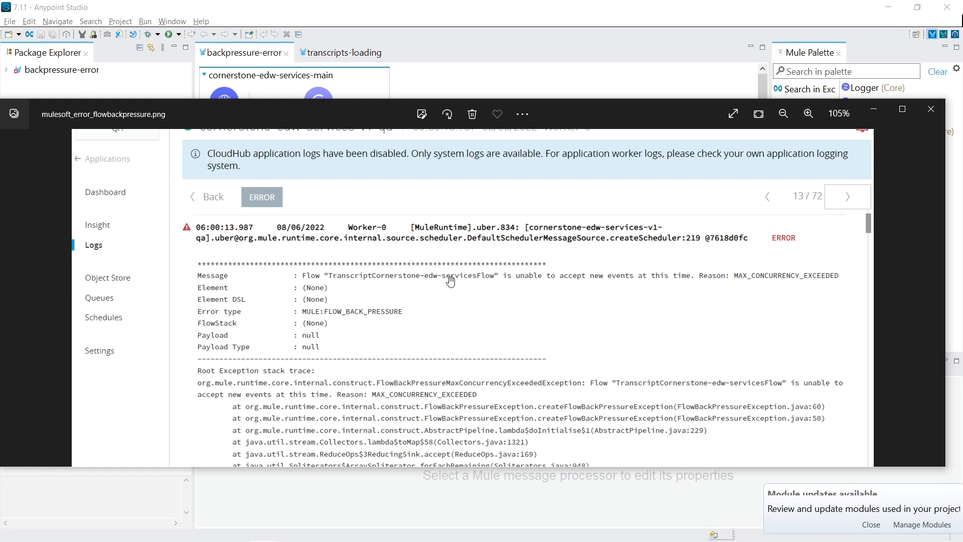
{"action": "mouse_move", "coordinate": [348, 284]}
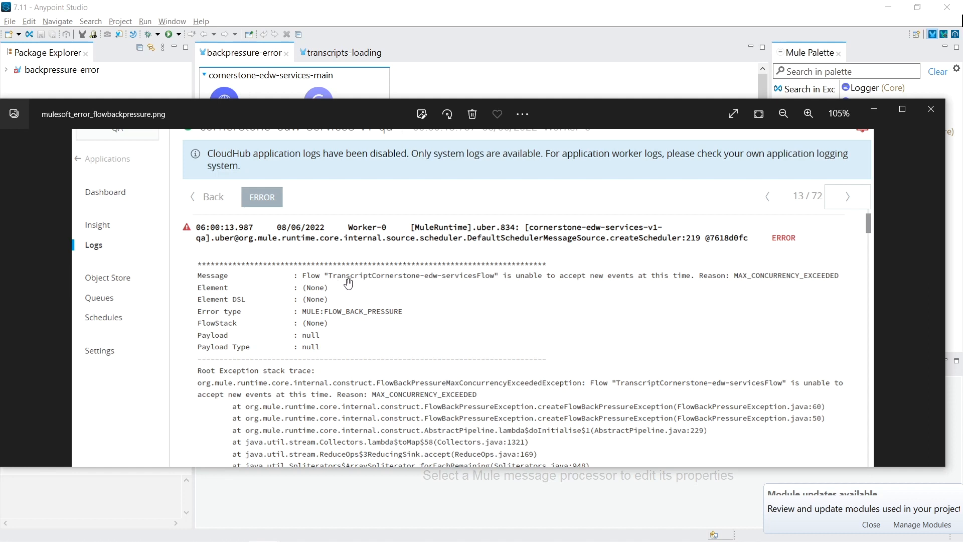
{"action": "mouse_move", "coordinate": [346, 277]}
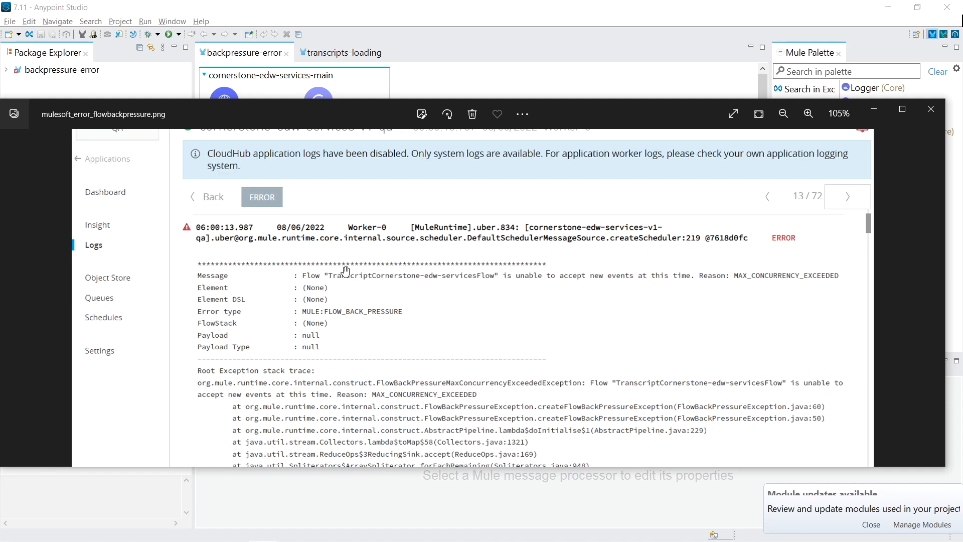
{"action": "mouse_move", "coordinate": [462, 280]}
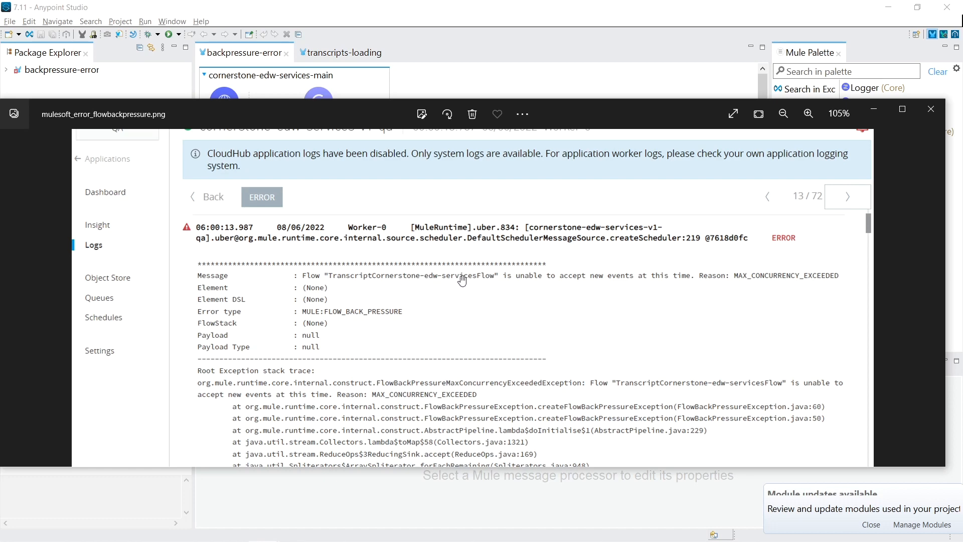
{"action": "left_click", "coordinate": [931, 109]}
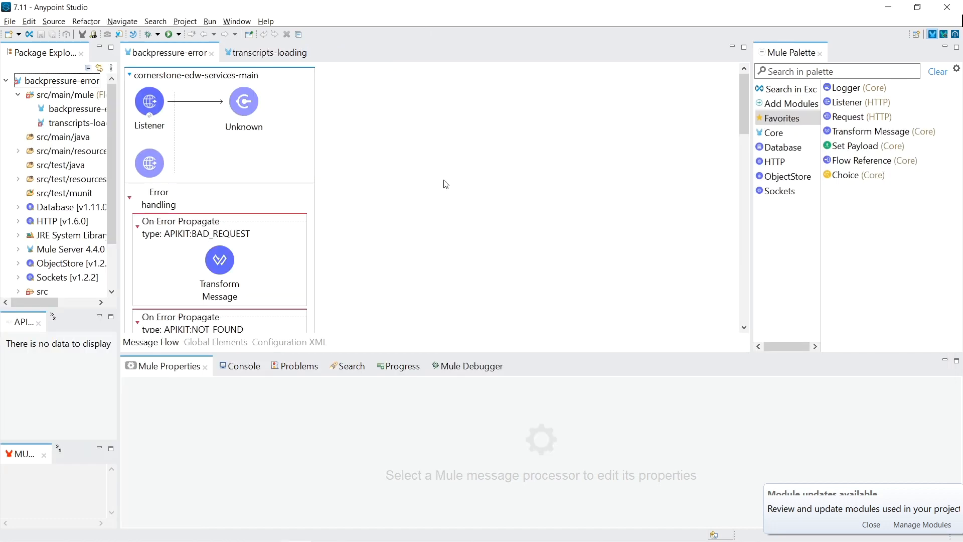
{"action": "mouse_move", "coordinate": [419, 182]}
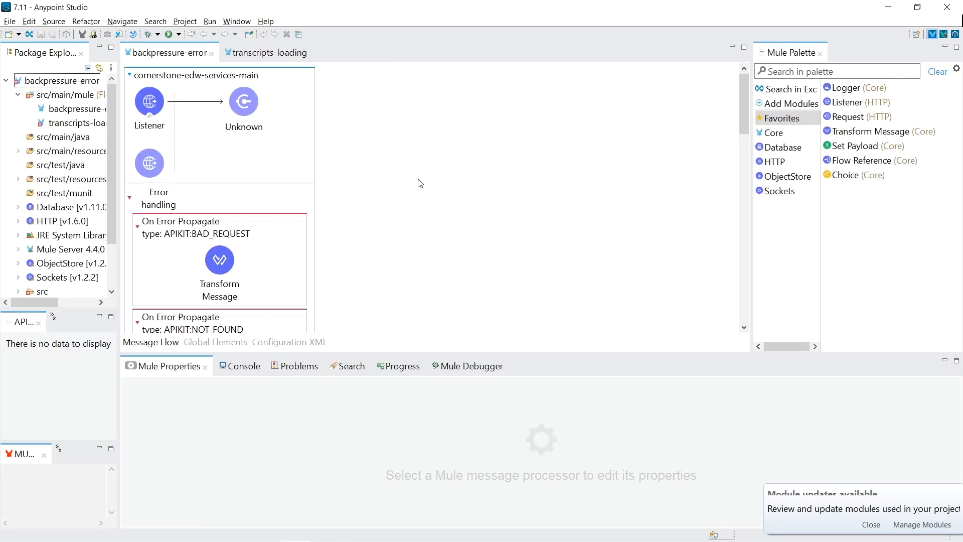
{"action": "mouse_move", "coordinate": [439, 197]}
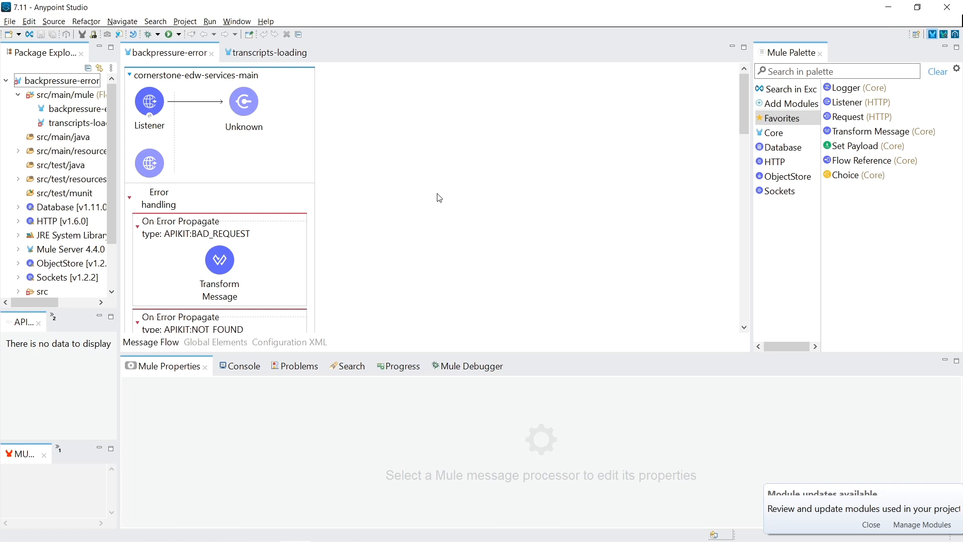
{"action": "scroll", "scroll_direction": "down", "scroll_amount": 3}
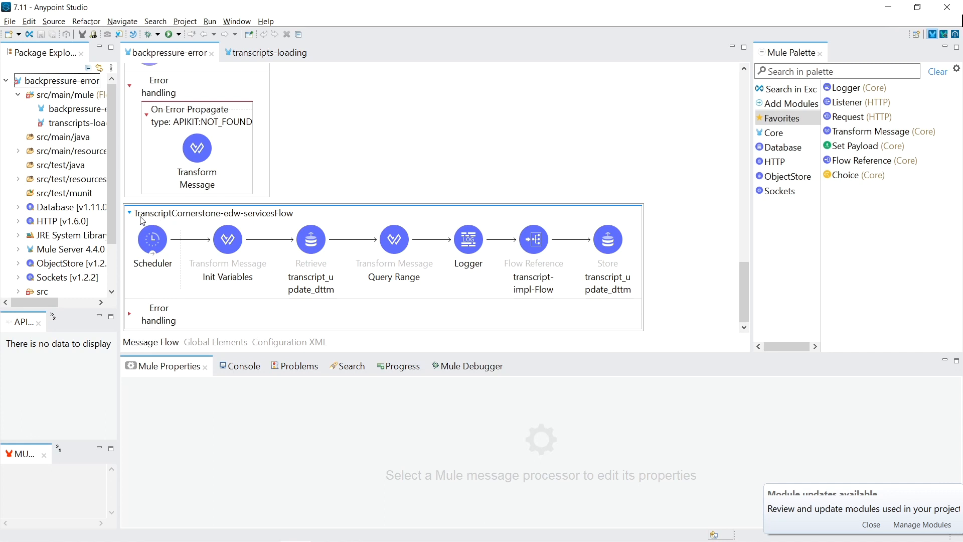
{"action": "mouse_move", "coordinate": [254, 221]}
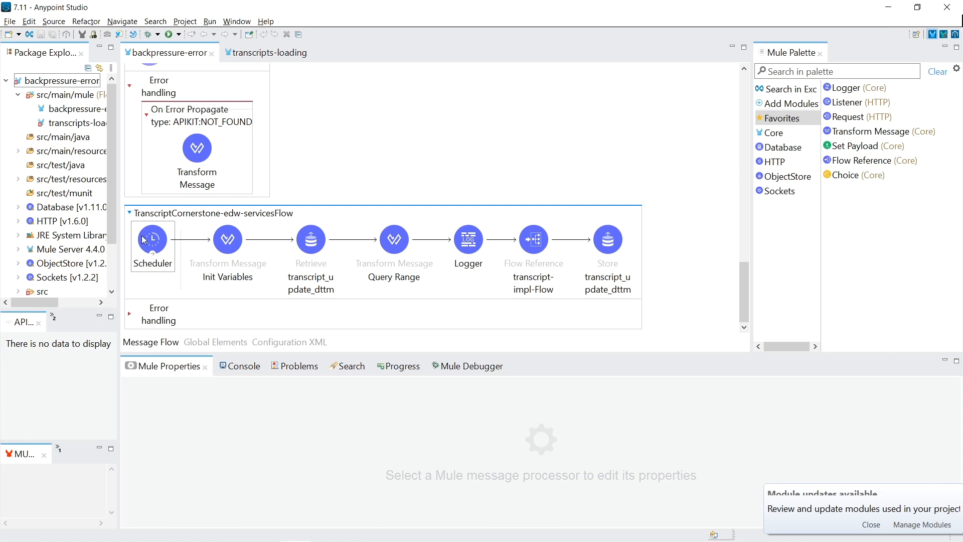
{"action": "left_click", "coordinate": [311, 239]}
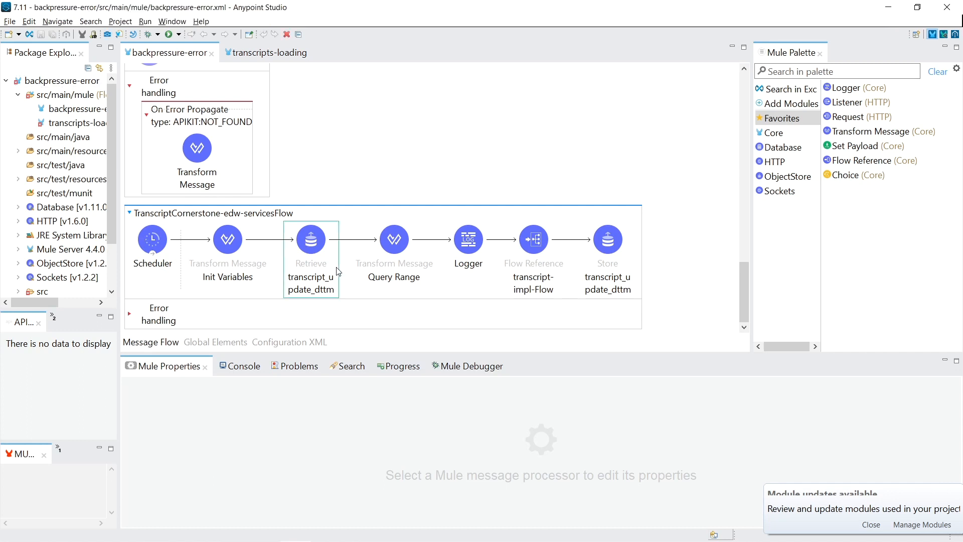
{"action": "left_click", "coordinate": [311, 239]}
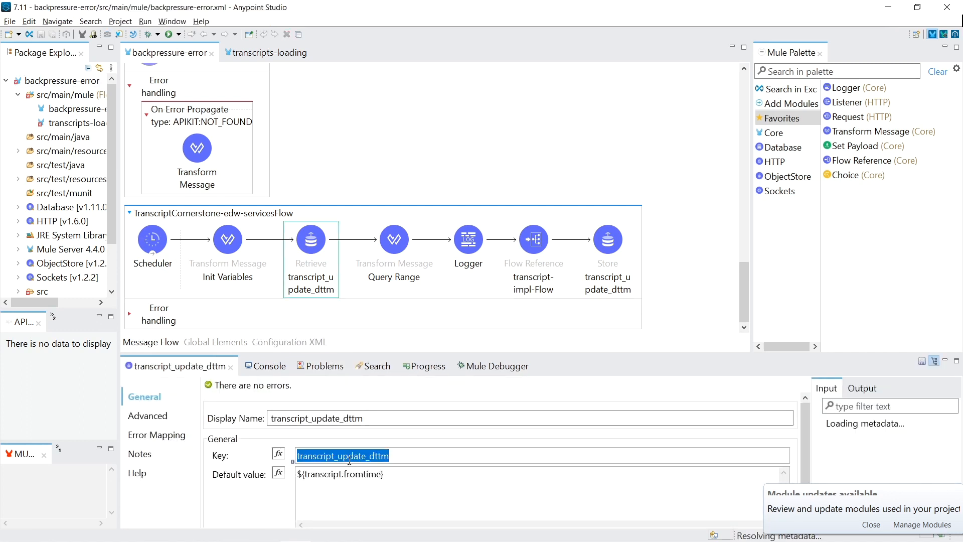
Review the Query Range and Init Variables DataWeave scripts, ending on Query Range with eventId highlighted
{"action": "left_click", "coordinate": [393, 239]}
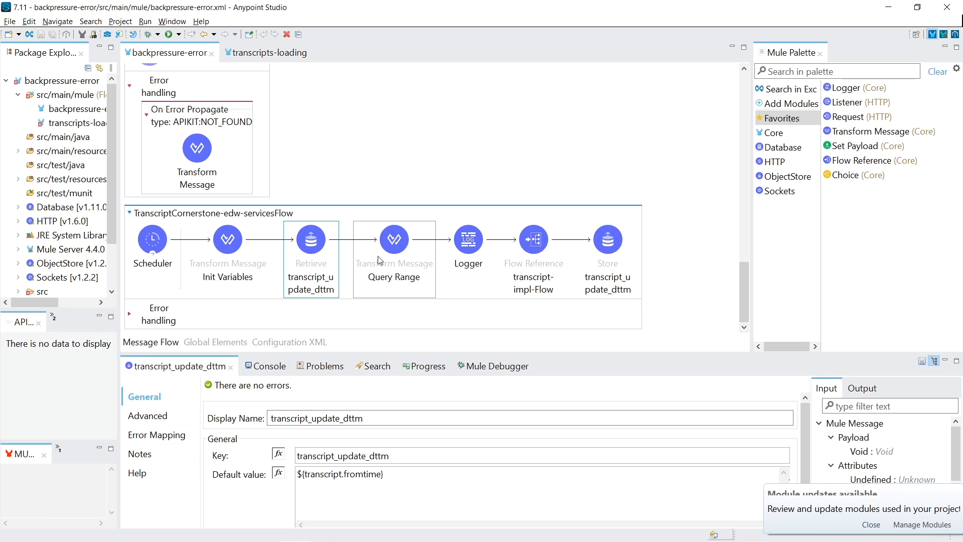
{"action": "left_click", "coordinate": [393, 238]}
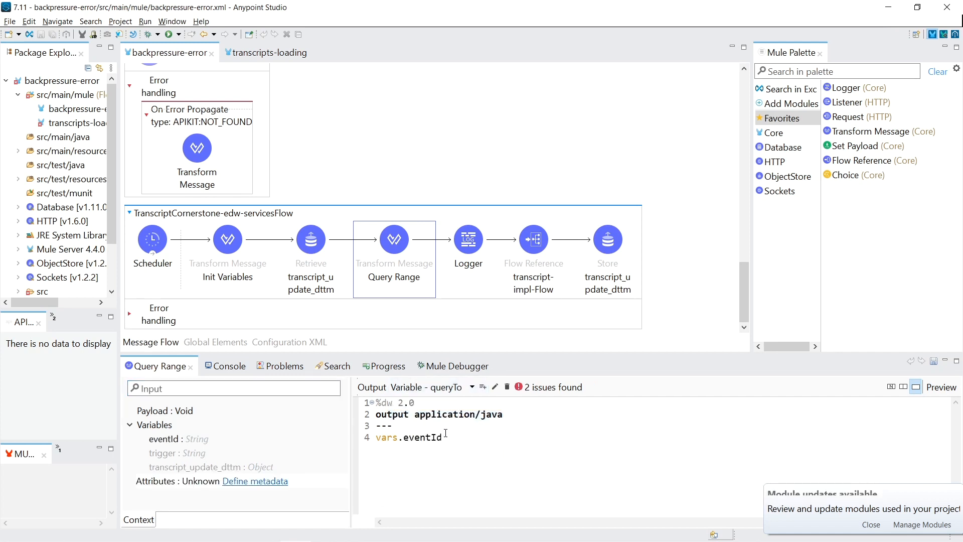
{"action": "double_click", "coordinate": [423, 436]}
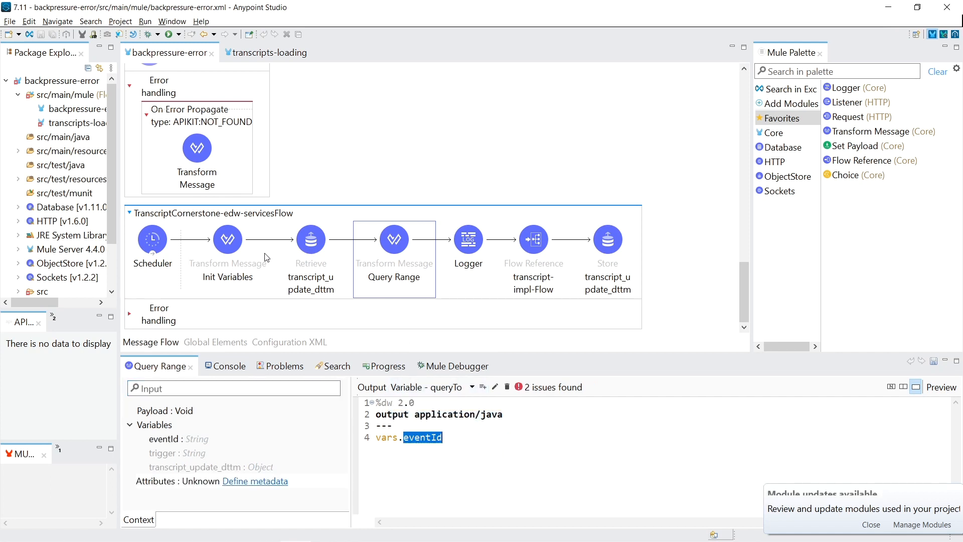
{"action": "left_click", "coordinate": [227, 238]}
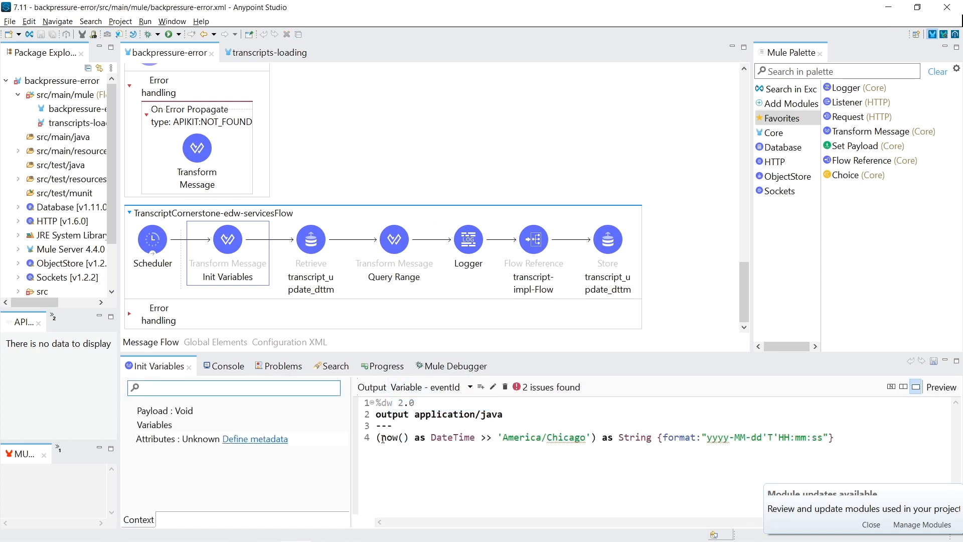
{"action": "left_click", "coordinate": [394, 239]}
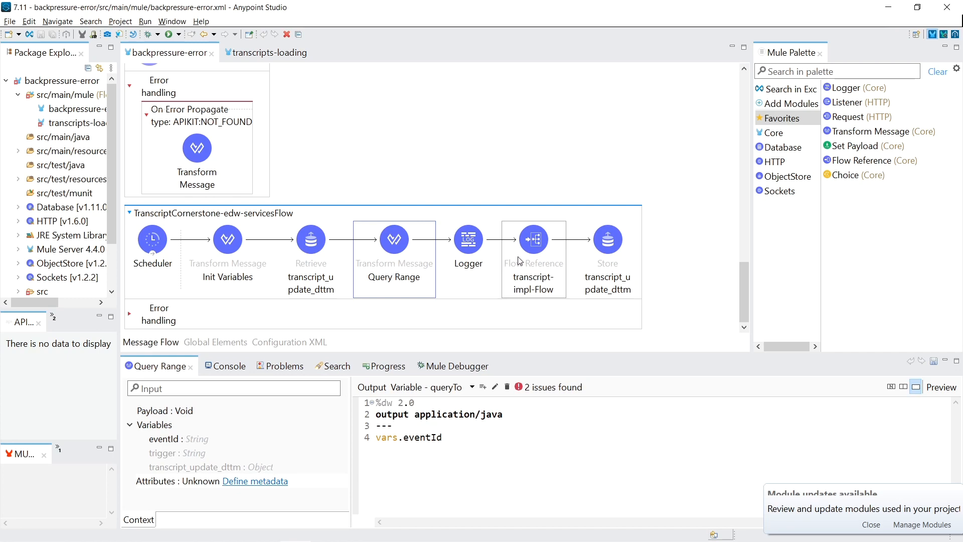
{"action": "right_click", "coordinate": [533, 239]}
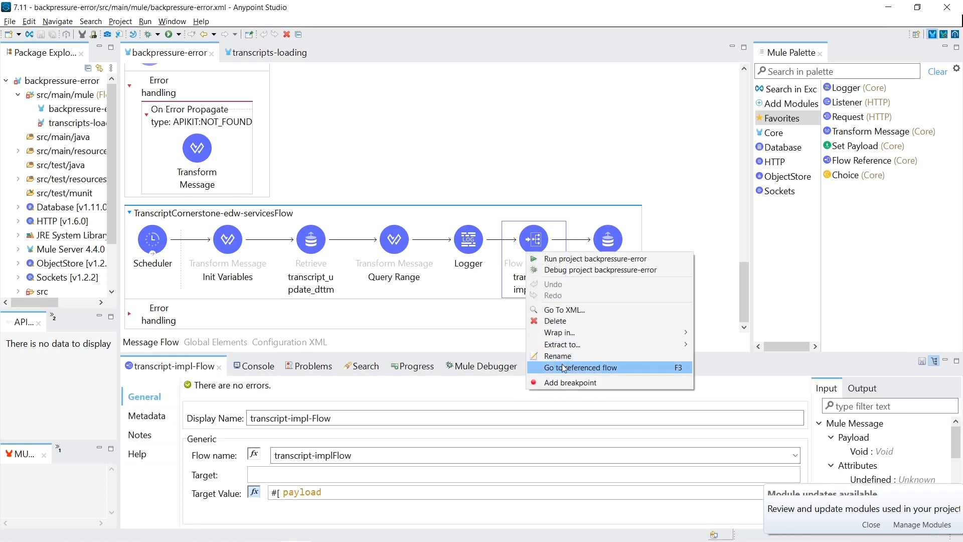
{"action": "left_click", "coordinate": [578, 367]}
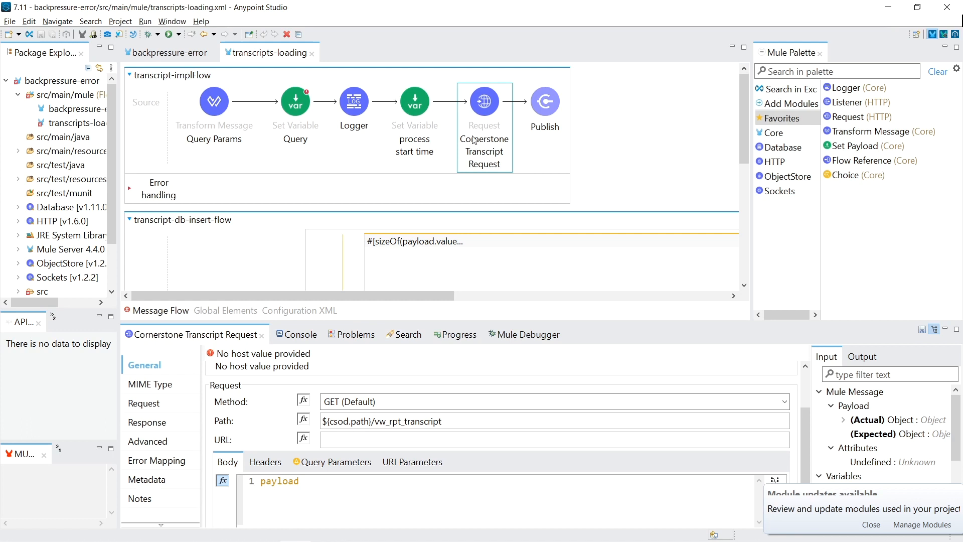
{"action": "mouse_move", "coordinate": [478, 153]}
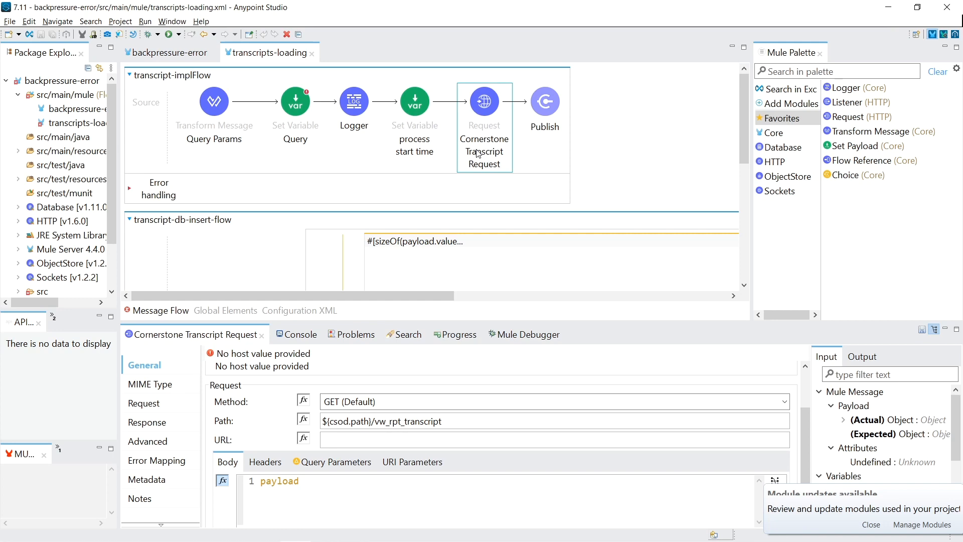
{"action": "scroll", "scroll_direction": "down", "scroll_amount": 3}
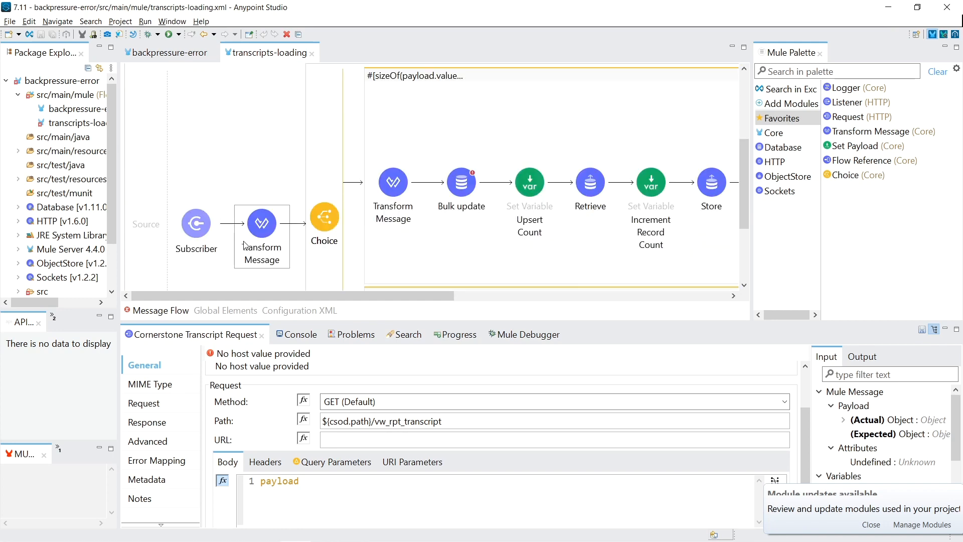
{"action": "left_click", "coordinate": [460, 183]}
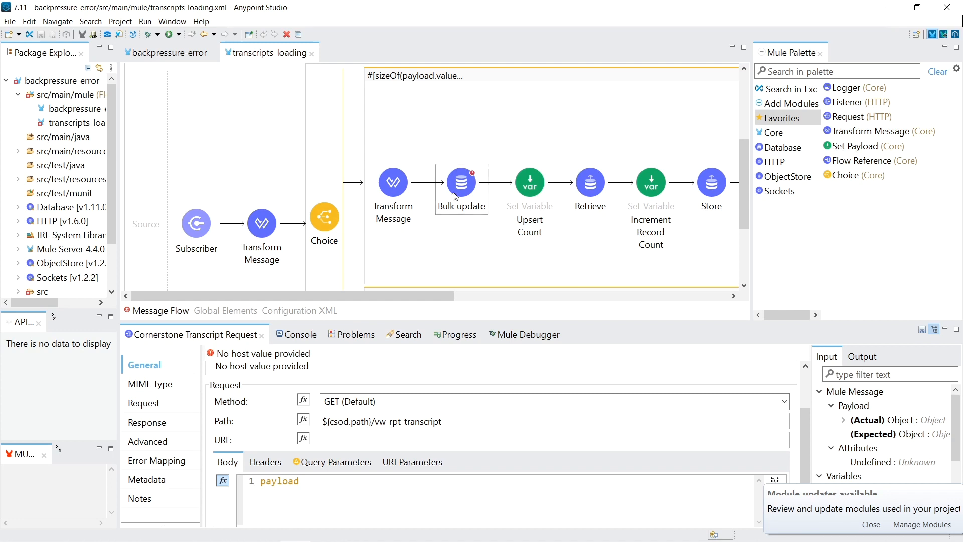
{"action": "left_click", "coordinate": [456, 258]}
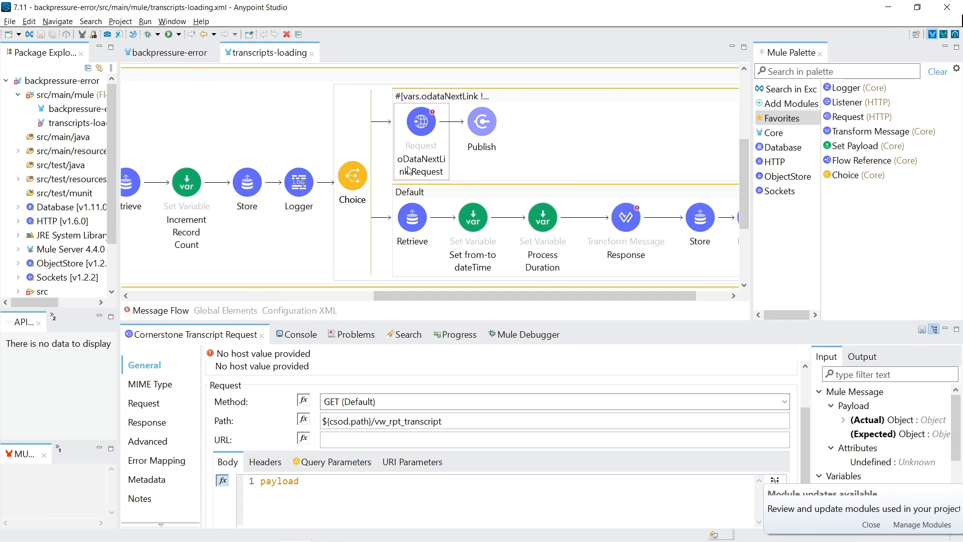
{"action": "mouse_move", "coordinate": [419, 162]}
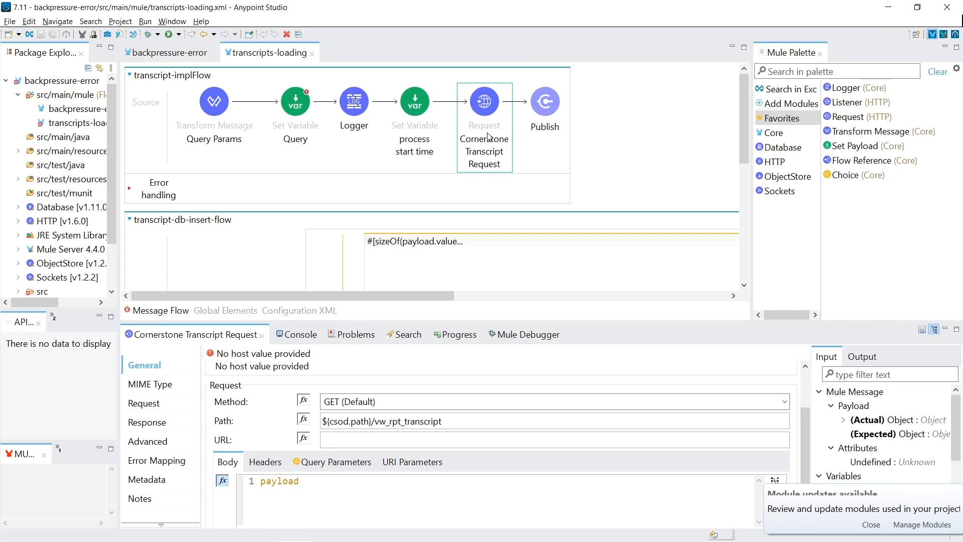
Show the backpressure-error flow's Scheduler with its cron expression and America/Chicago time zone
{"action": "left_click", "coordinate": [168, 53]}
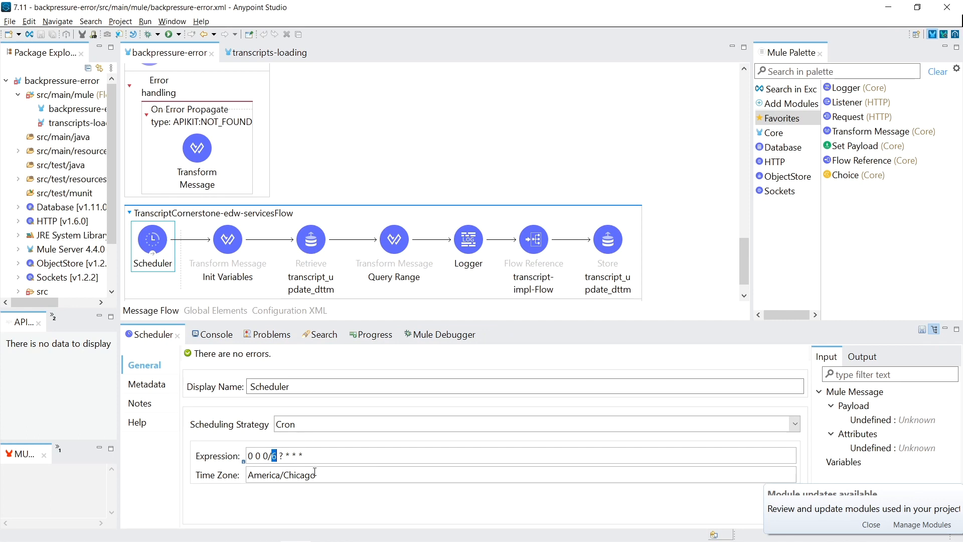
{"action": "mouse_move", "coordinate": [245, 476]}
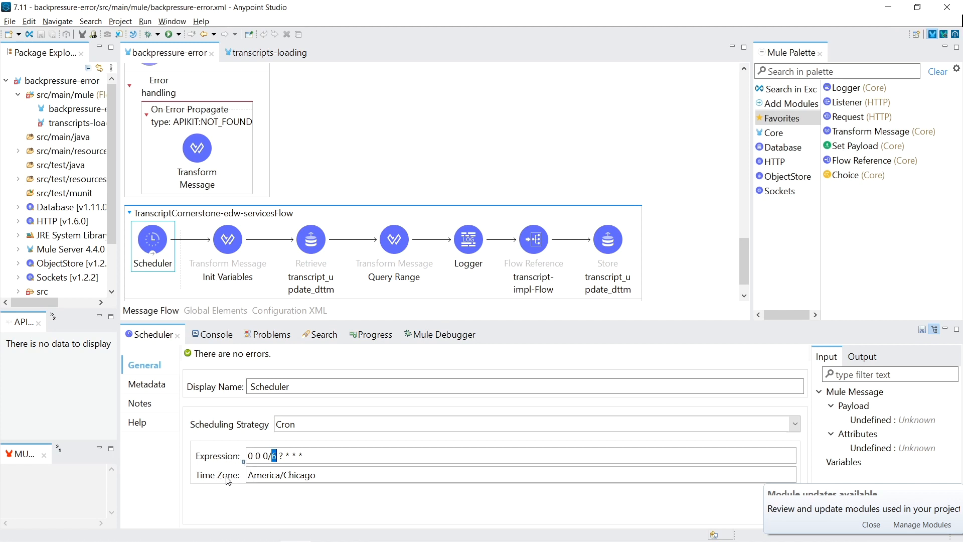
{"action": "mouse_move", "coordinate": [246, 480]}
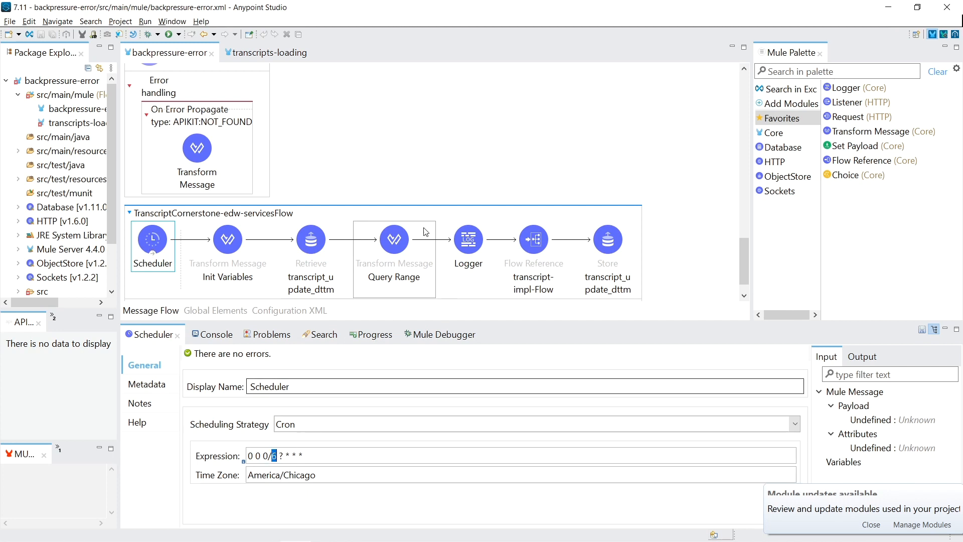
{"action": "mouse_move", "coordinate": [263, 56]}
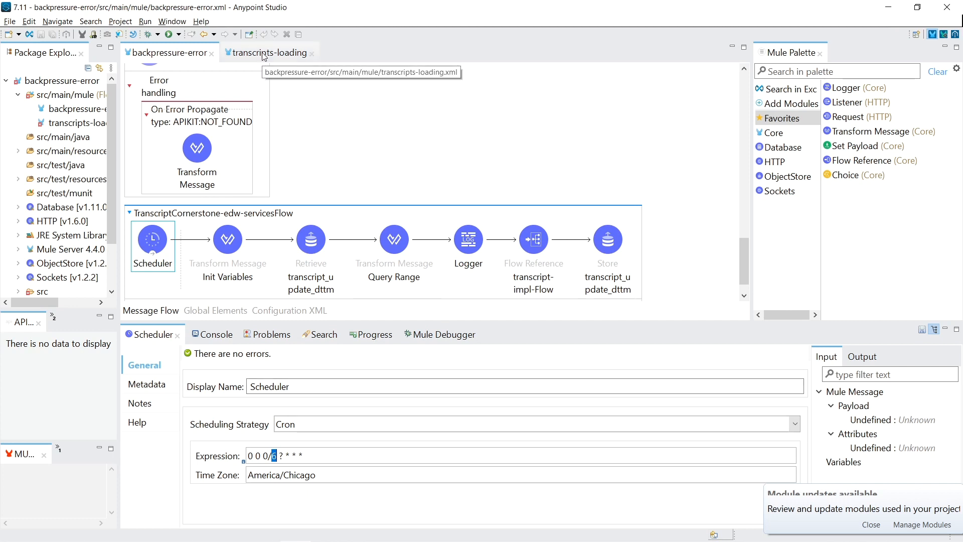
{"action": "mouse_move", "coordinate": [267, 52]}
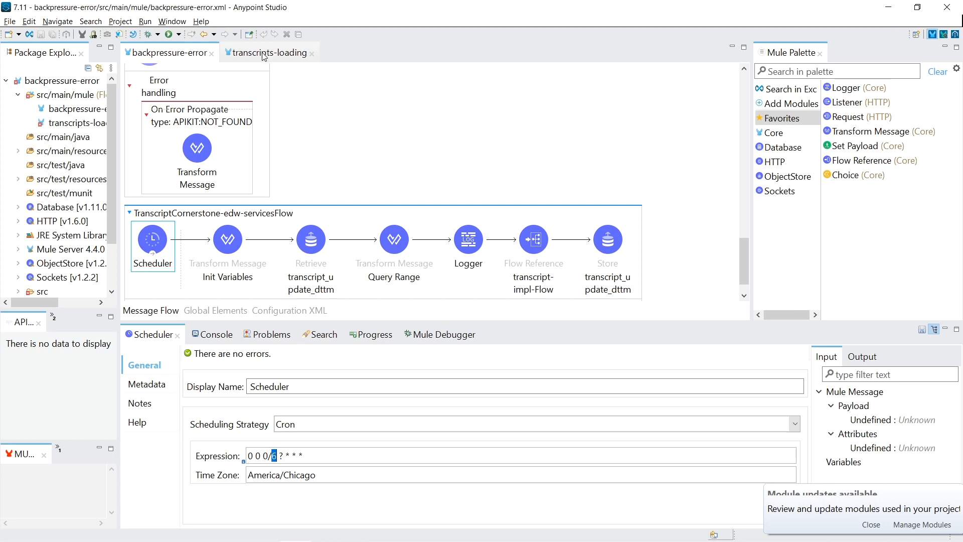
Show transcript-implFlow in transcripts-loading with the Cornerstone Transcript Request settings
{"action": "left_click", "coordinate": [269, 52]}
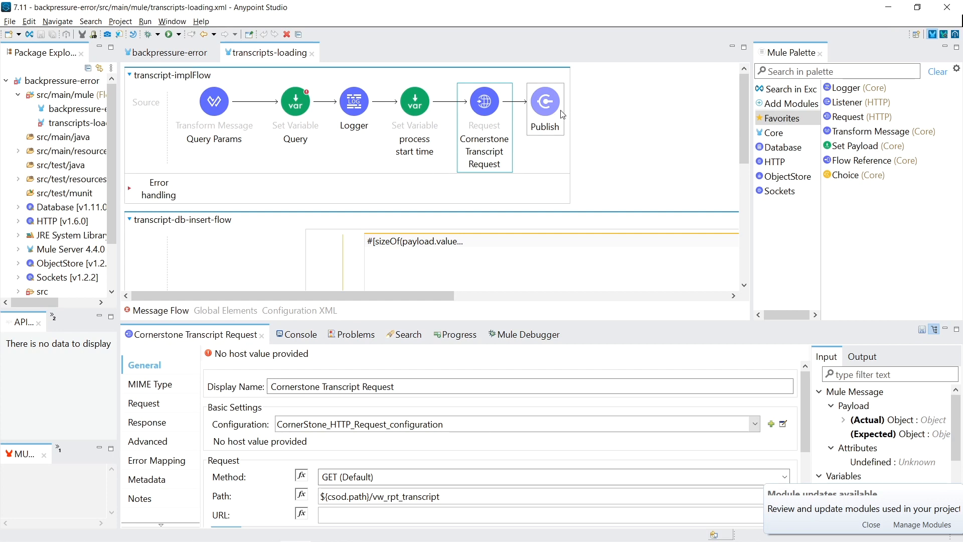
{"action": "mouse_move", "coordinate": [534, 121]}
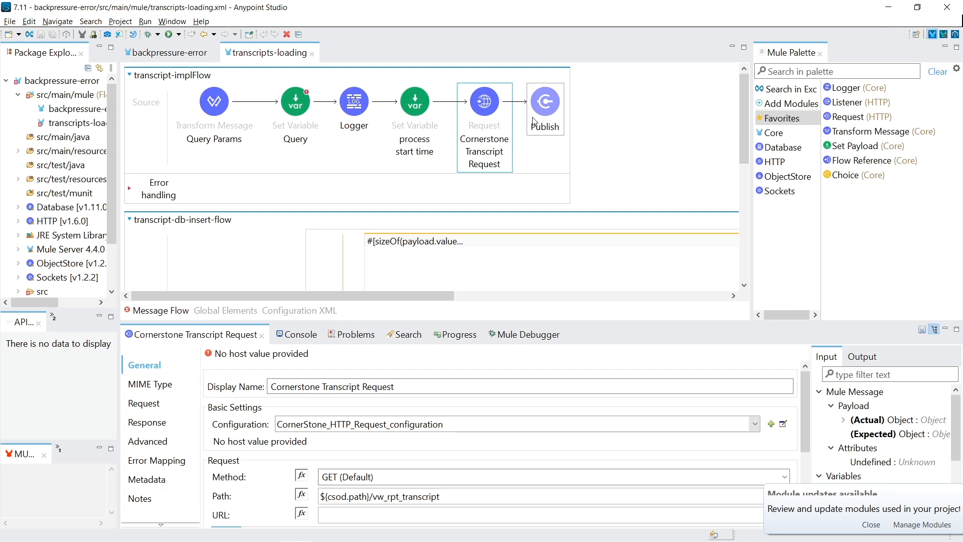
Review the process start time and Process Duration variables, highlighting currentMilliseconds() and the ms suffix
{"action": "left_click", "coordinate": [415, 101]}
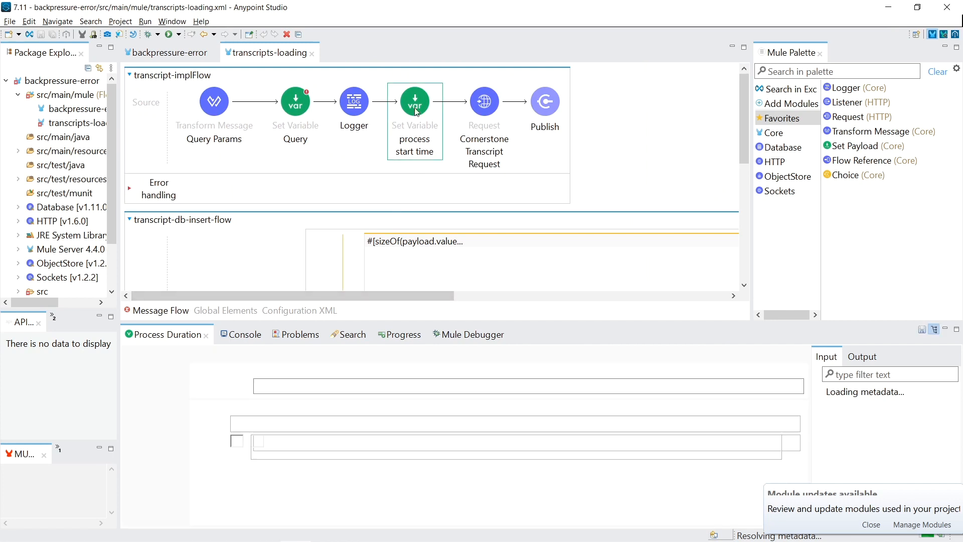
{"action": "left_click", "coordinate": [415, 101]}
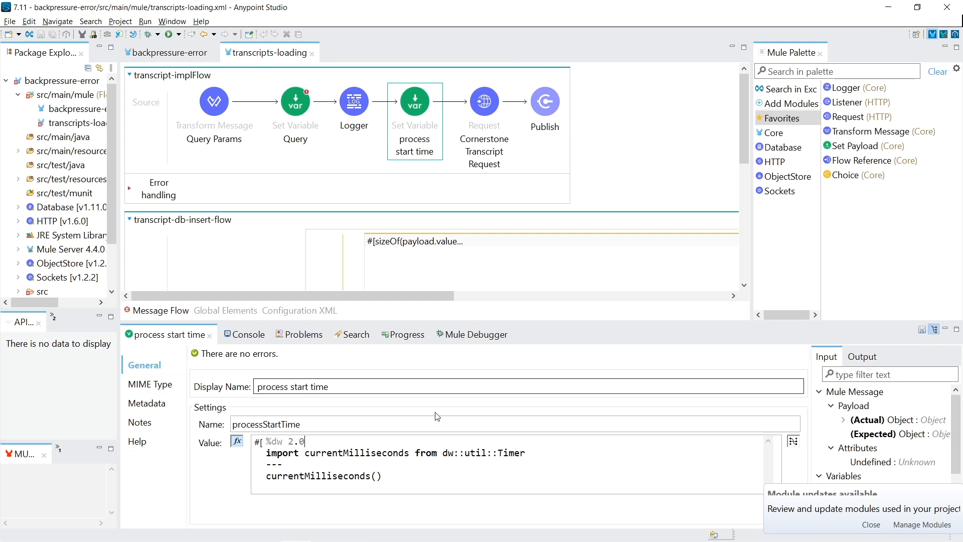
{"action": "scroll", "scroll_direction": "right", "scroll_amount": 3}
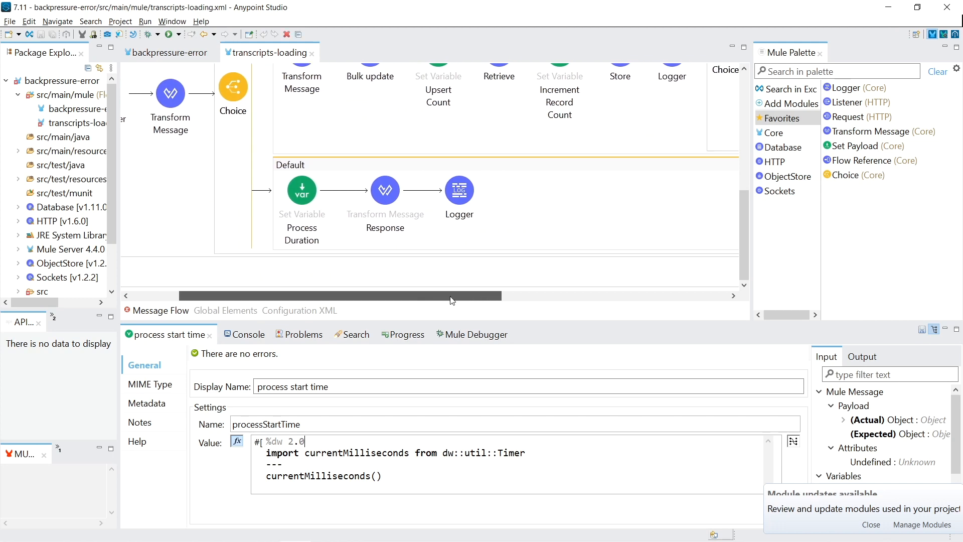
{"action": "scroll", "scroll_direction": "right", "scroll_amount": 3}
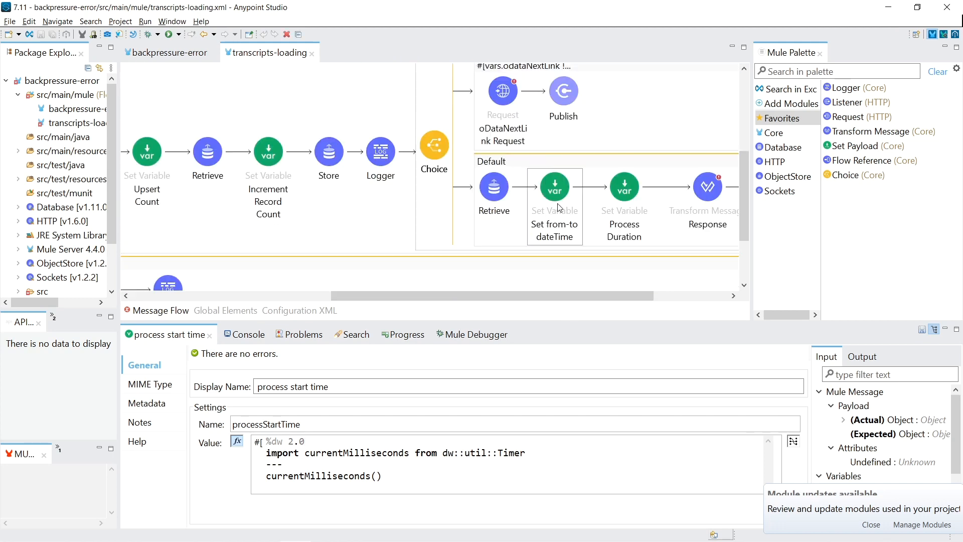
{"action": "left_click", "coordinate": [623, 187]}
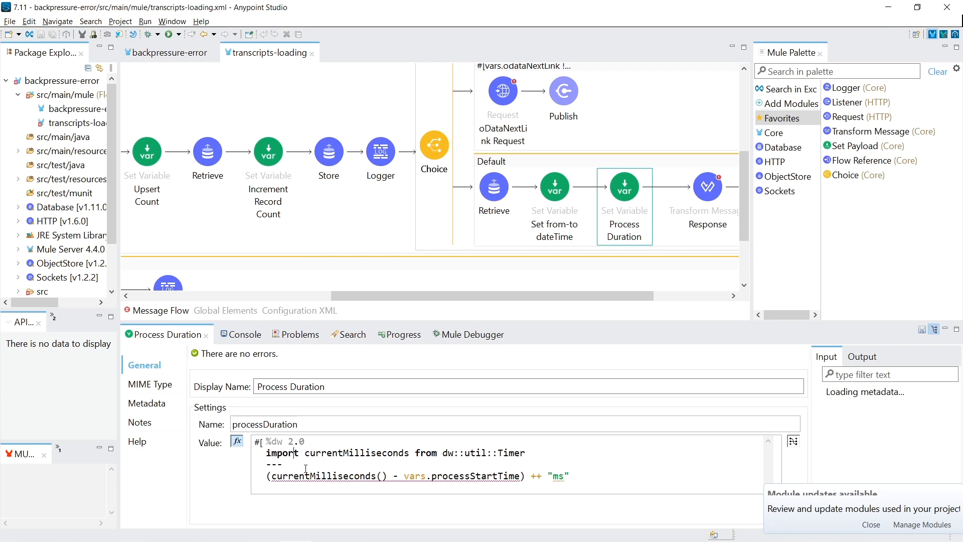
{"action": "double_click", "coordinate": [327, 476]}
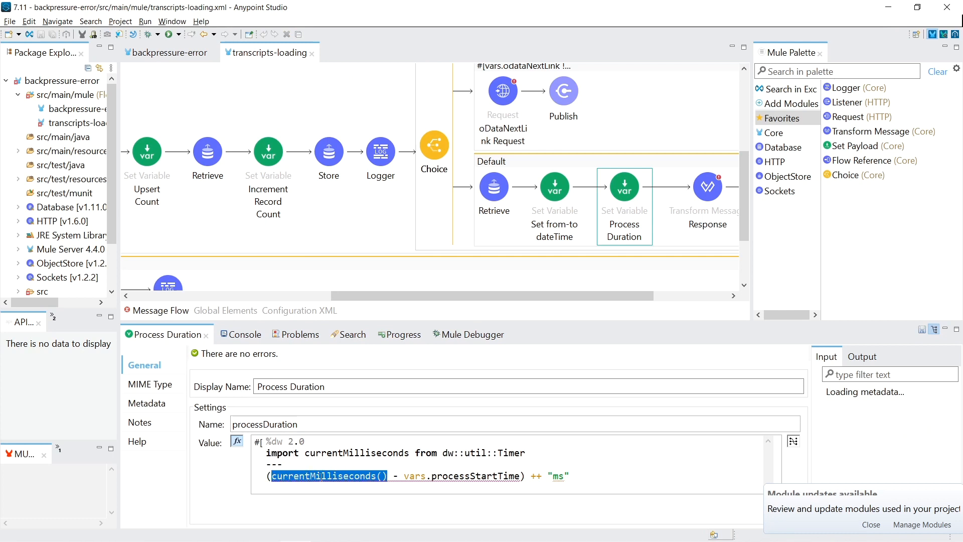
{"action": "double_click", "coordinate": [413, 475]}
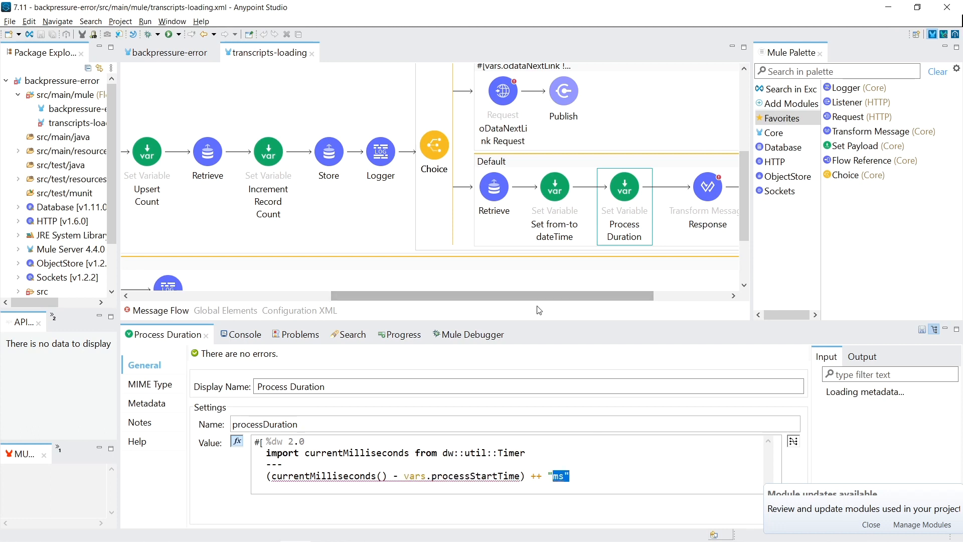
Compare the final Logger's payload message with the Response transform reporting processDuration
{"action": "left_click", "coordinate": [689, 188]}
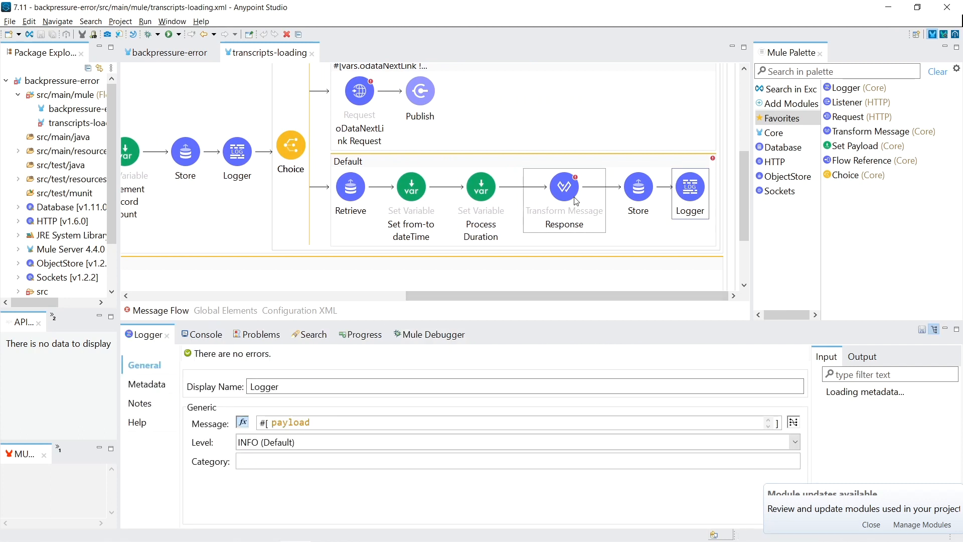
{"action": "left_click", "coordinate": [563, 187]}
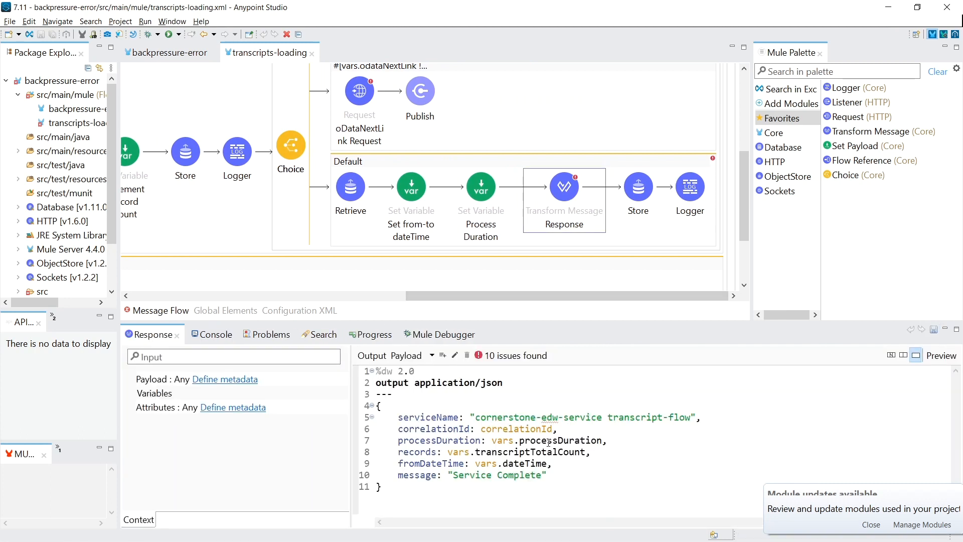
{"action": "double_click", "coordinate": [438, 440]}
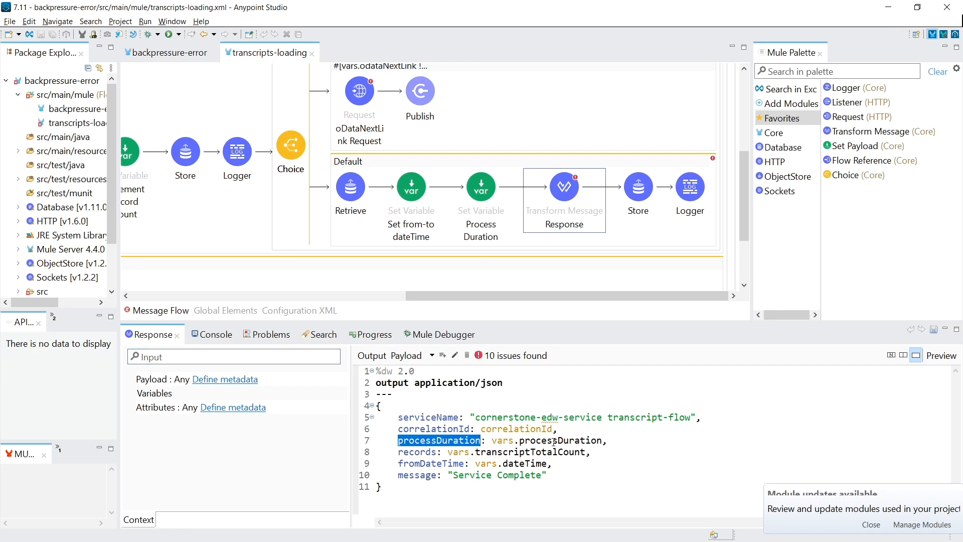
{"action": "left_click", "coordinate": [690, 187]}
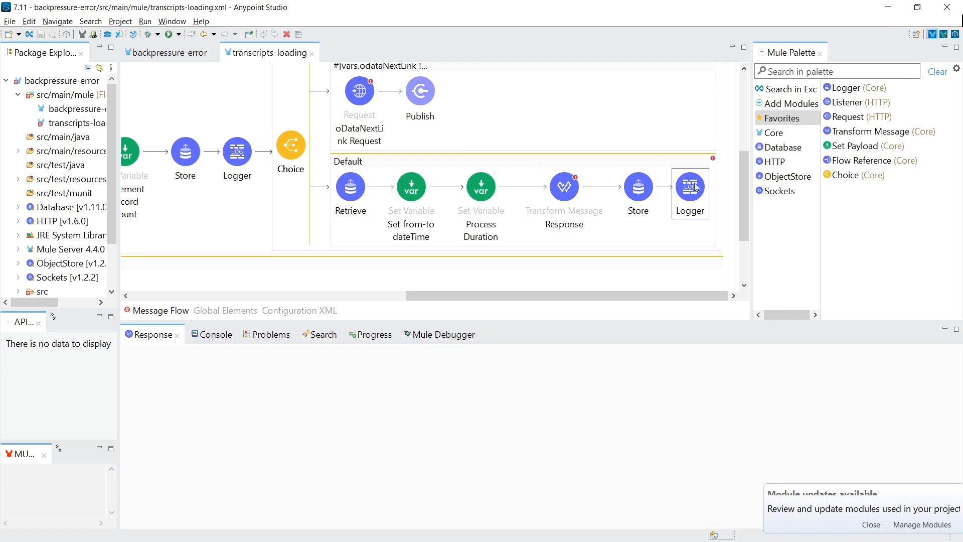
{"action": "left_click", "coordinate": [690, 186]}
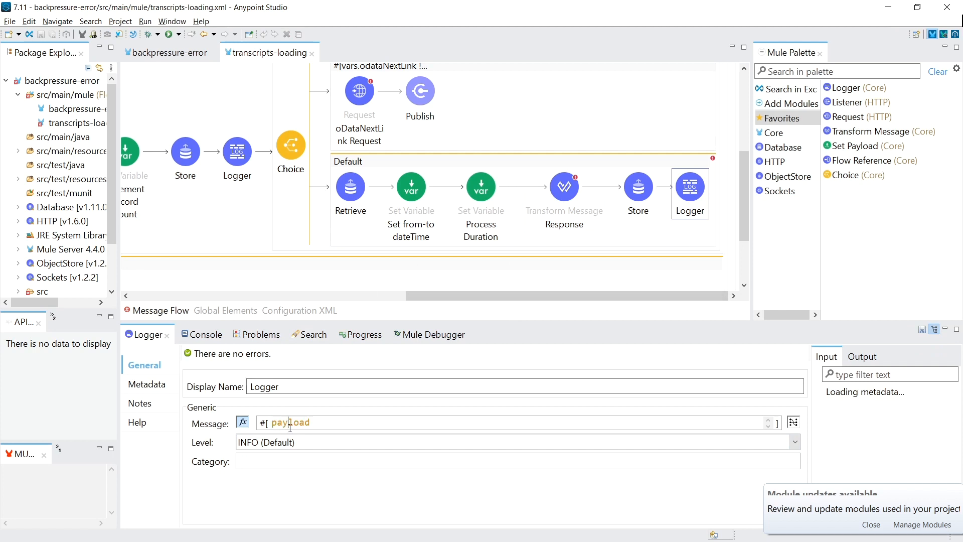
{"action": "left_click", "coordinate": [562, 186]}
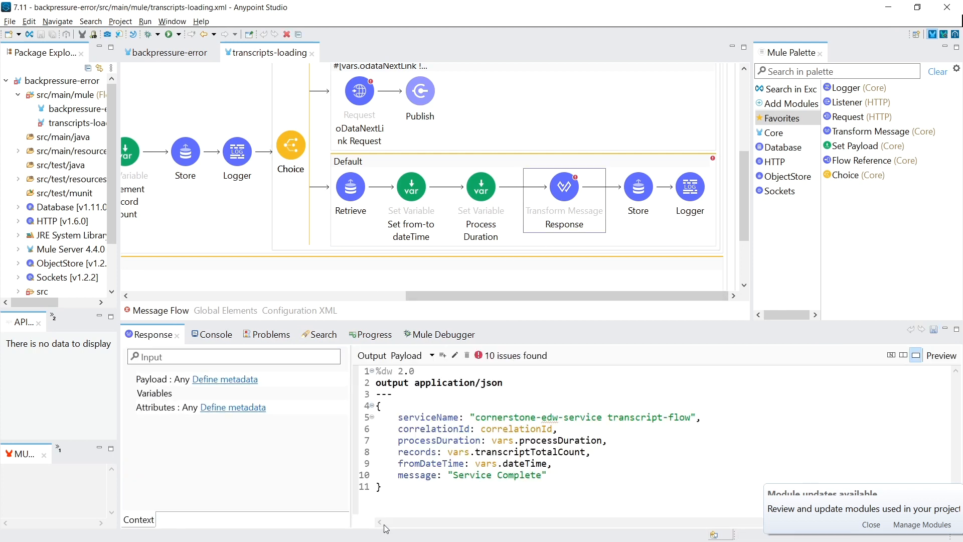
{"action": "mouse_move", "coordinate": [570, 206]}
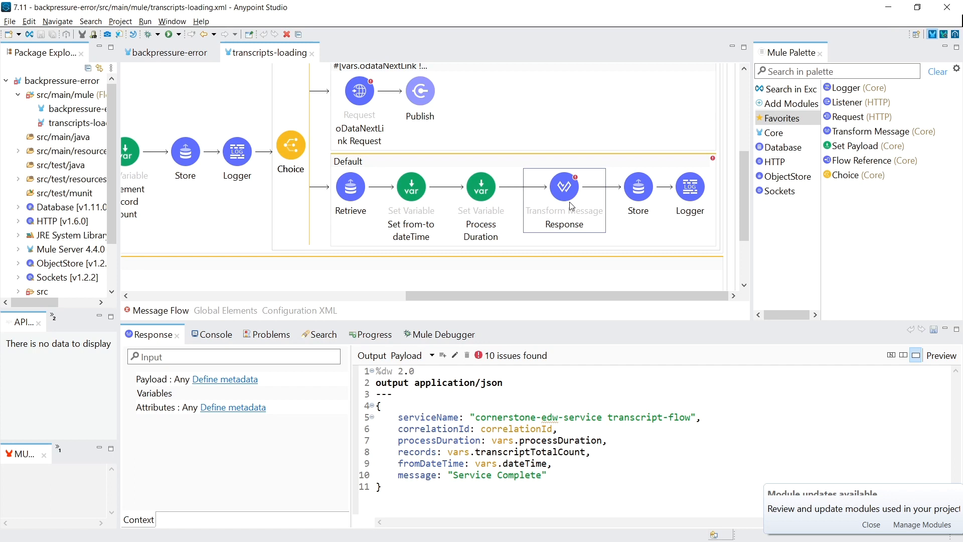
{"action": "mouse_move", "coordinate": [562, 204]}
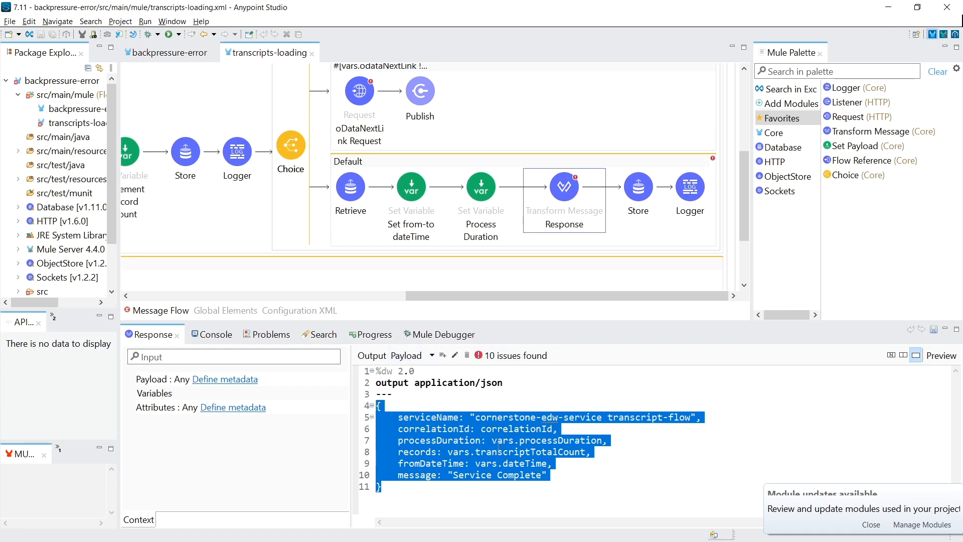
Highlight the 0/6 cron part, then select the Logger's job-triggered message text in the scheduler flow
{"action": "left_click", "coordinate": [169, 53]}
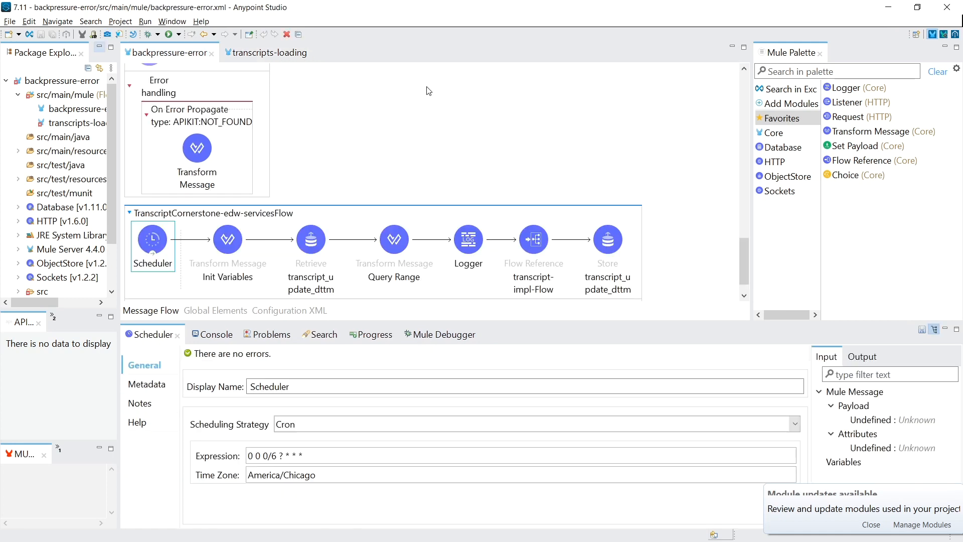
{"action": "mouse_move", "coordinate": [397, 113]}
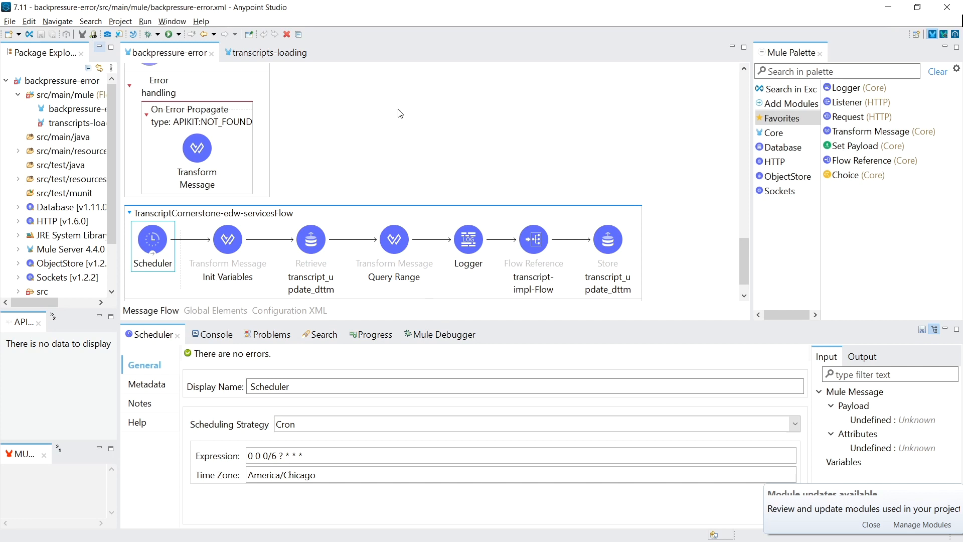
{"action": "mouse_move", "coordinate": [343, 142]}
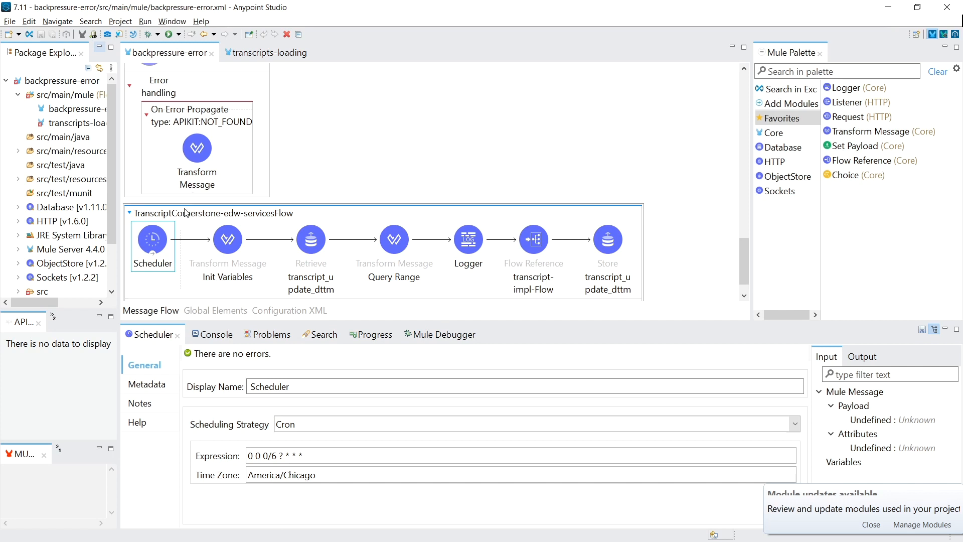
{"action": "double_click", "coordinate": [268, 456]}
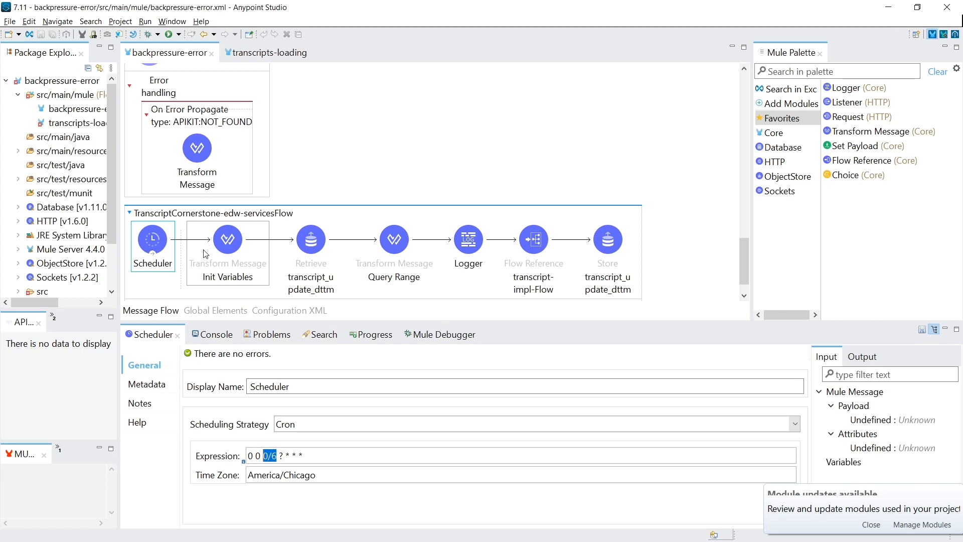
{"action": "left_click", "coordinate": [468, 239]}
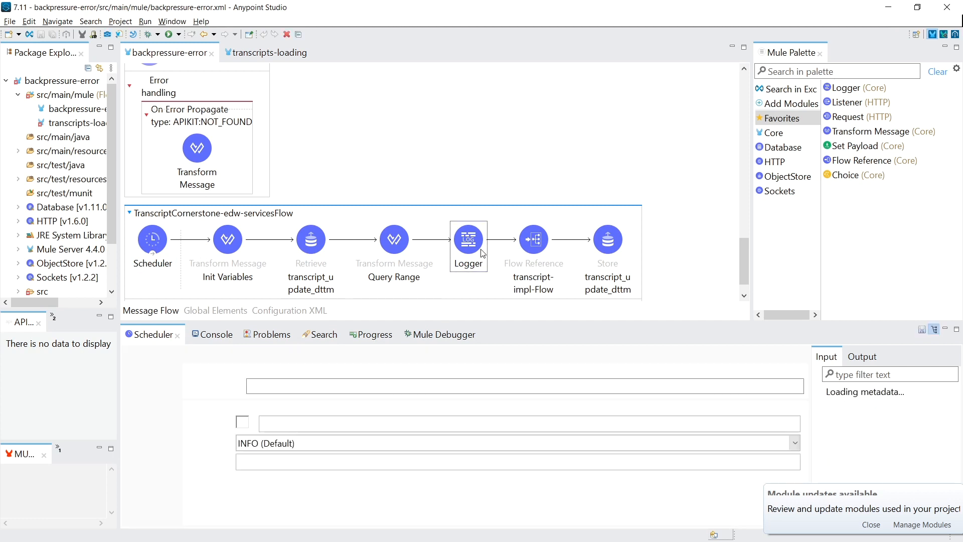
{"action": "left_click", "coordinate": [468, 239]}
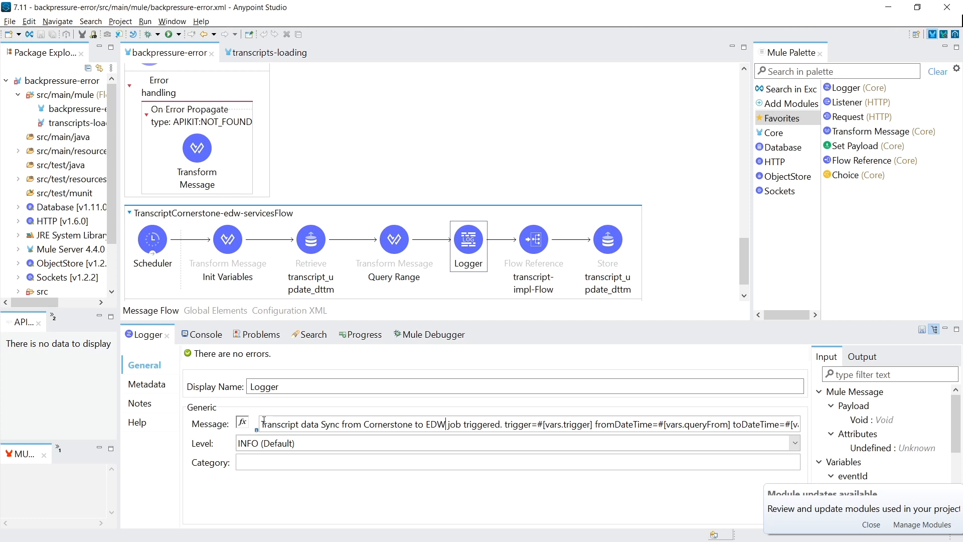
{"action": "mouse_move", "coordinate": [472, 421]}
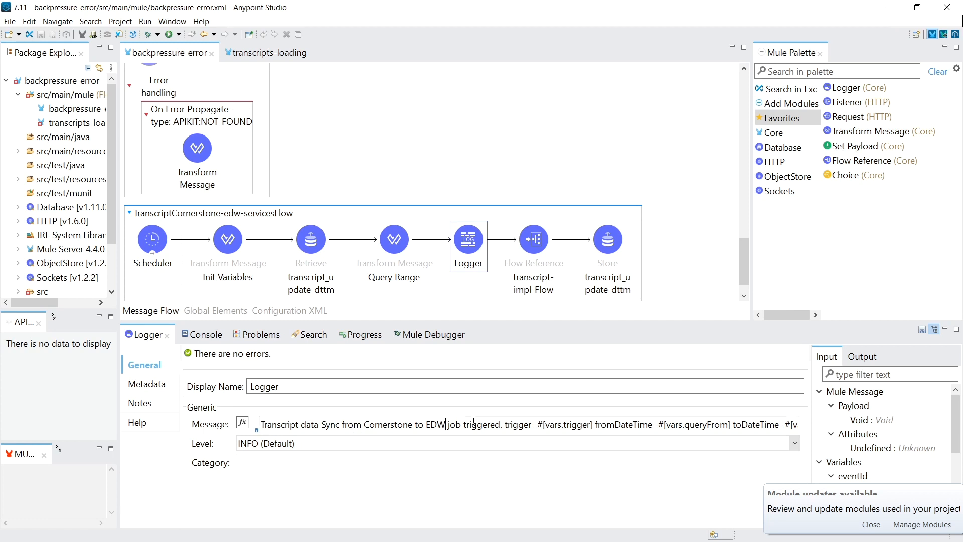
{"action": "double_click", "coordinate": [381, 423]}
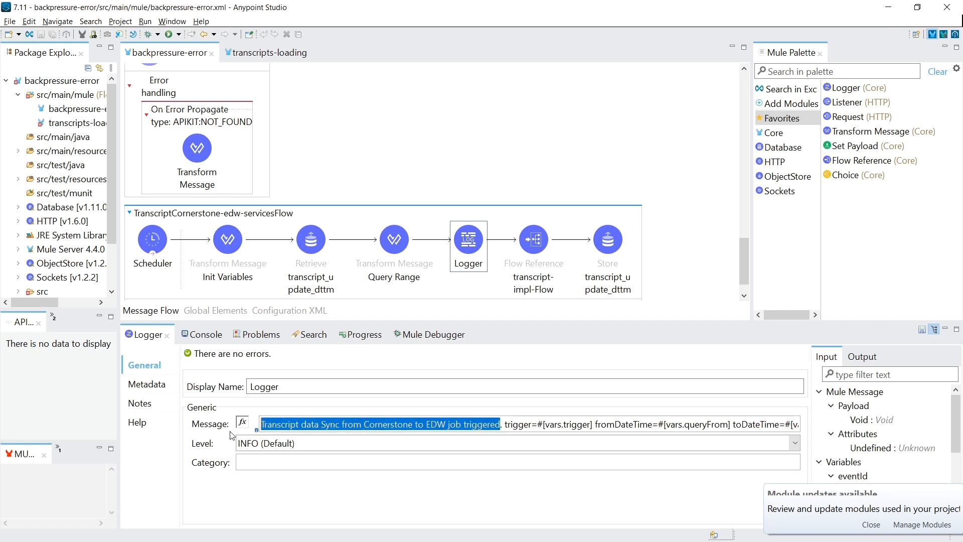
{"action": "mouse_move", "coordinate": [481, 337]}
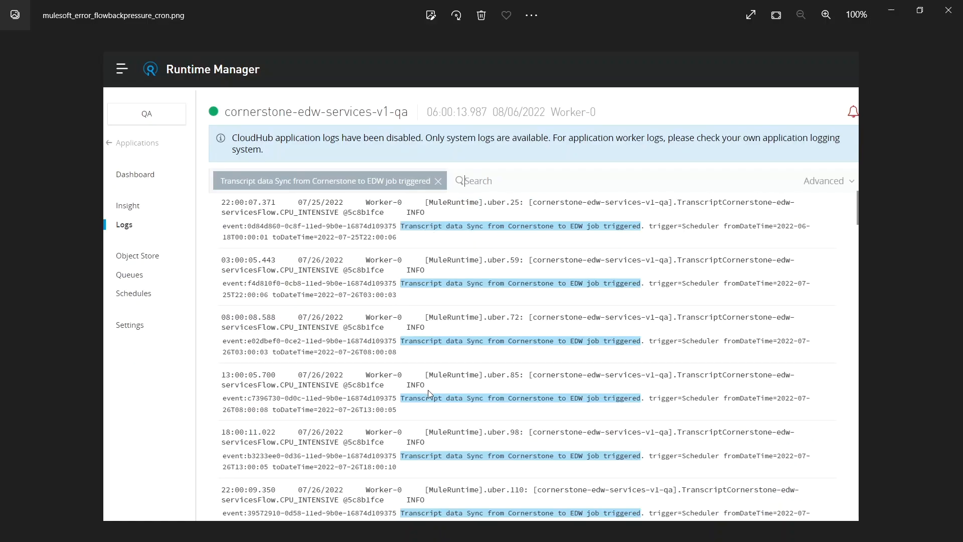
{"action": "mouse_move", "coordinate": [225, 210]}
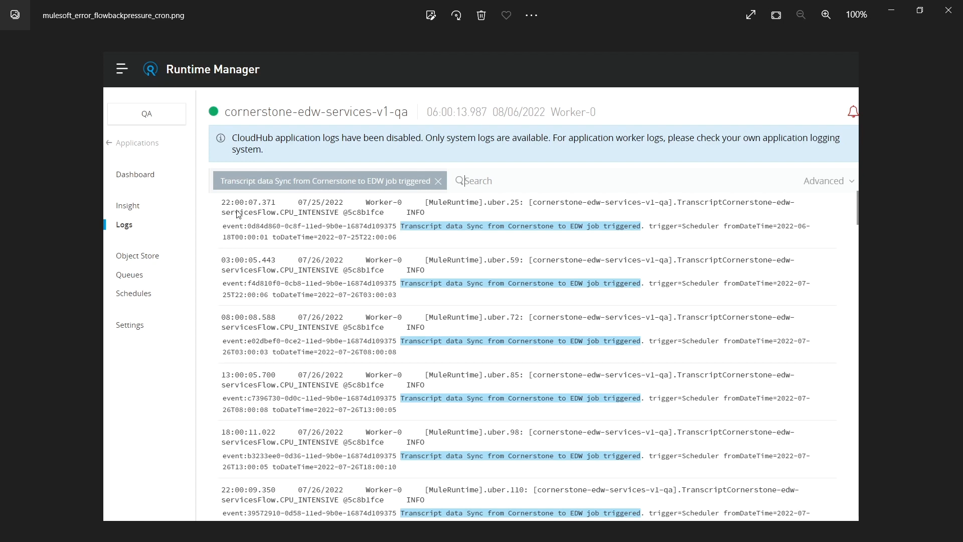
{"action": "mouse_move", "coordinate": [229, 278]}
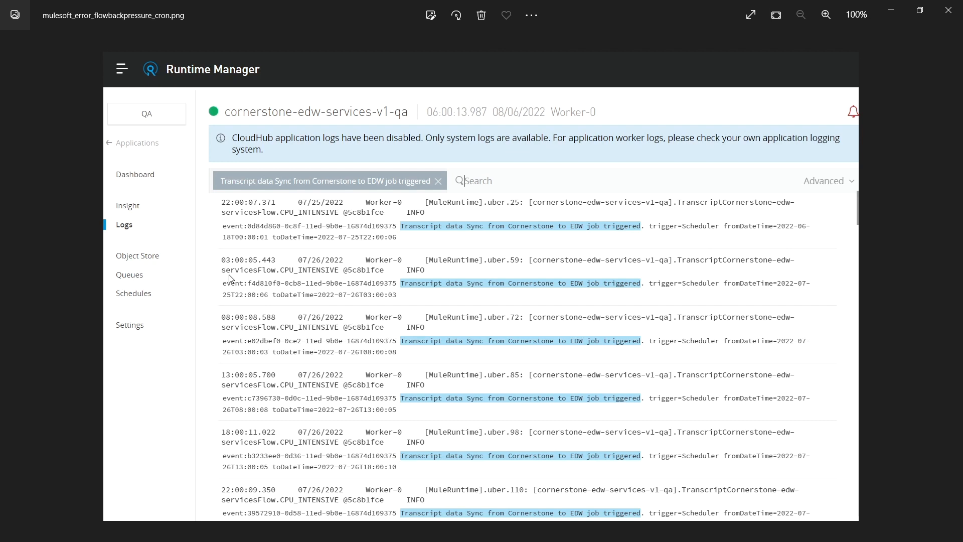
{"action": "mouse_move", "coordinate": [229, 325]}
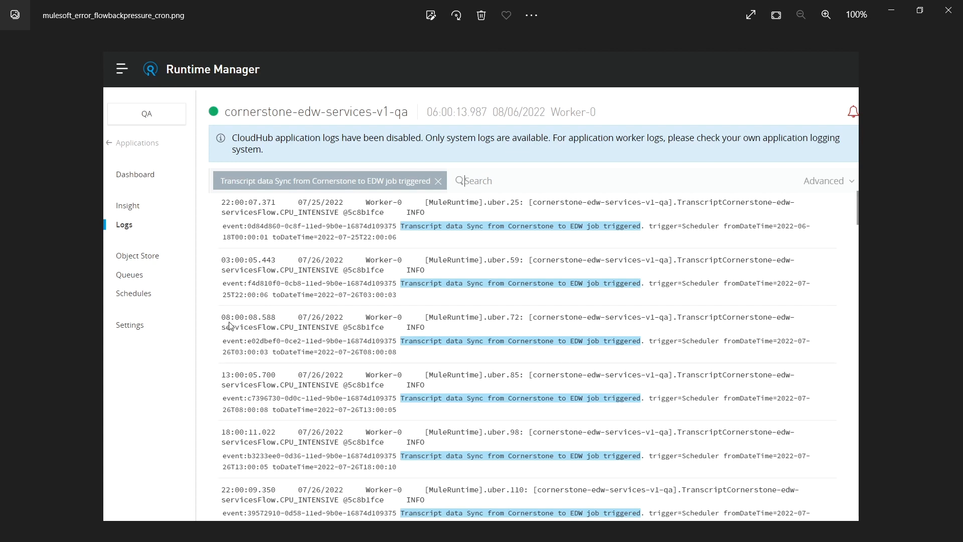
{"action": "mouse_move", "coordinate": [232, 419]}
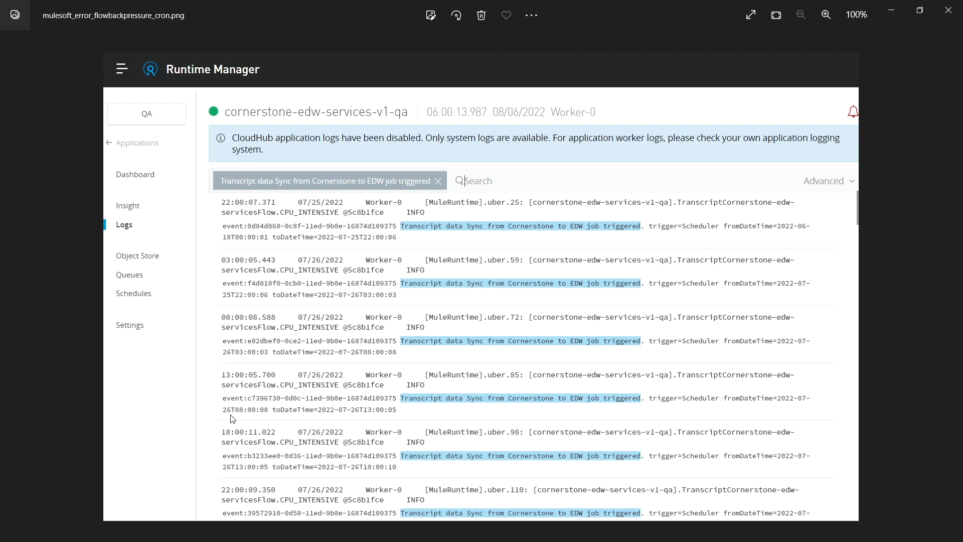
{"action": "mouse_move", "coordinate": [248, 295]}
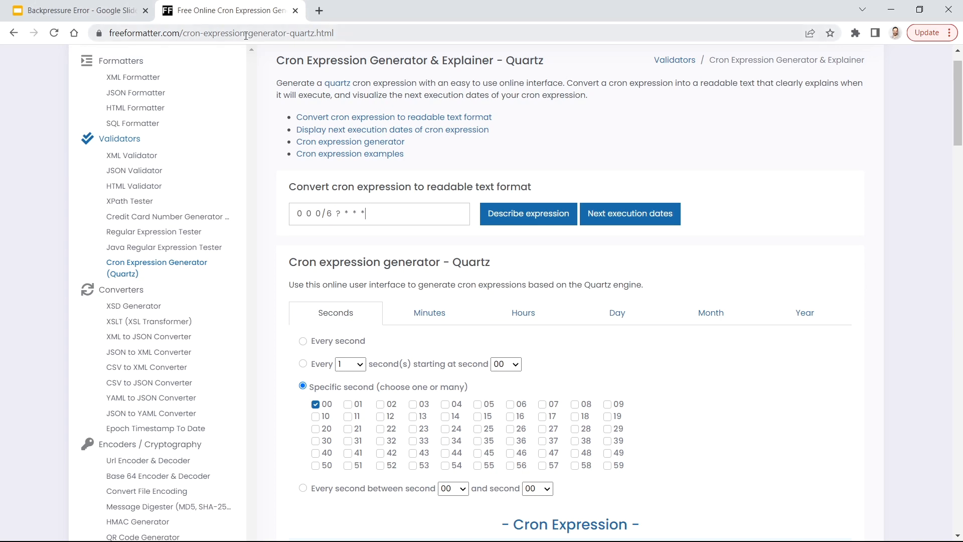
Describe the cron 0 0 0/6 ? * * as firing every 6 hours starting at 00am
{"action": "left_click", "coordinate": [527, 213]}
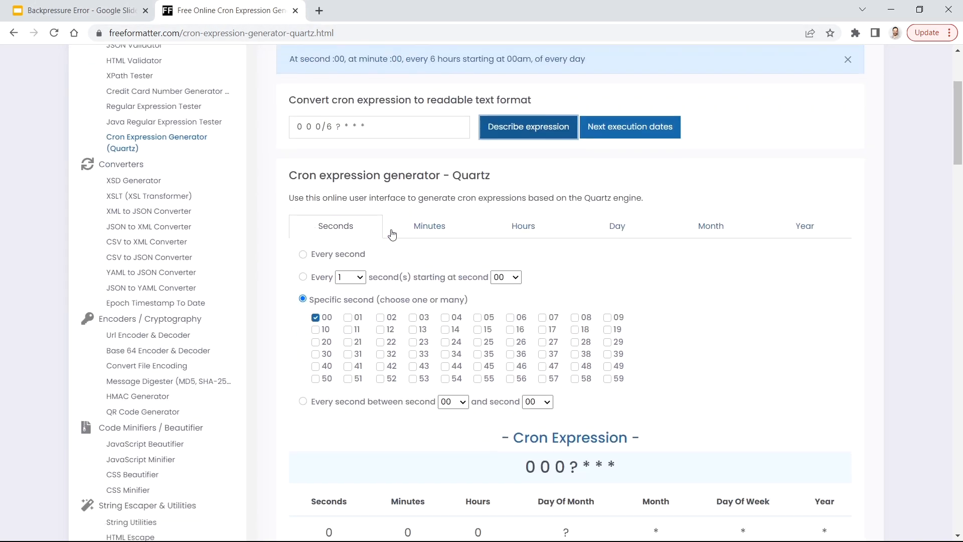
{"action": "scroll", "scroll_direction": "up", "scroll_amount": 3}
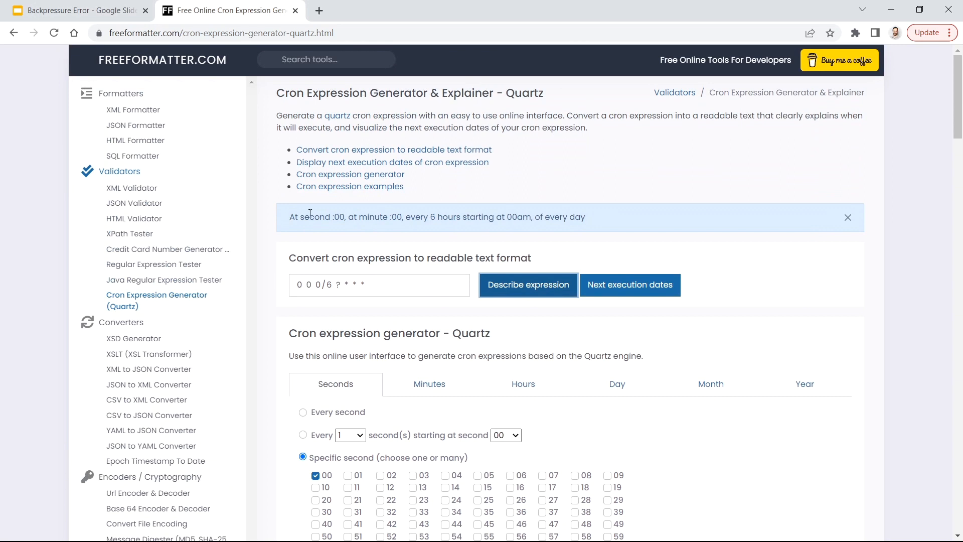
{"action": "double_click", "coordinate": [519, 216]}
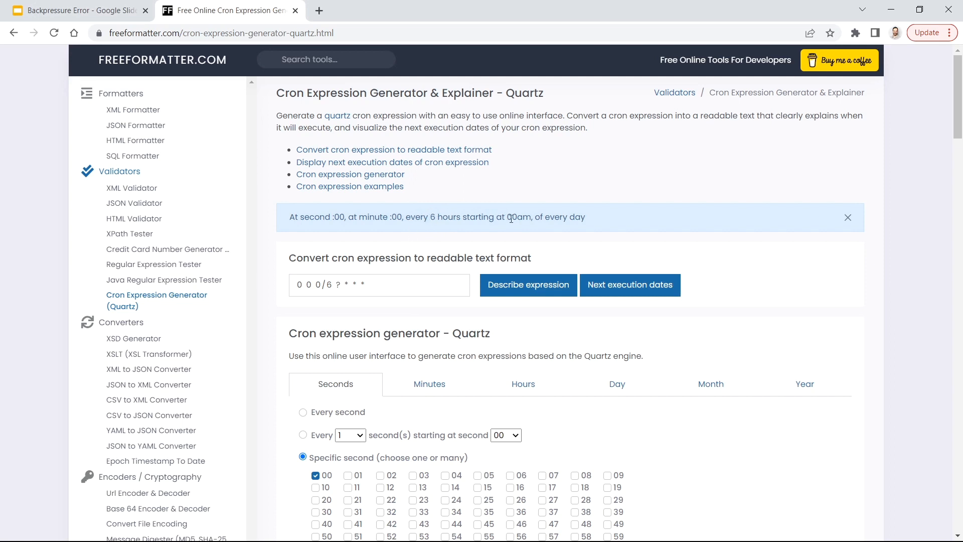
{"action": "mouse_move", "coordinate": [535, 213]}
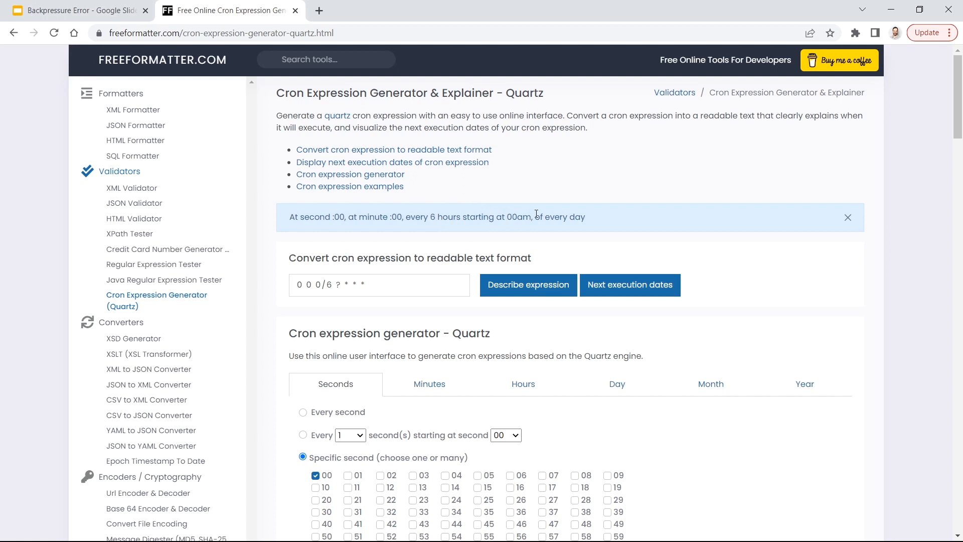
{"action": "mouse_move", "coordinate": [334, 235]}
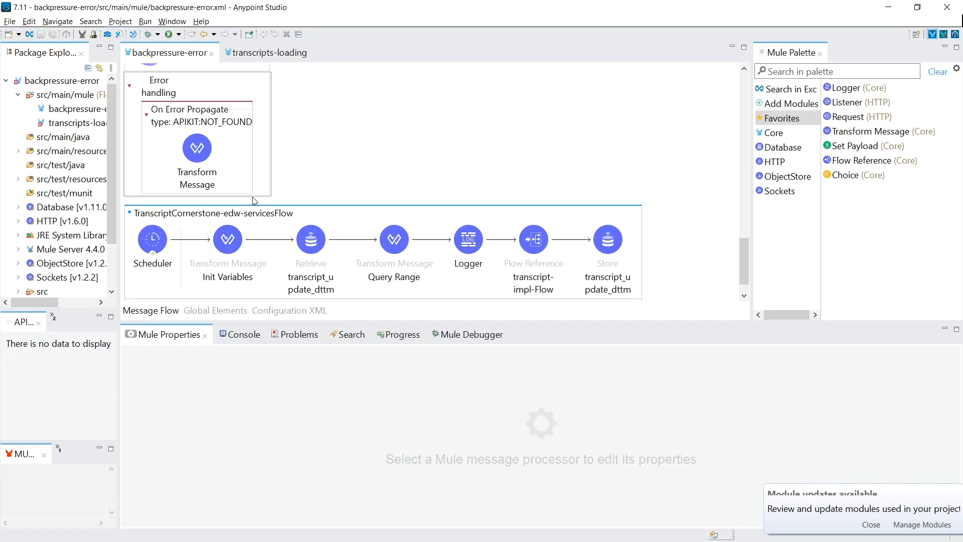
{"action": "left_click", "coordinate": [152, 239]}
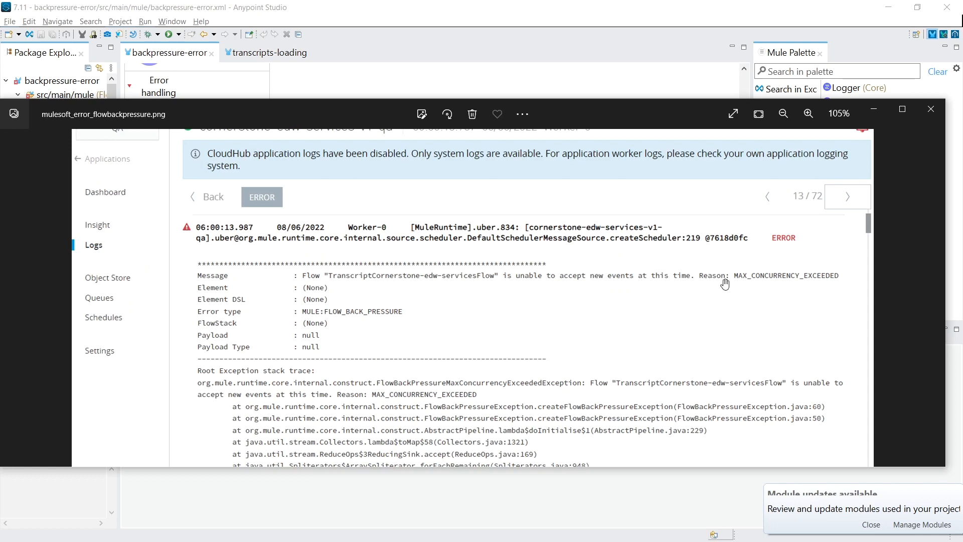
{"action": "mouse_move", "coordinate": [428, 79]}
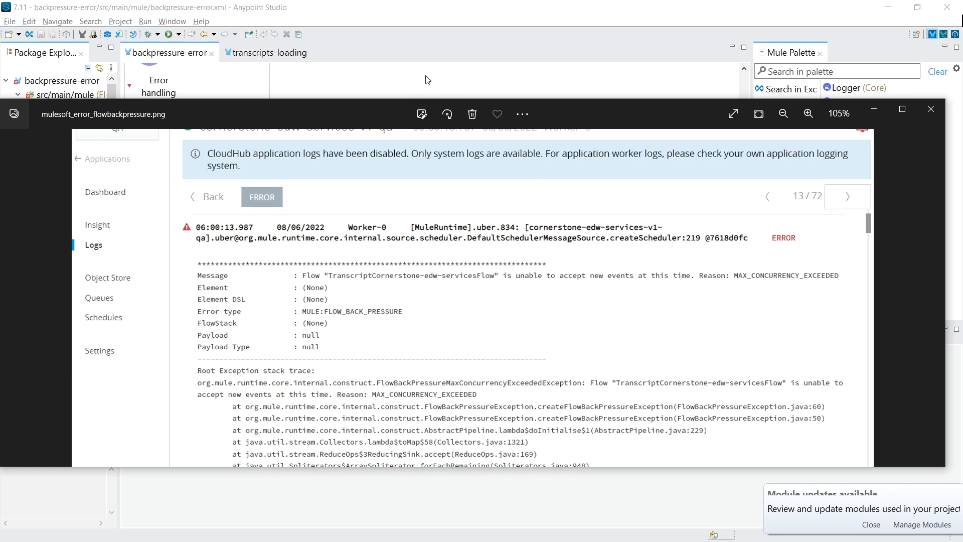
{"action": "left_click", "coordinate": [930, 110]}
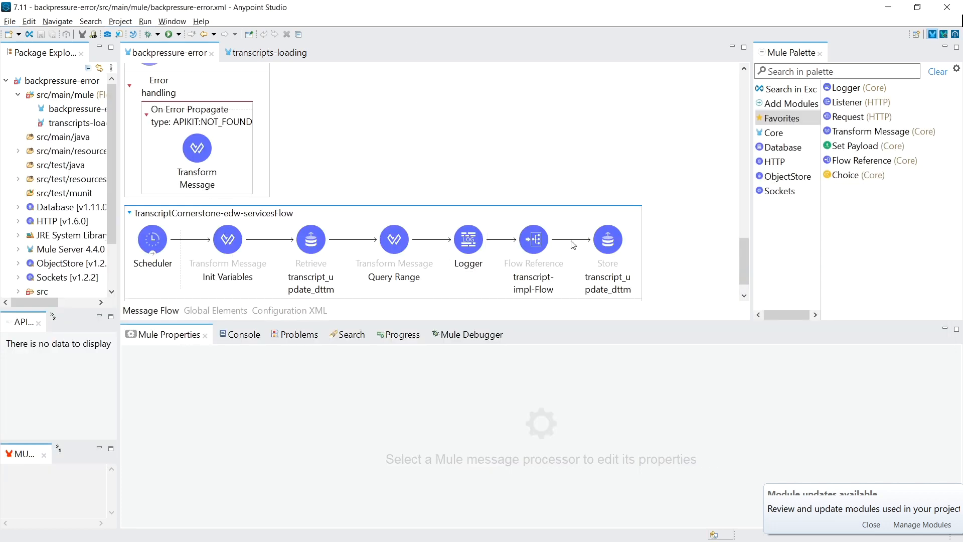
{"action": "left_click", "coordinate": [310, 240]}
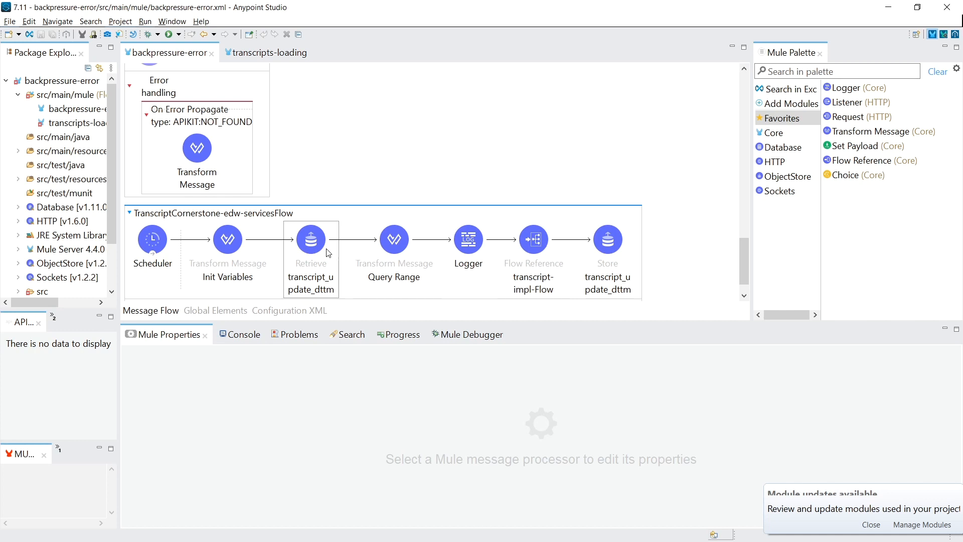
{"action": "left_click", "coordinate": [533, 239]}
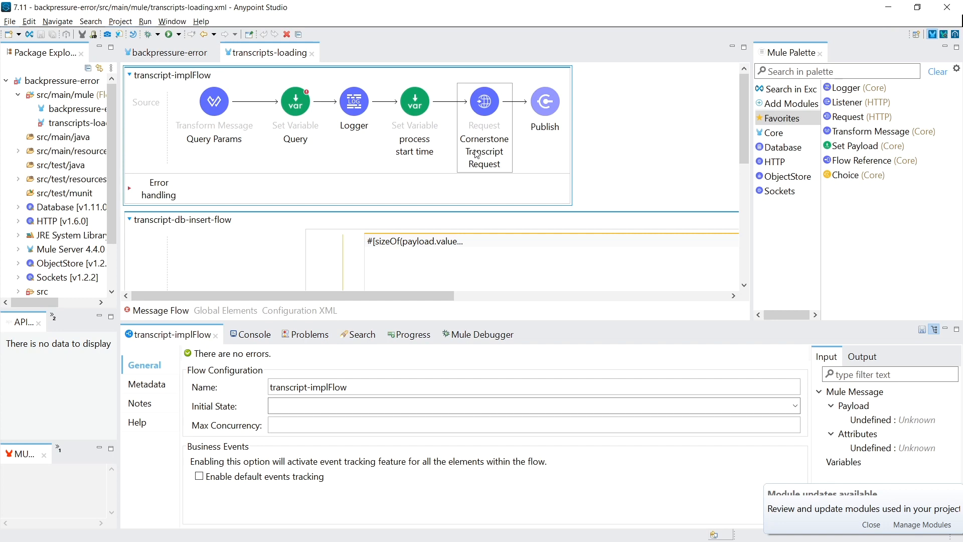
Review transcript-implFlow's settings, the oDataNextLink Request and the Logger before the Choice
{"action": "left_click", "coordinate": [353, 101]}
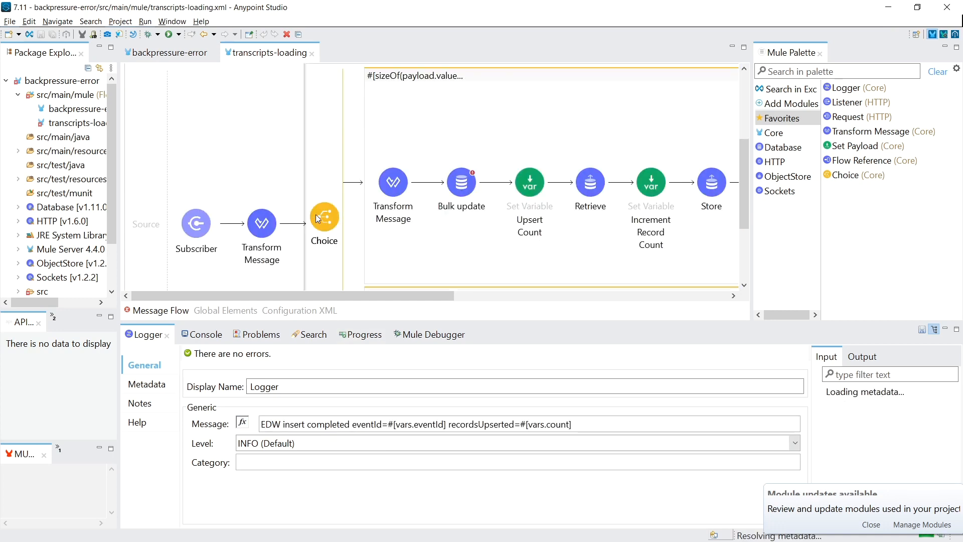
{"action": "scroll", "scroll_direction": "right", "scroll_amount": 3}
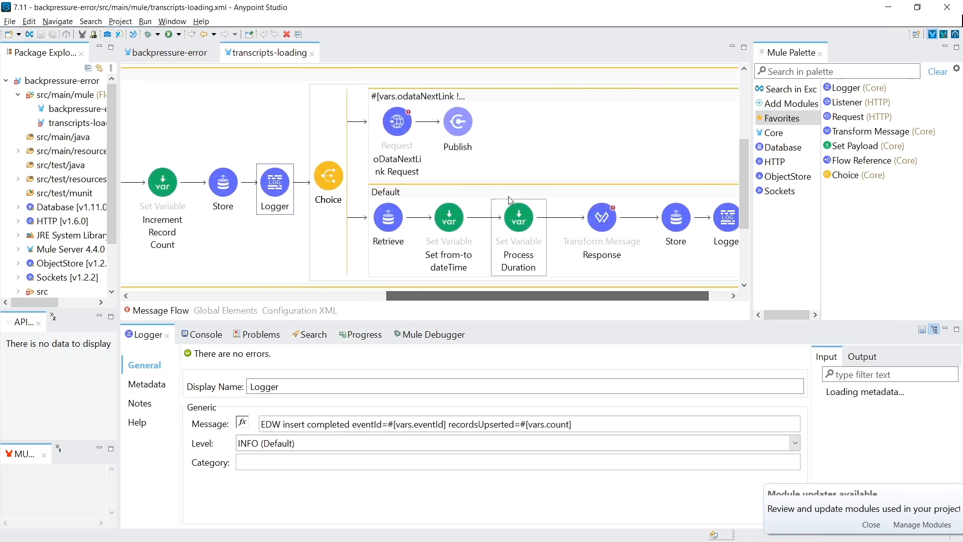
{"action": "left_click", "coordinate": [396, 121]}
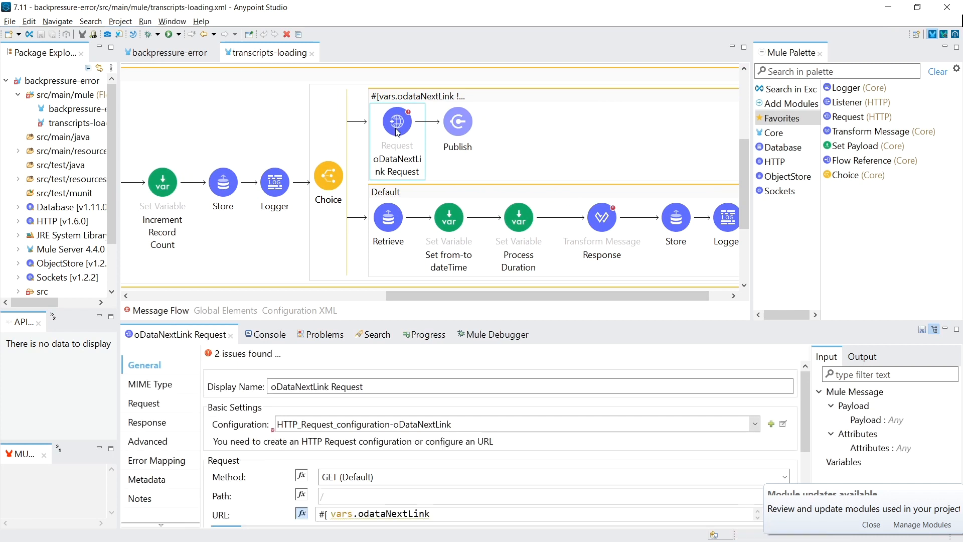
{"action": "left_click", "coordinate": [275, 184]}
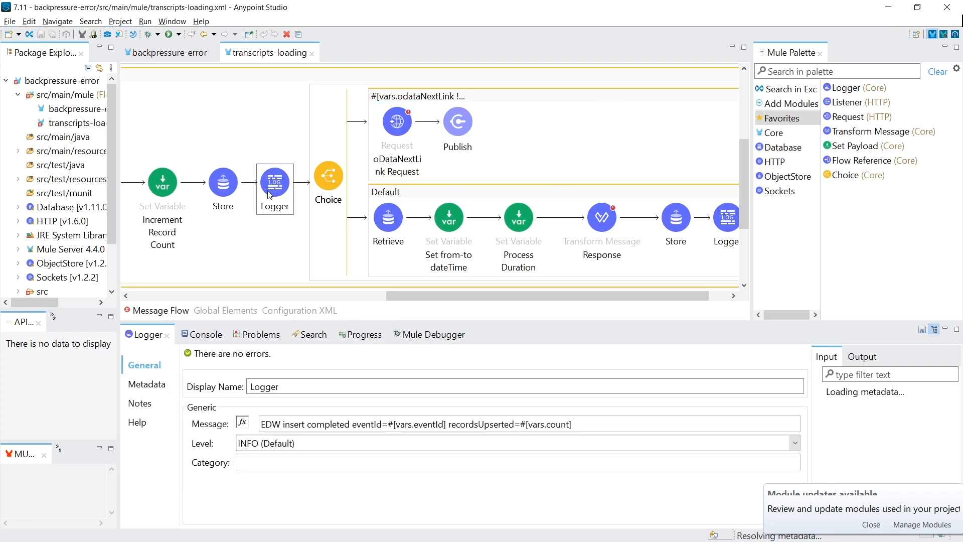
{"action": "scroll", "scroll_direction": "down", "scroll_amount": 3}
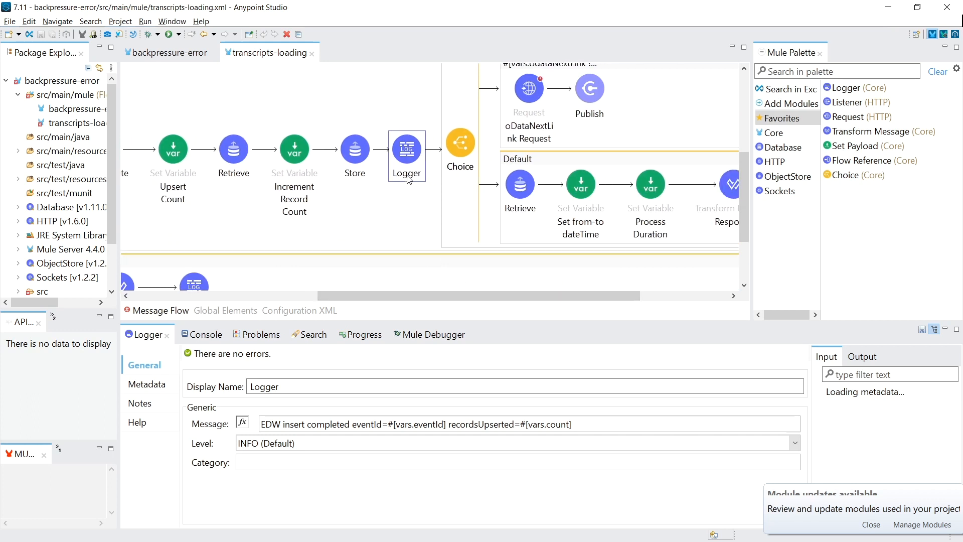
{"action": "scroll", "scroll_direction": "down", "scroll_amount": 3}
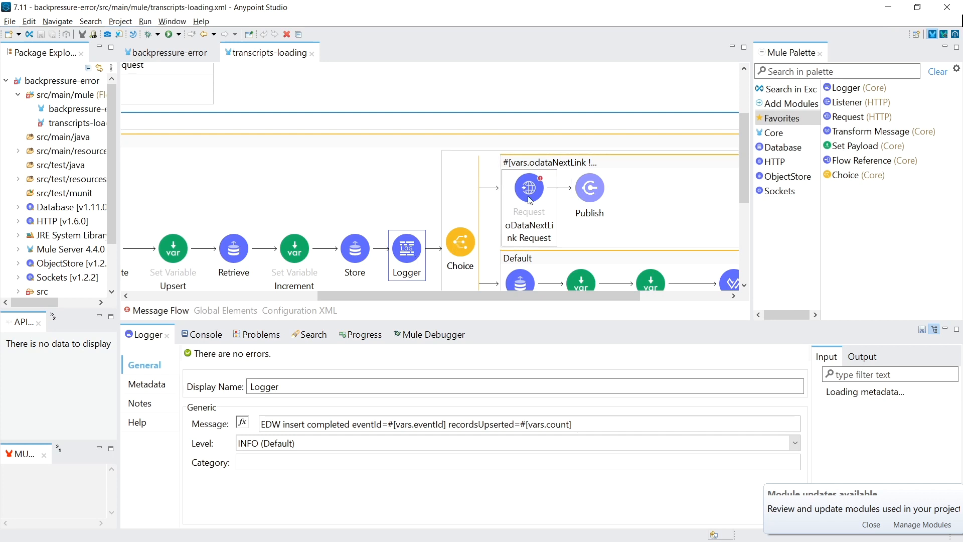
{"action": "mouse_move", "coordinate": [498, 220]}
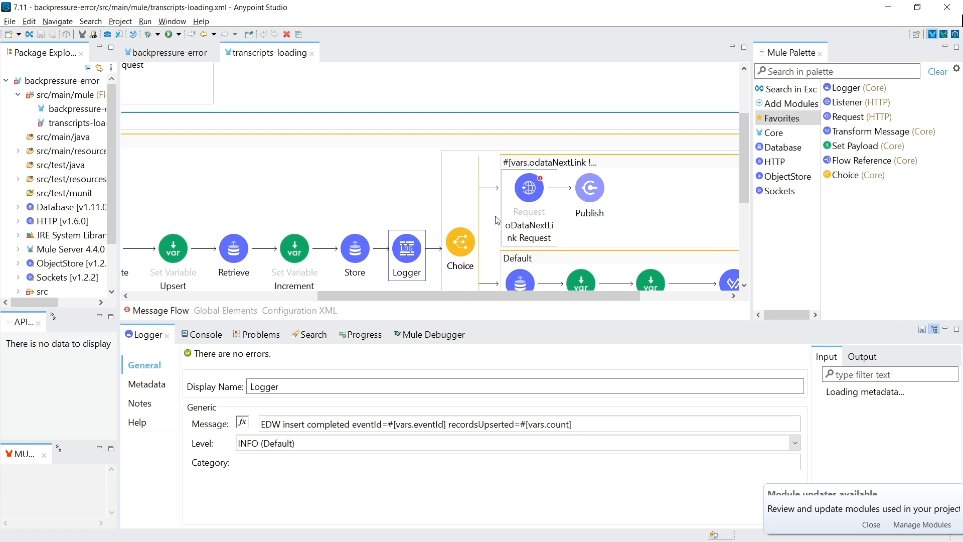
{"action": "mouse_move", "coordinate": [528, 196]}
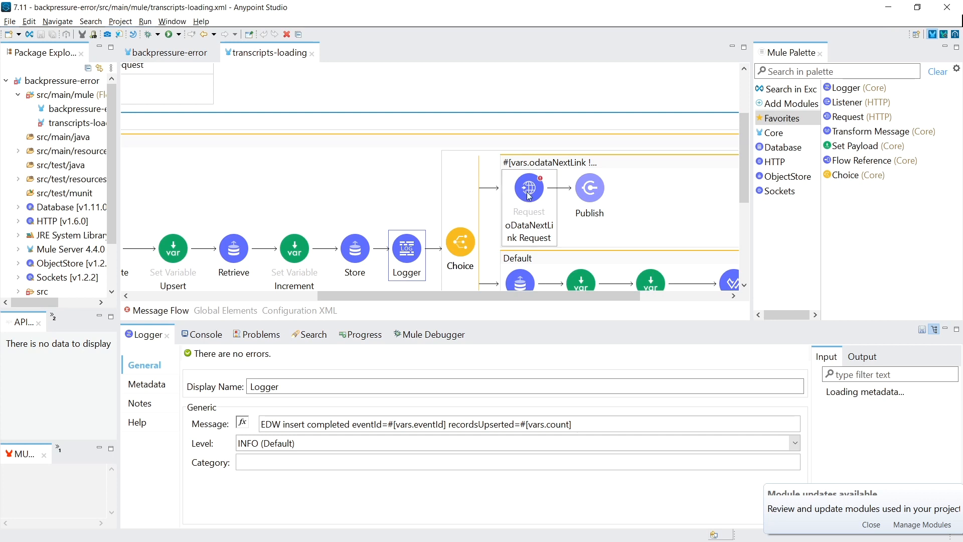
{"action": "mouse_move", "coordinate": [402, 254]}
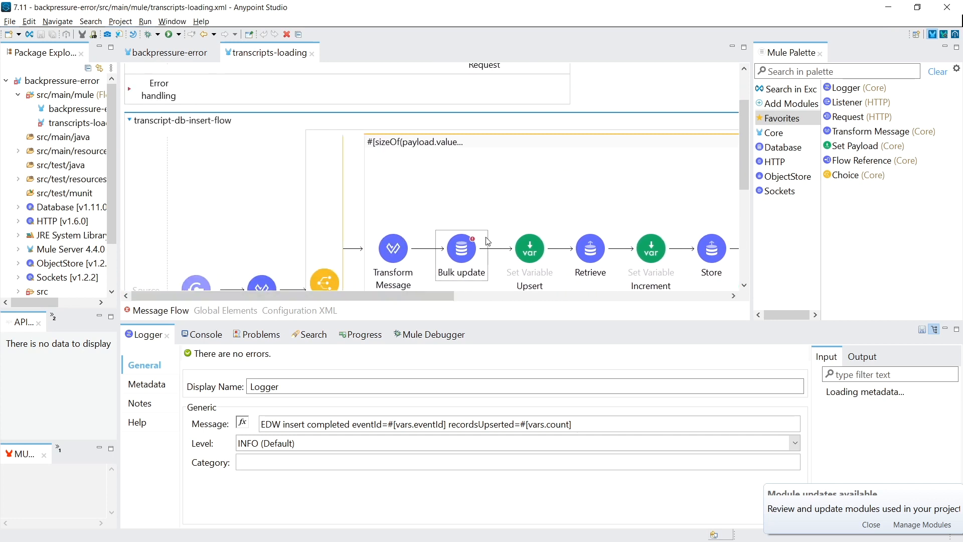
Return to the backpressure-error scheduler flow showing Max Concurrency 1
{"action": "scroll", "scroll_direction": "up", "scroll_amount": 3}
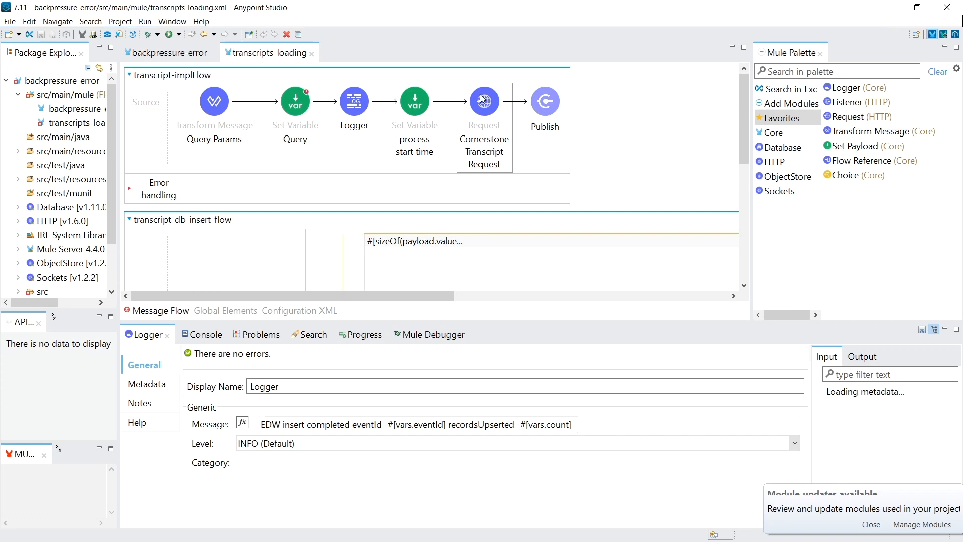
{"action": "mouse_move", "coordinate": [481, 133]}
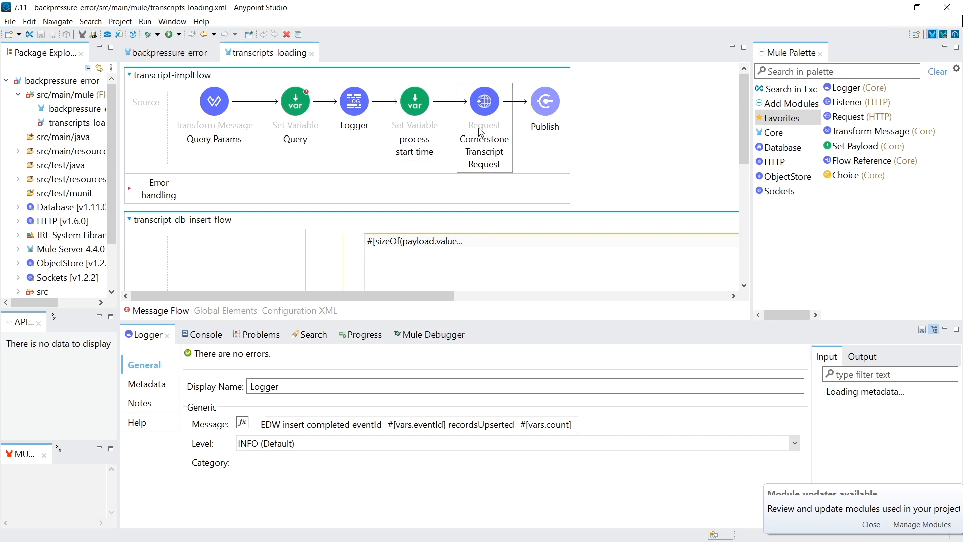
{"action": "left_click", "coordinate": [214, 102]}
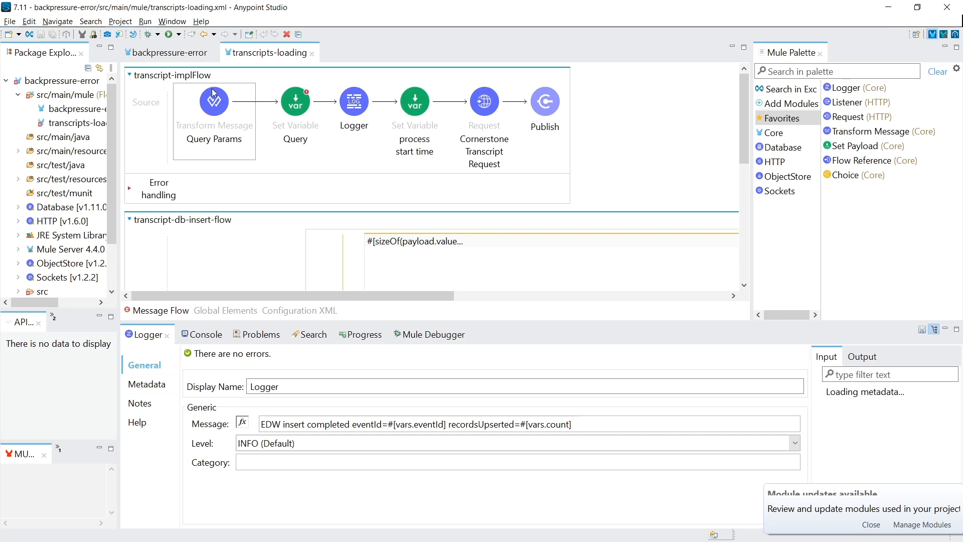
{"action": "left_click", "coordinate": [169, 52]}
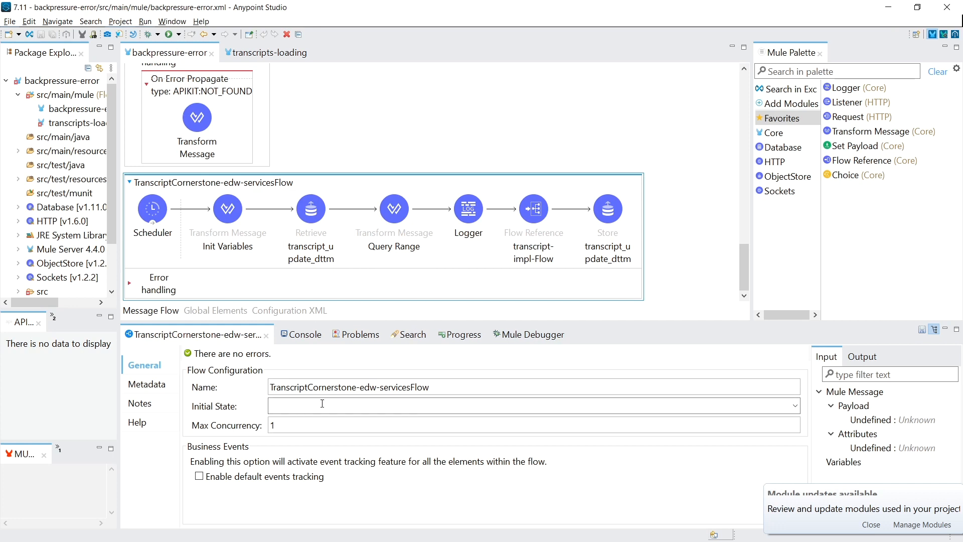
{"action": "mouse_move", "coordinate": [444, 269]}
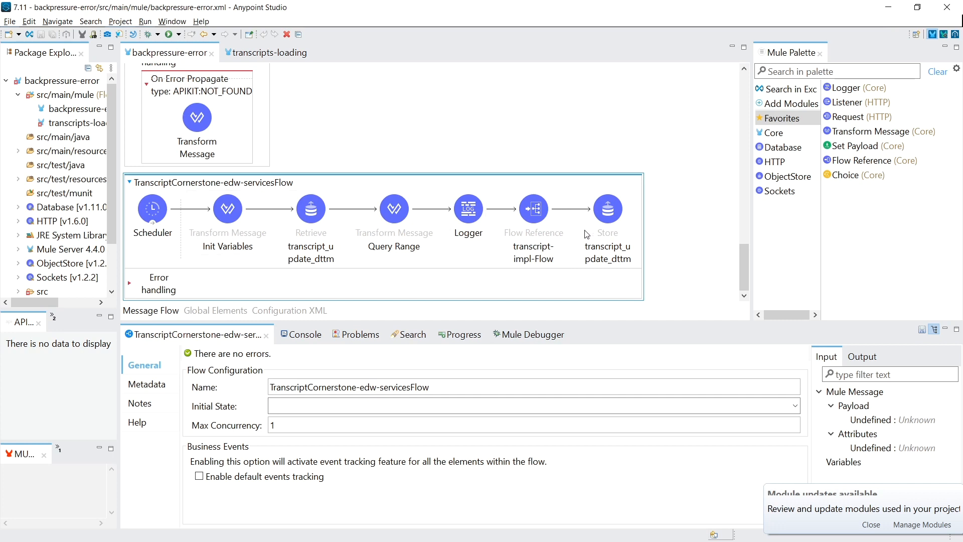
{"action": "mouse_move", "coordinate": [458, 193]}
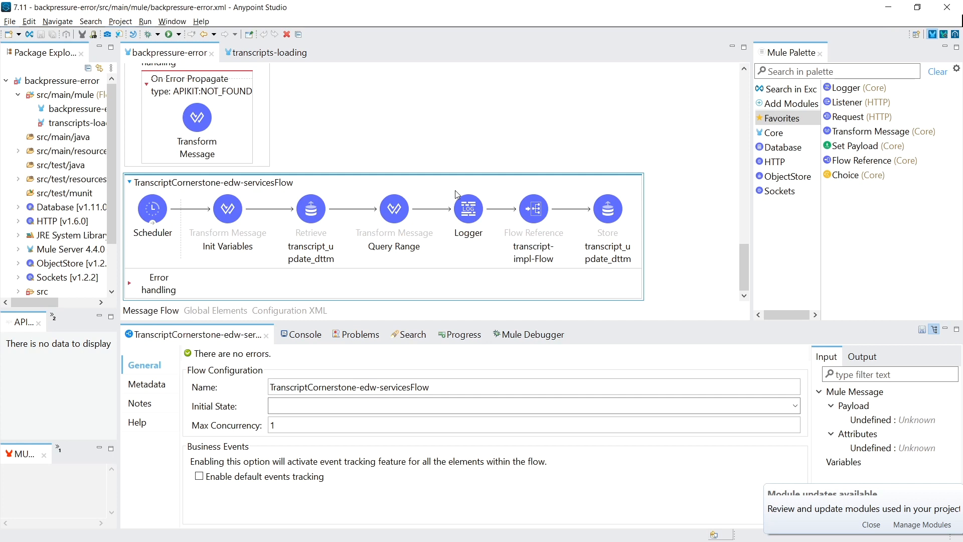
Compare flow components between the backpressure-error and transcripts-loading files
{"action": "left_click", "coordinate": [152, 208]}
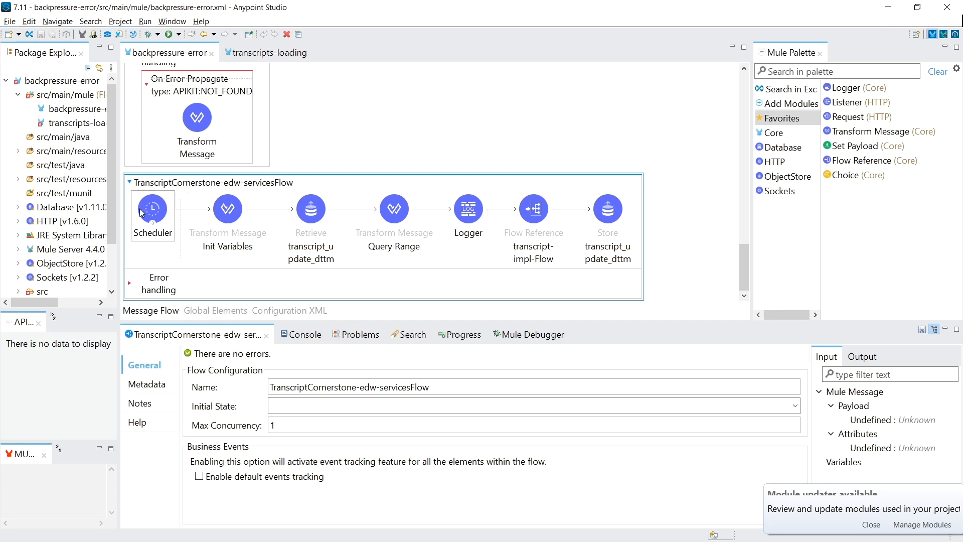
{"action": "mouse_move", "coordinate": [142, 215]}
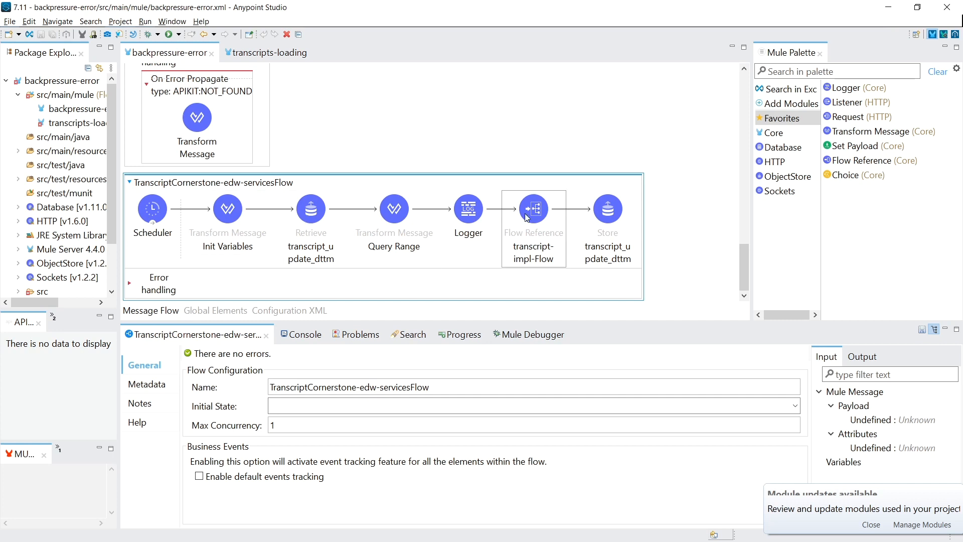
{"action": "left_click", "coordinate": [267, 52]}
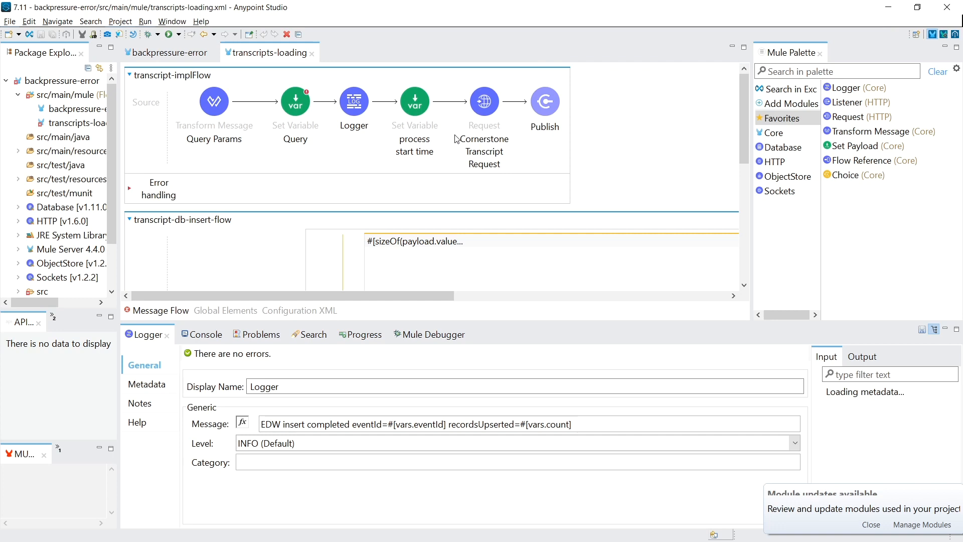
{"action": "left_click", "coordinate": [484, 101]}
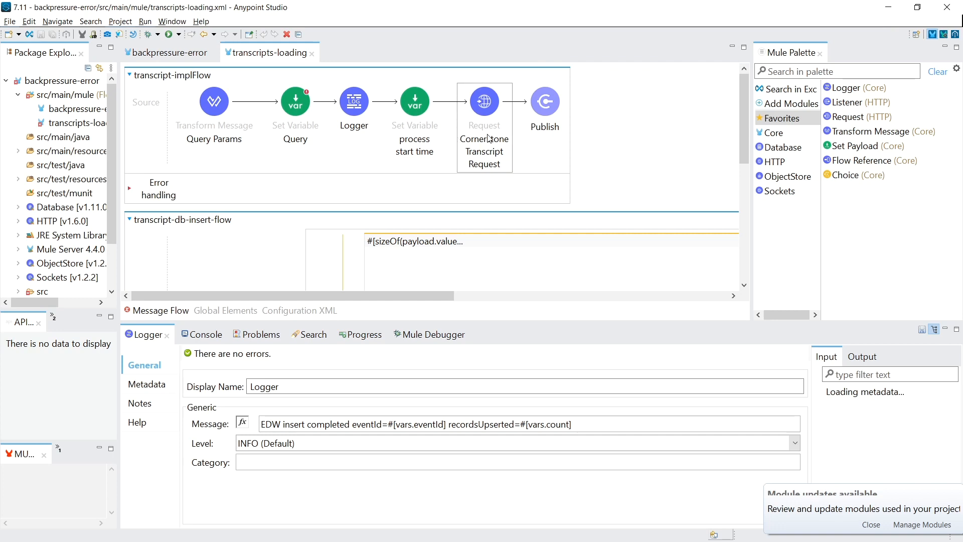
{"action": "left_click", "coordinate": [170, 52]}
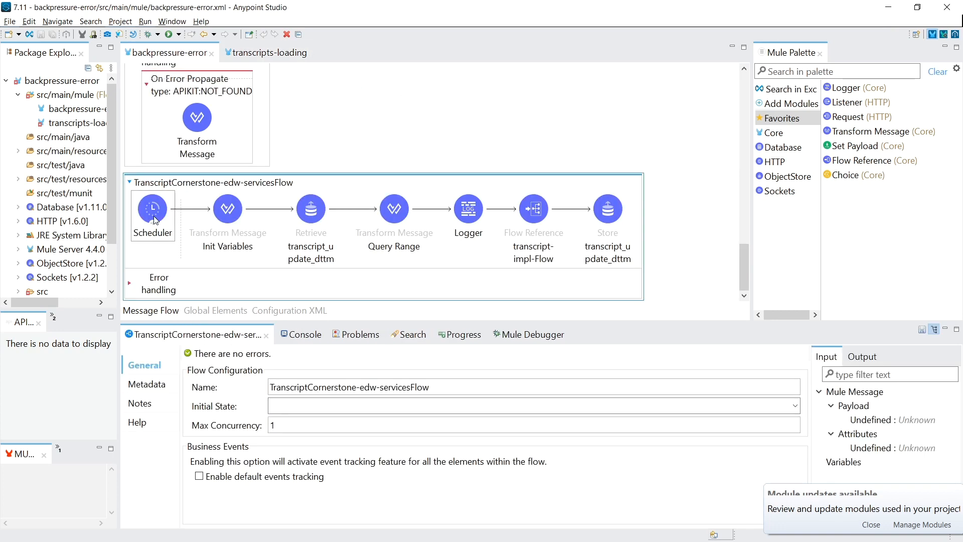
{"action": "mouse_move", "coordinate": [161, 224]}
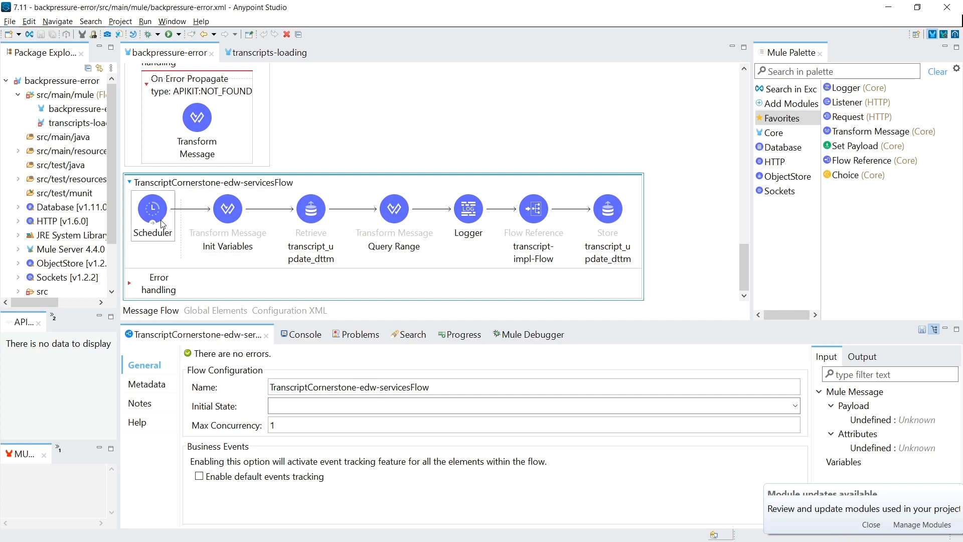
{"action": "left_click", "coordinate": [228, 208]}
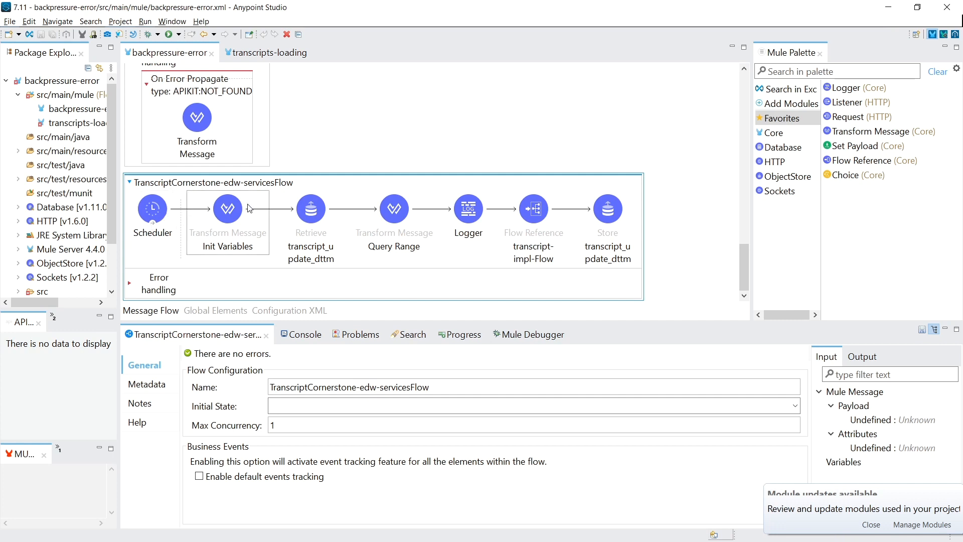
{"action": "left_click", "coordinate": [608, 207]}
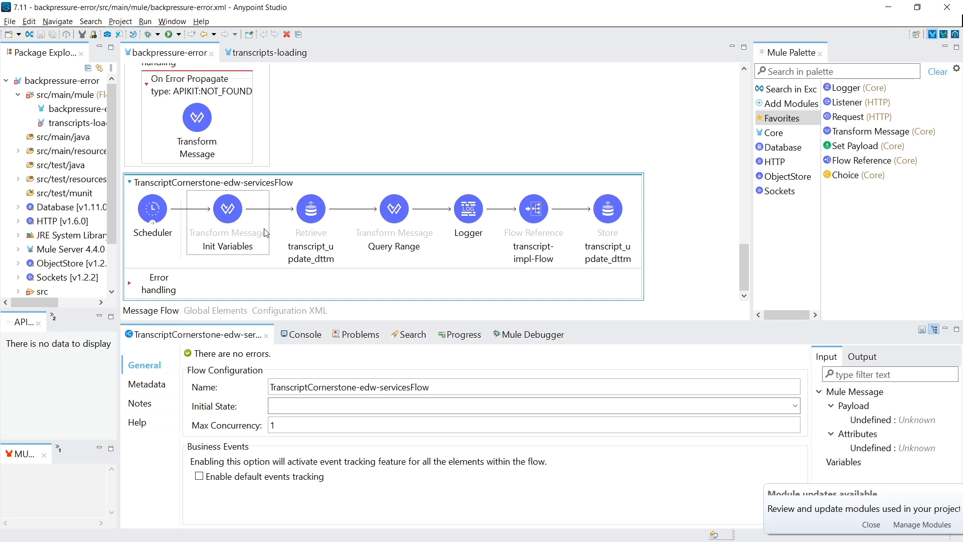
{"action": "mouse_move", "coordinate": [216, 209]}
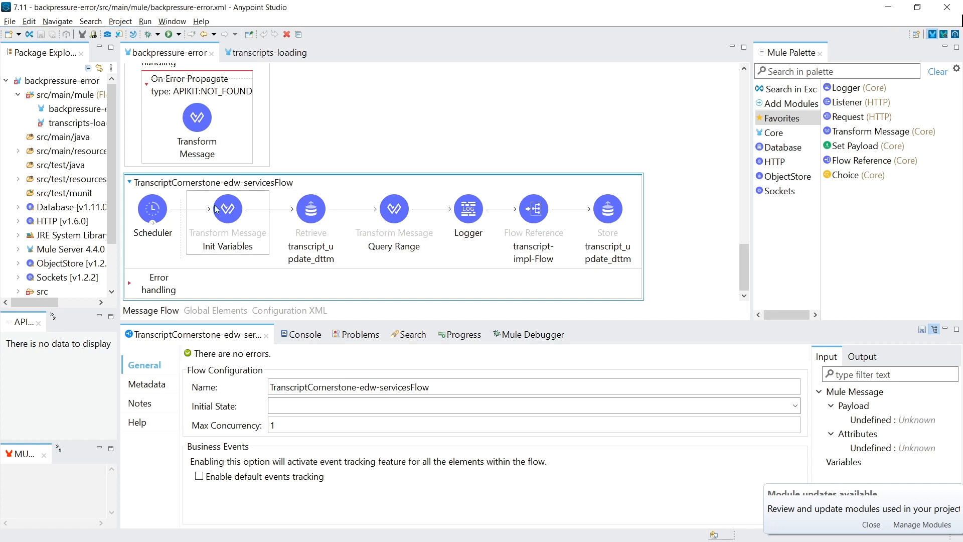
Review TranscriptCornerstone-edw-servicesFlow's scheduler-driven steps with Max Concurrency still 1
{"action": "left_click", "coordinate": [393, 208]}
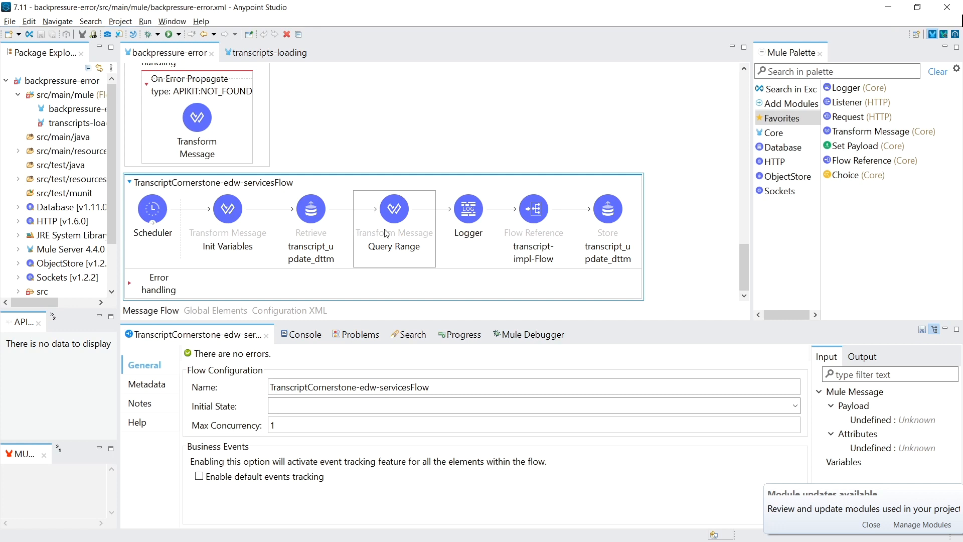
{"action": "left_click", "coordinate": [151, 207]}
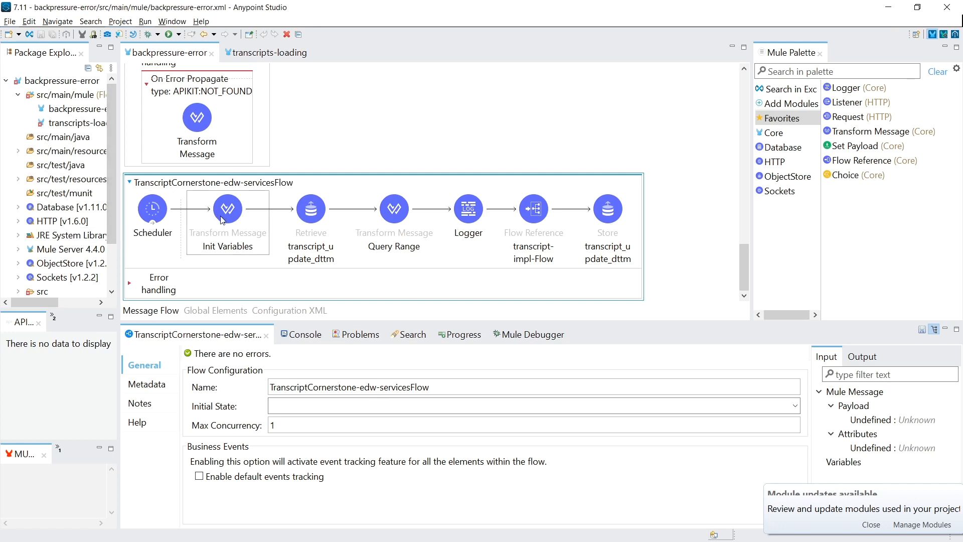
{"action": "left_click", "coordinate": [151, 206]}
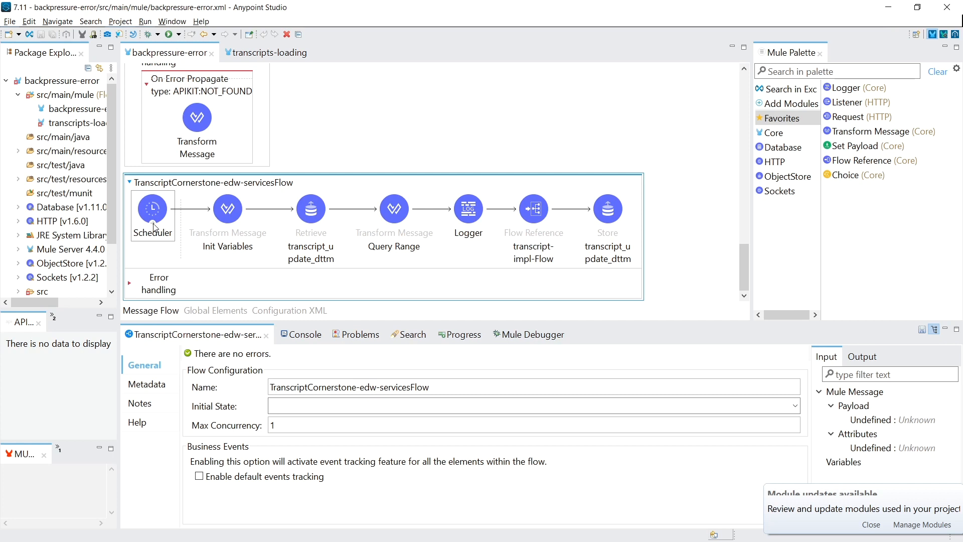
{"action": "left_click", "coordinate": [228, 208]}
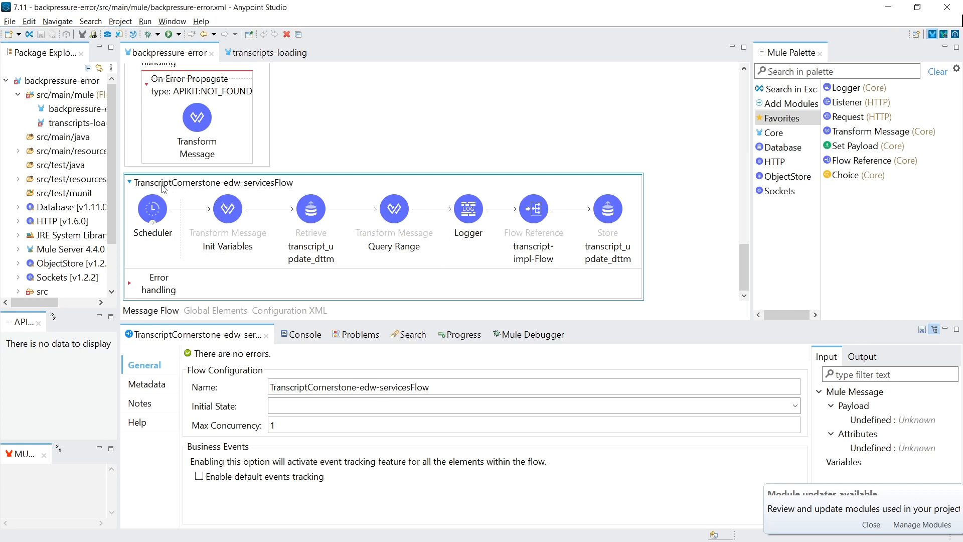
{"action": "left_click", "coordinate": [152, 208]}
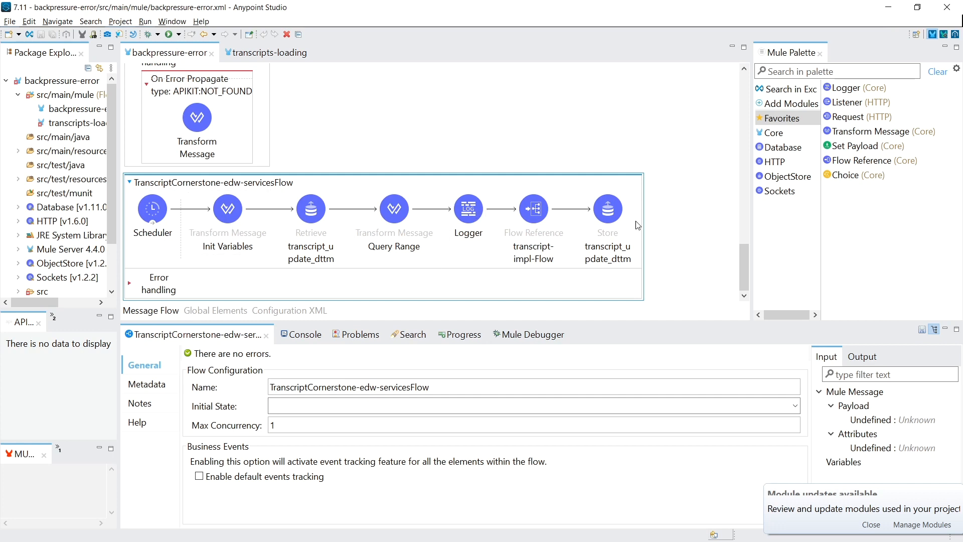
{"action": "left_click", "coordinate": [228, 208]}
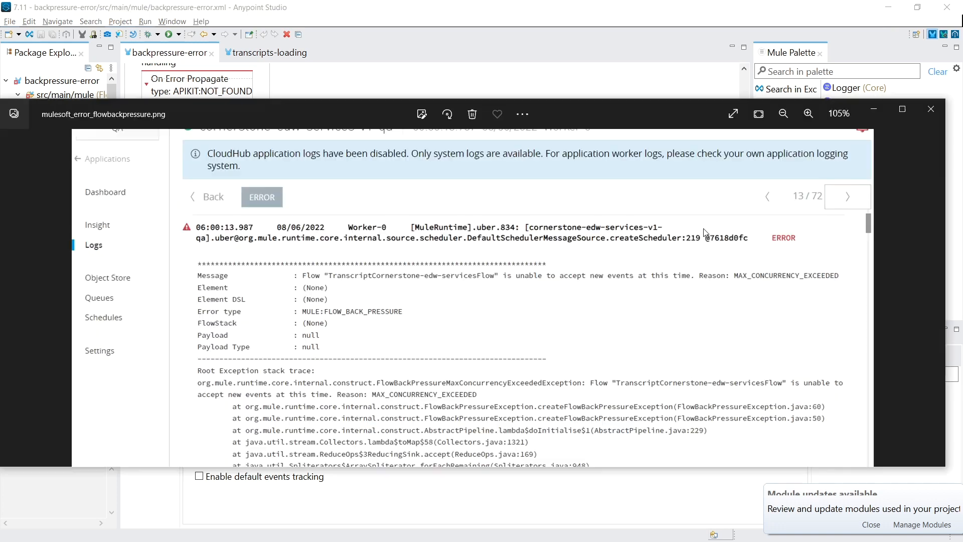
{"action": "mouse_move", "coordinate": [205, 242]}
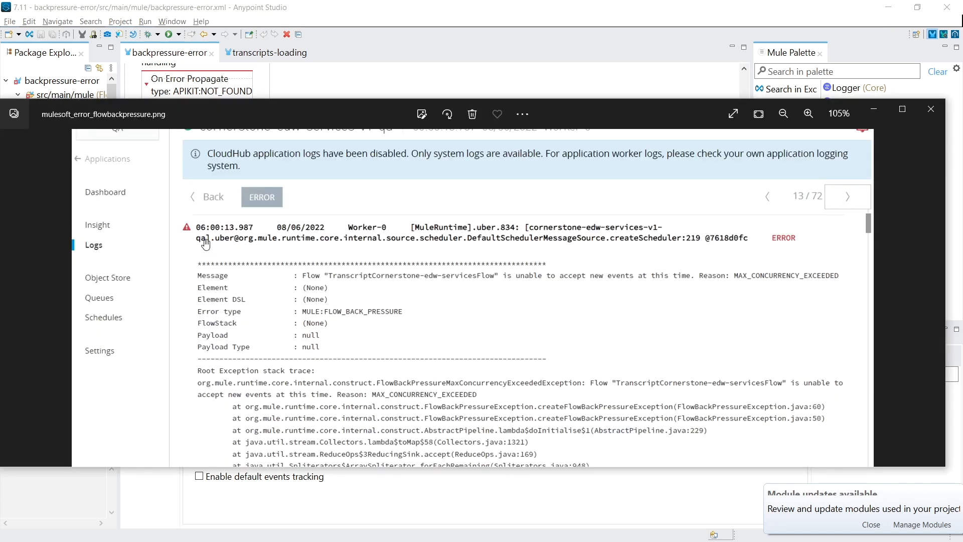
{"action": "mouse_move", "coordinate": [224, 316]}
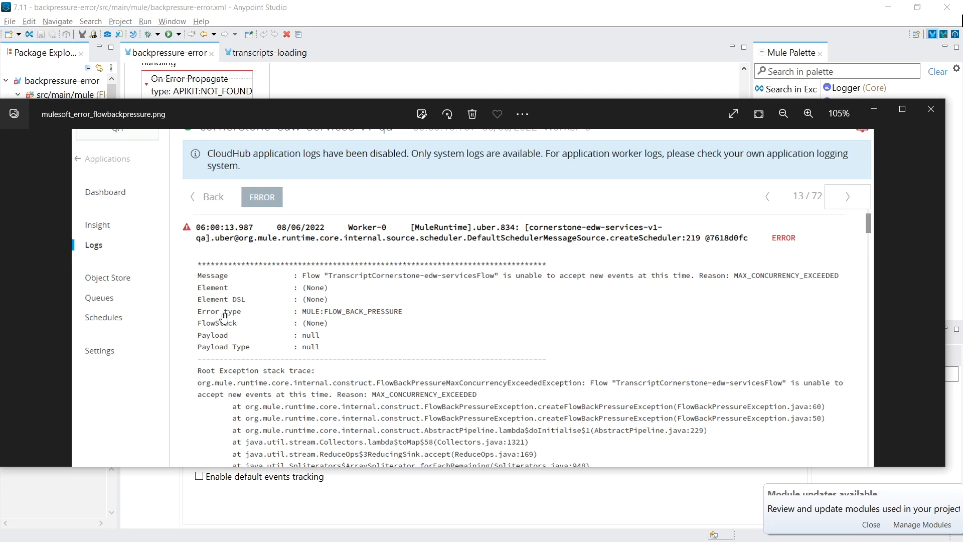
{"action": "mouse_move", "coordinate": [332, 278]}
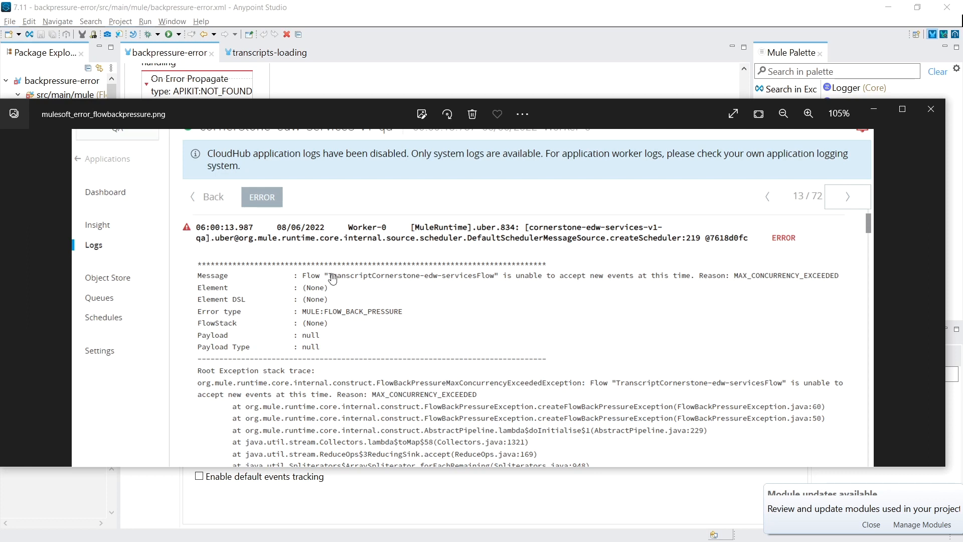
{"action": "mouse_move", "coordinate": [432, 283]}
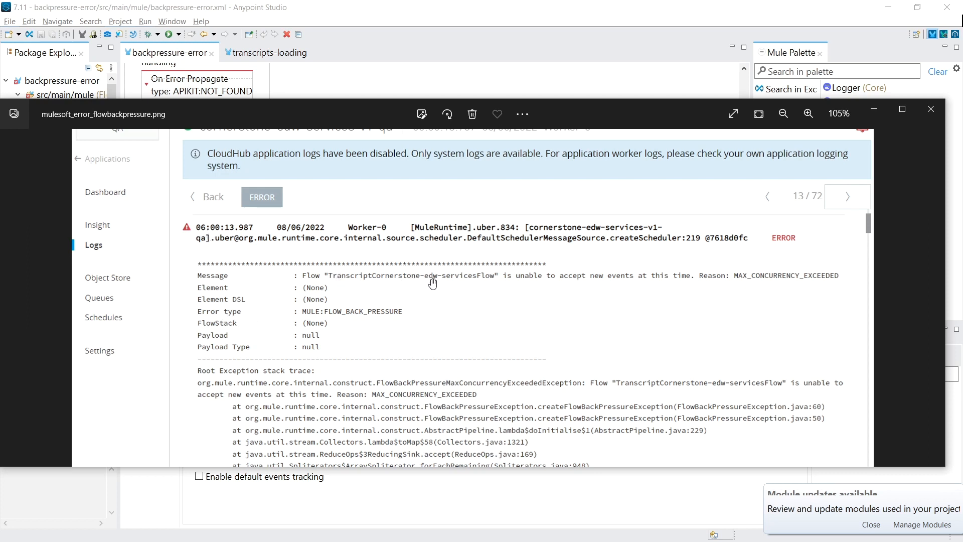
{"action": "mouse_move", "coordinate": [500, 283]}
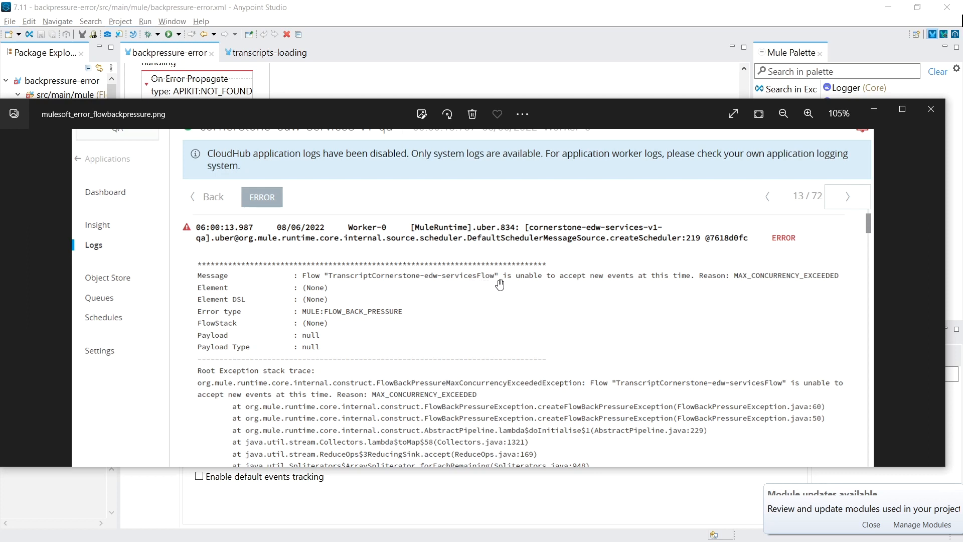
{"action": "mouse_move", "coordinate": [594, 280]}
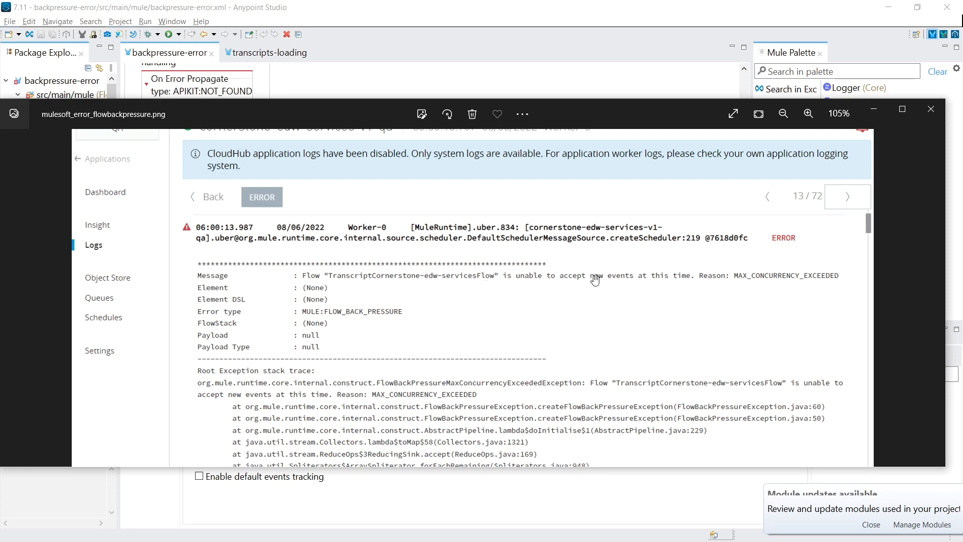
{"action": "mouse_move", "coordinate": [609, 280]}
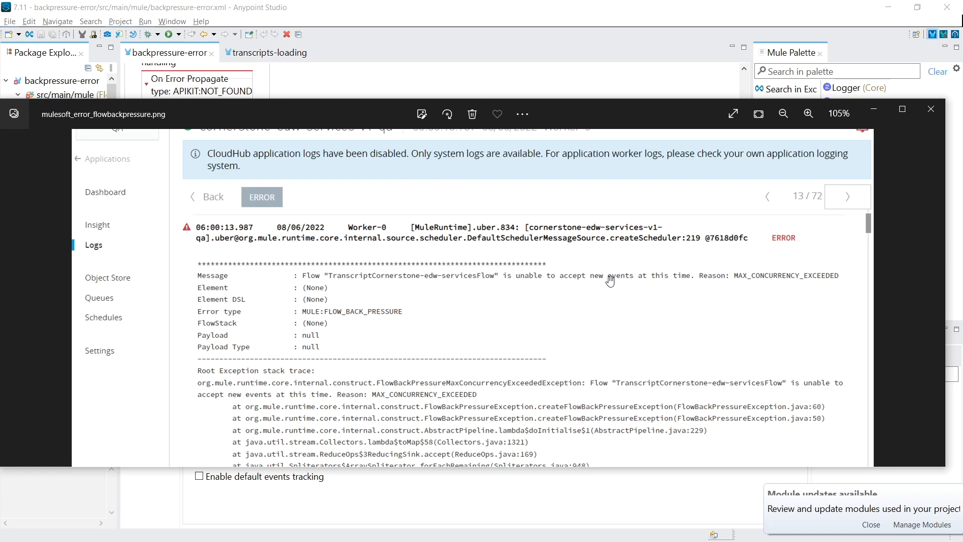
{"action": "mouse_move", "coordinate": [770, 279]}
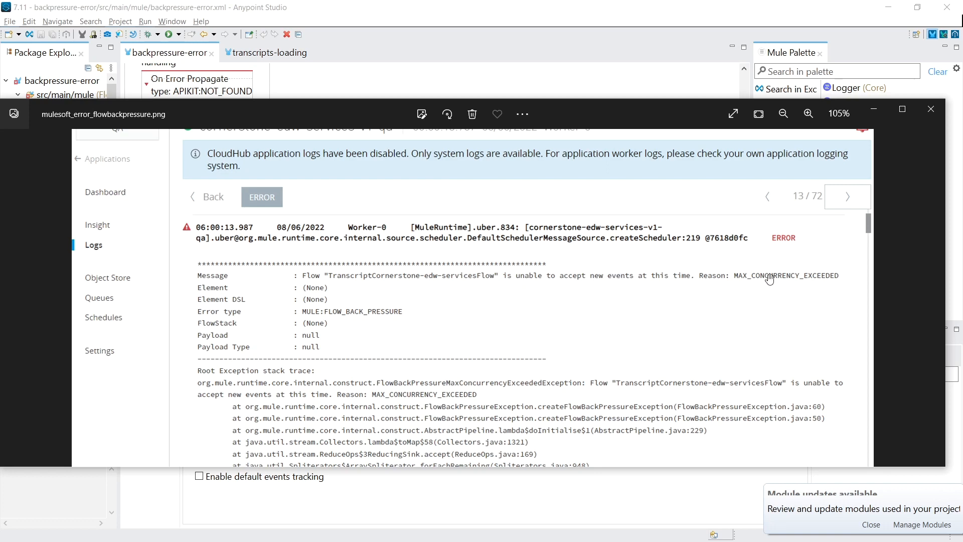
{"action": "mouse_move", "coordinate": [819, 281]}
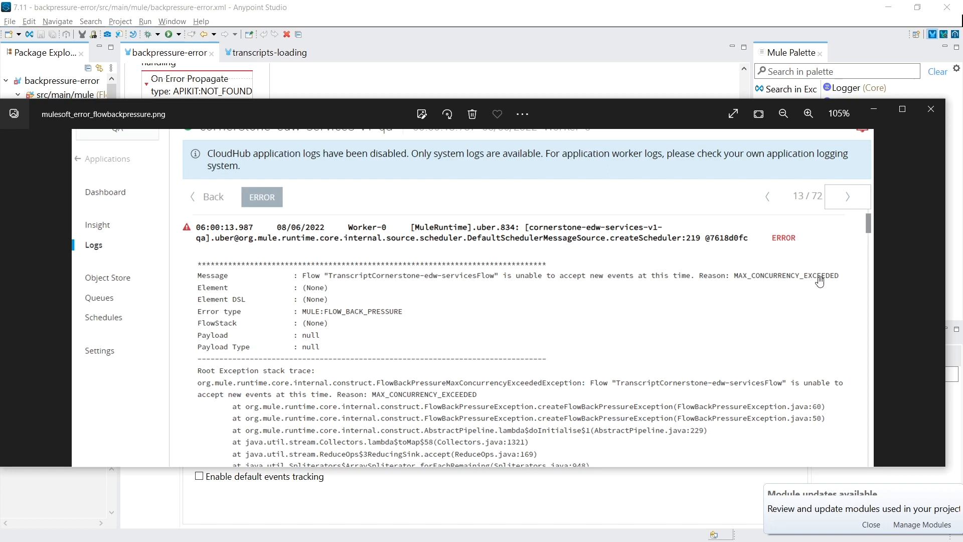
Close the MAX_CONCURRENCY_EXCEEDED error screenshot and return to the scheduler flow
{"action": "left_click", "coordinate": [931, 109]}
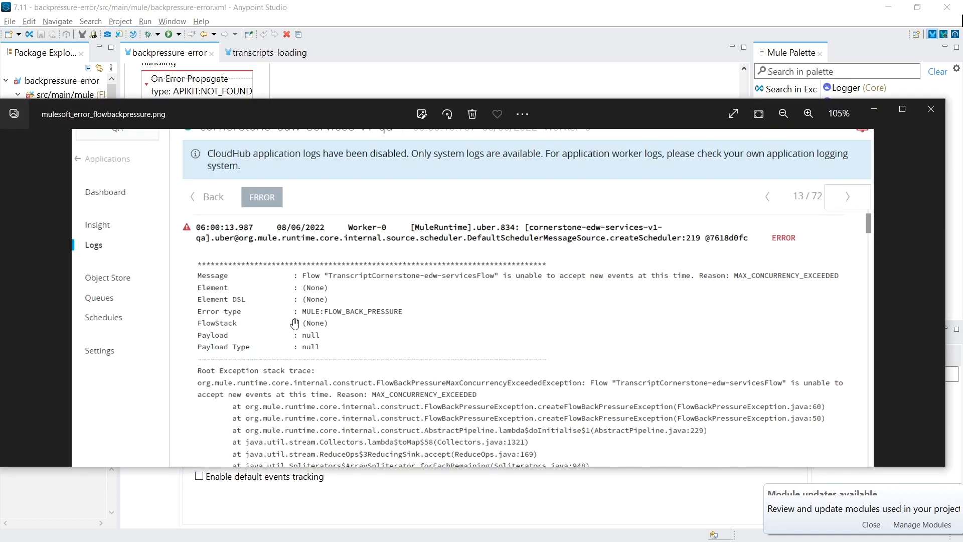
{"action": "mouse_move", "coordinate": [379, 317]}
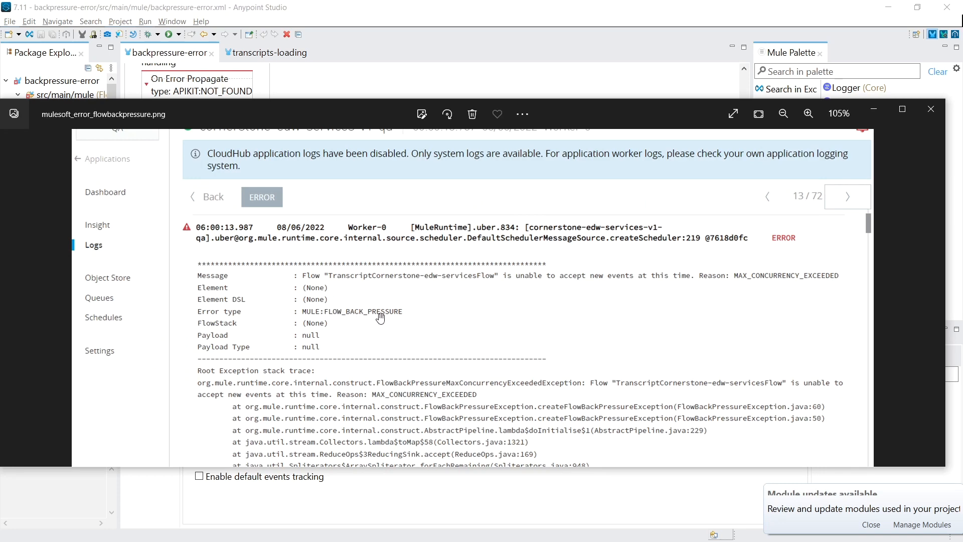
{"action": "left_click", "coordinate": [931, 110]}
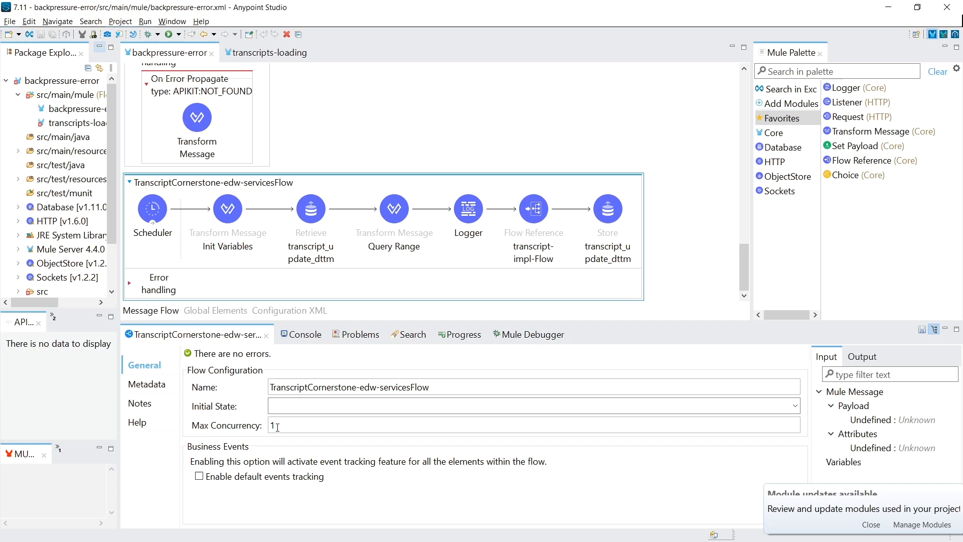
Compare the transcripts-loading flows with the backpressure-error flow's steps
{"action": "left_click", "coordinate": [269, 53]}
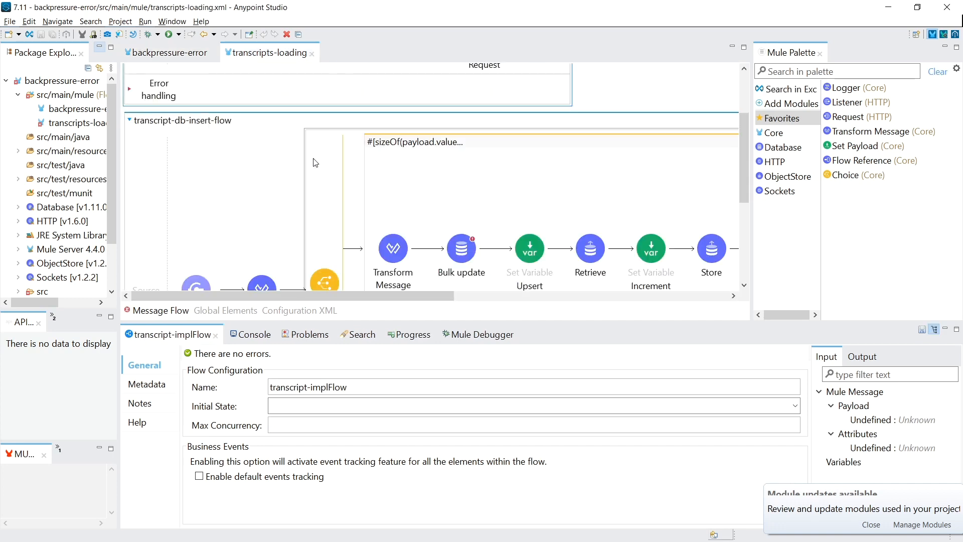
{"action": "mouse_move", "coordinate": [286, 209]}
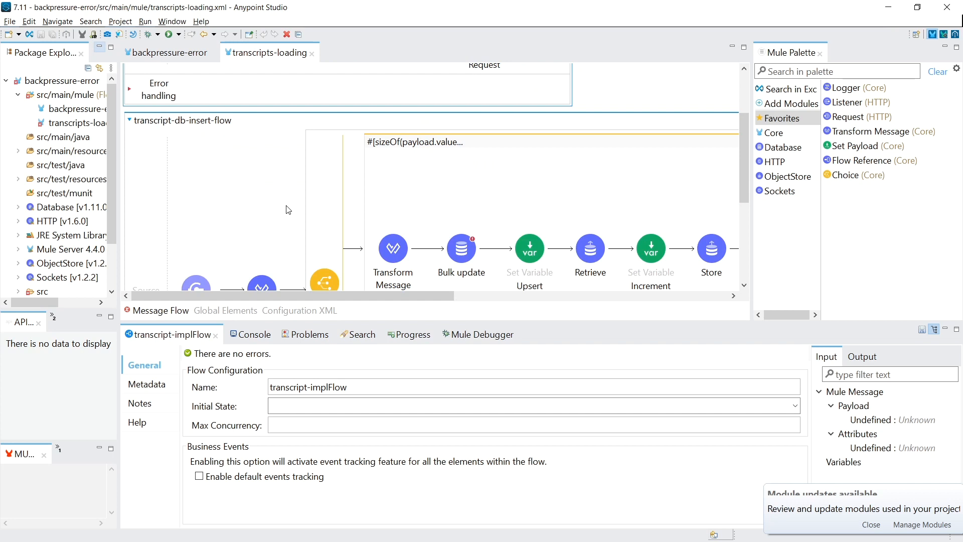
{"action": "mouse_move", "coordinate": [543, 199]}
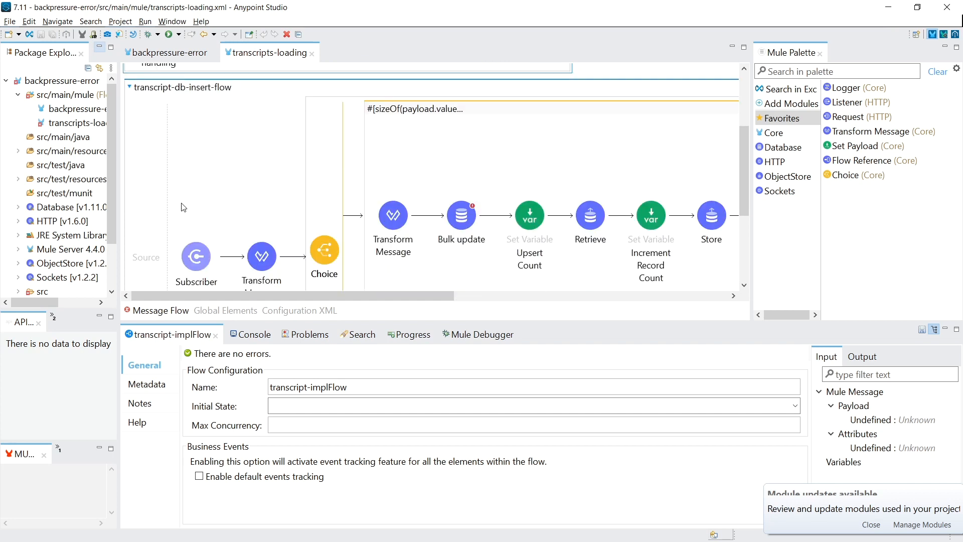
{"action": "scroll", "scroll_direction": "up", "scroll_amount": 3}
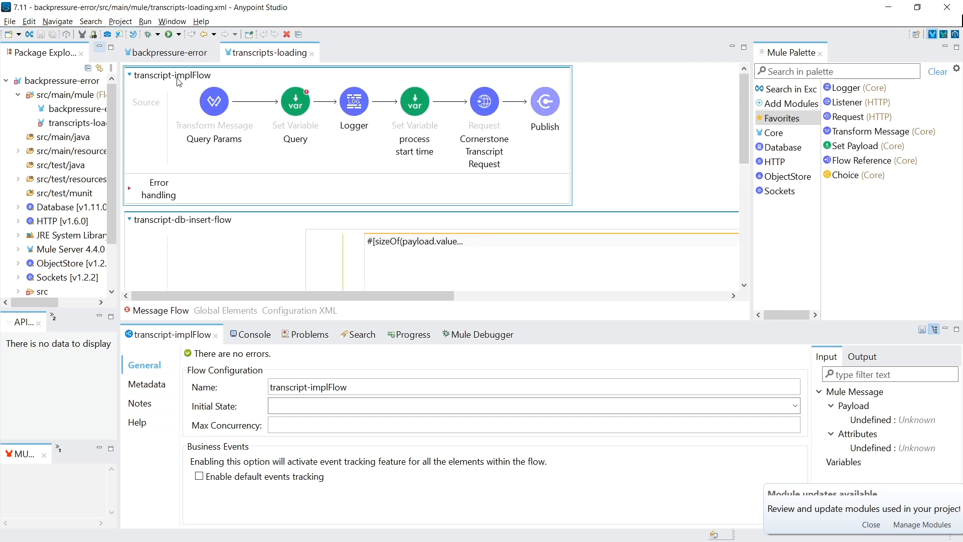
{"action": "left_click", "coordinate": [169, 52]}
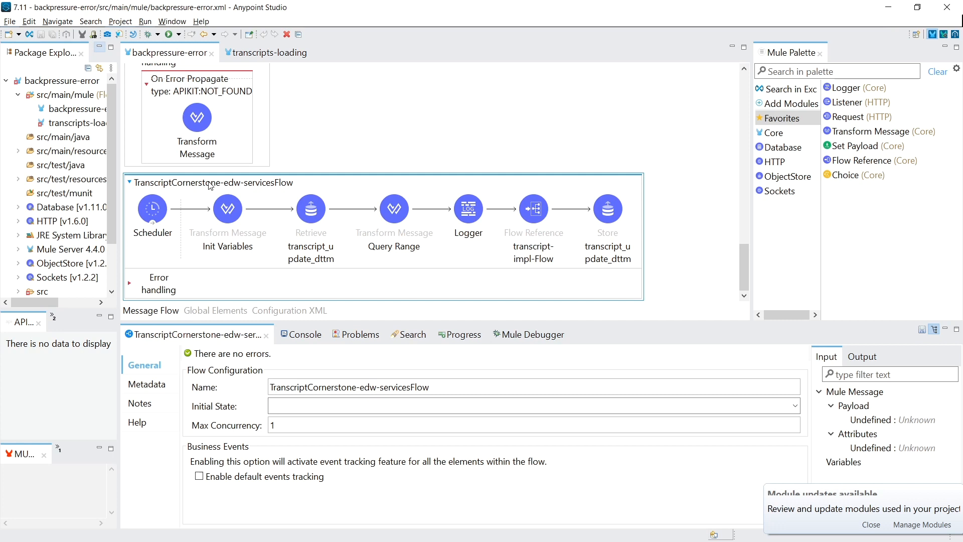
{"action": "left_click", "coordinate": [227, 208]}
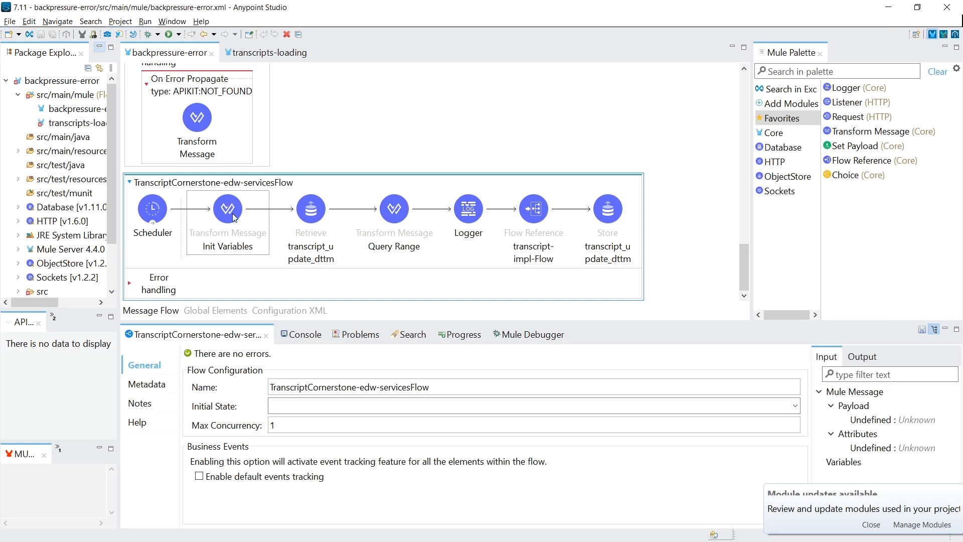
{"action": "left_click", "coordinate": [393, 209]}
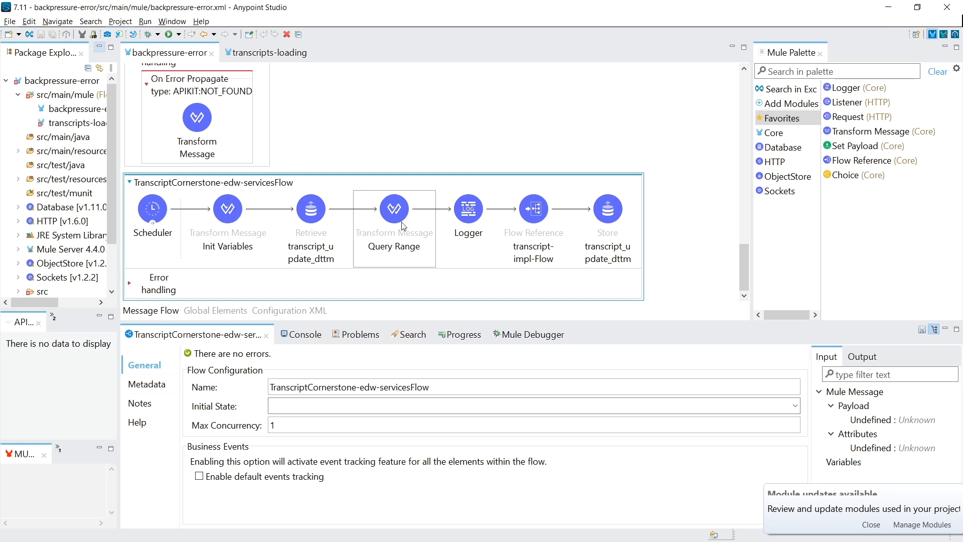
Show transcript-implFlow's General settings with Max Concurrency left empty
{"action": "left_click", "coordinate": [266, 52]}
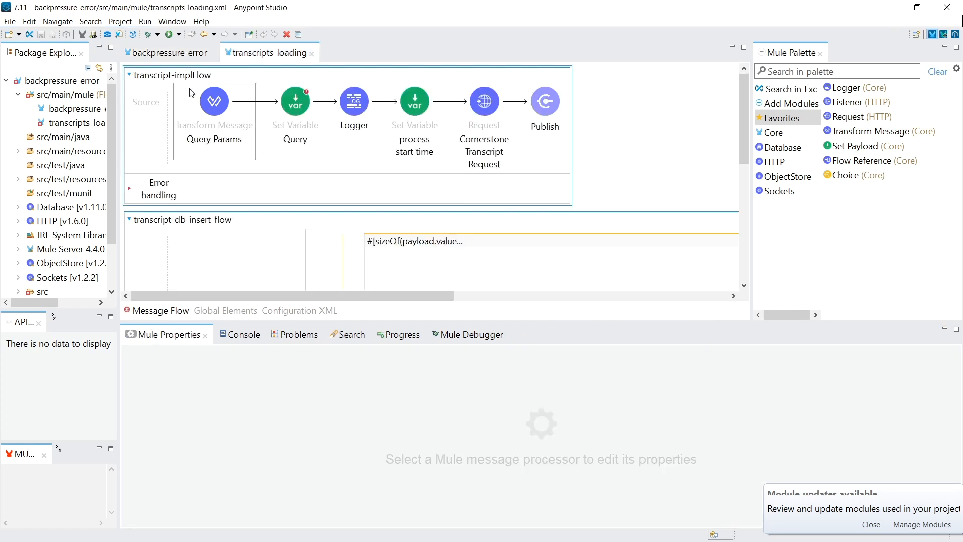
{"action": "left_click", "coordinate": [484, 100]}
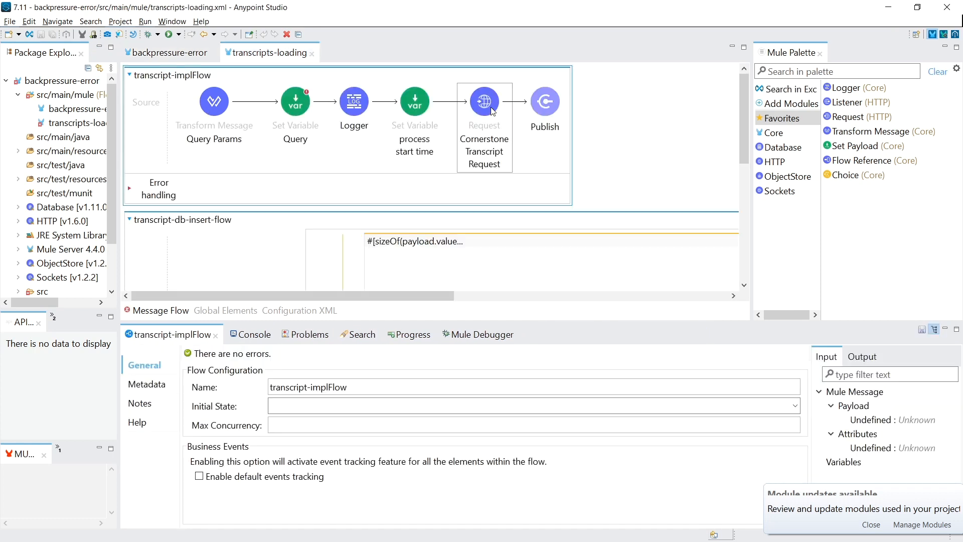
{"action": "left_click", "coordinate": [543, 101]}
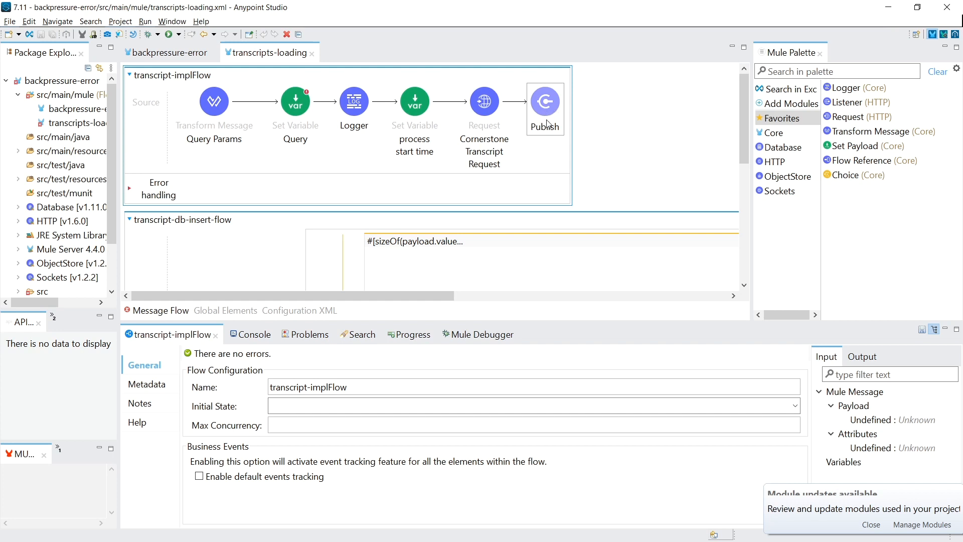
{"action": "mouse_move", "coordinate": [542, 115]}
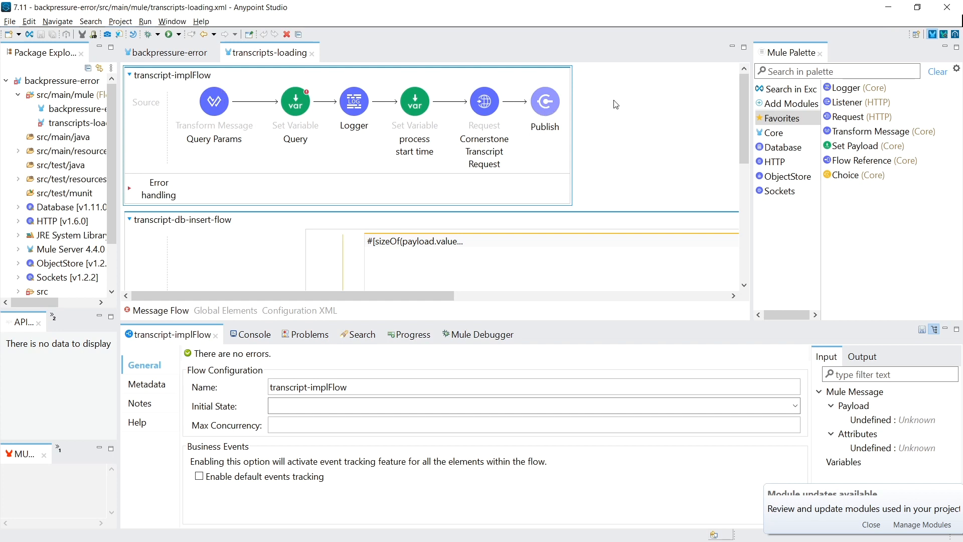
Check the transcript-implFlow reference, then return to the transcripts-loading flows and select transcript-db-insert-flow
{"action": "left_click", "coordinate": [170, 52]}
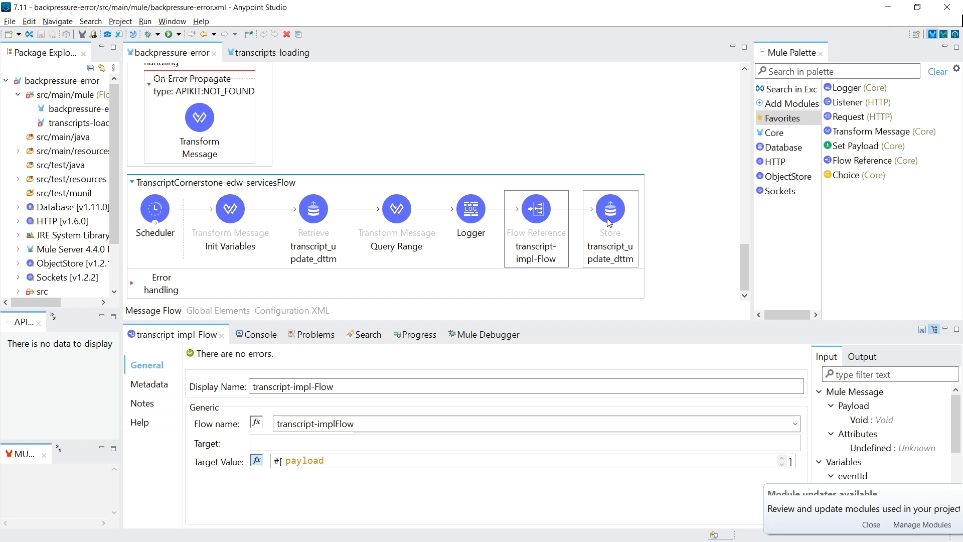
{"action": "left_click", "coordinate": [272, 53]}
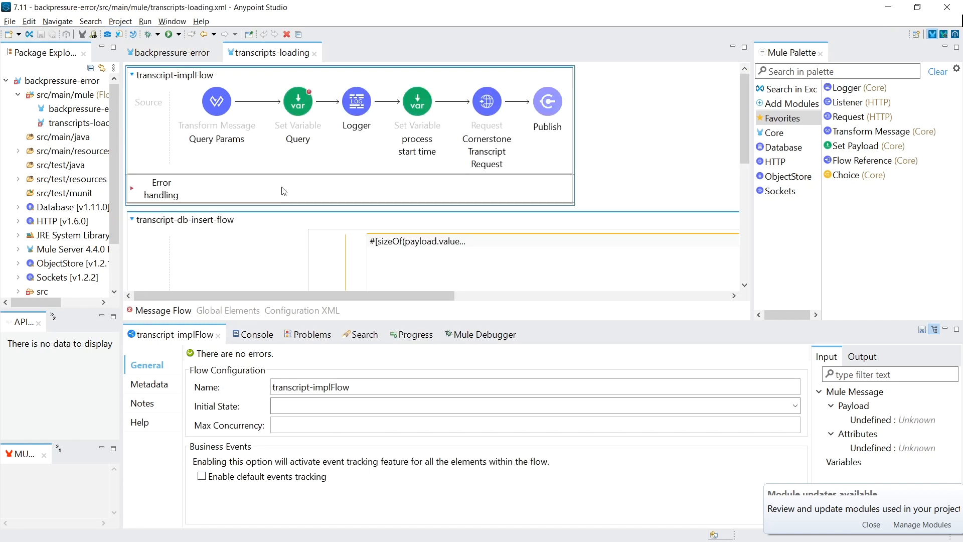
{"action": "scroll", "scroll_direction": "down", "scroll_amount": 3}
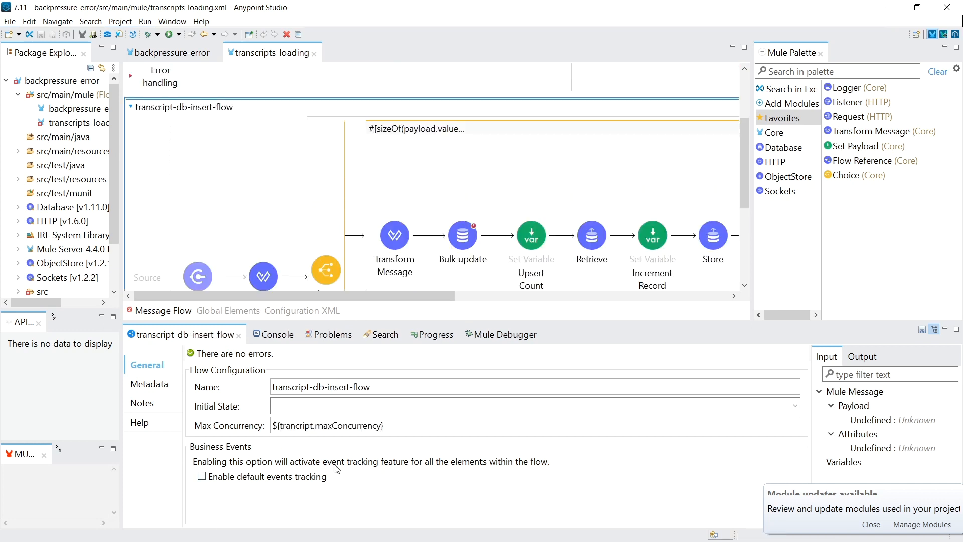
{"action": "left_click", "coordinate": [198, 275]}
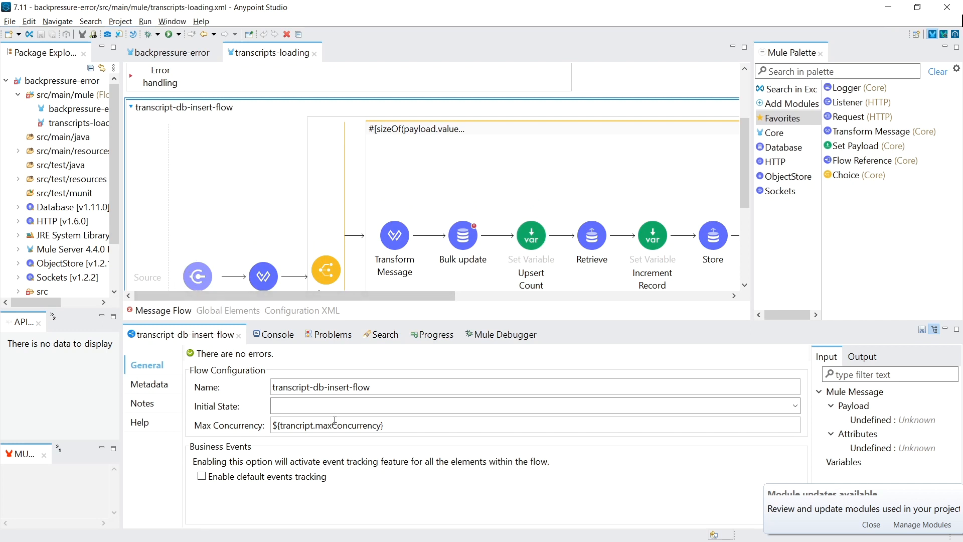
Inspect the insert flow's property-based Max Concurrency expression, then return to the backpressure-error flows
{"action": "double_click", "coordinate": [348, 425]}
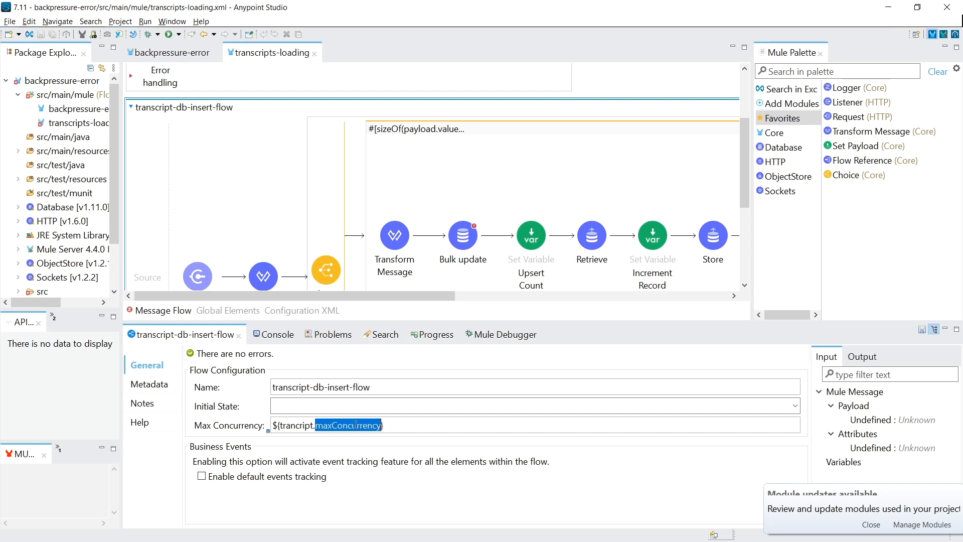
{"action": "triple_click", "coordinate": [327, 425]}
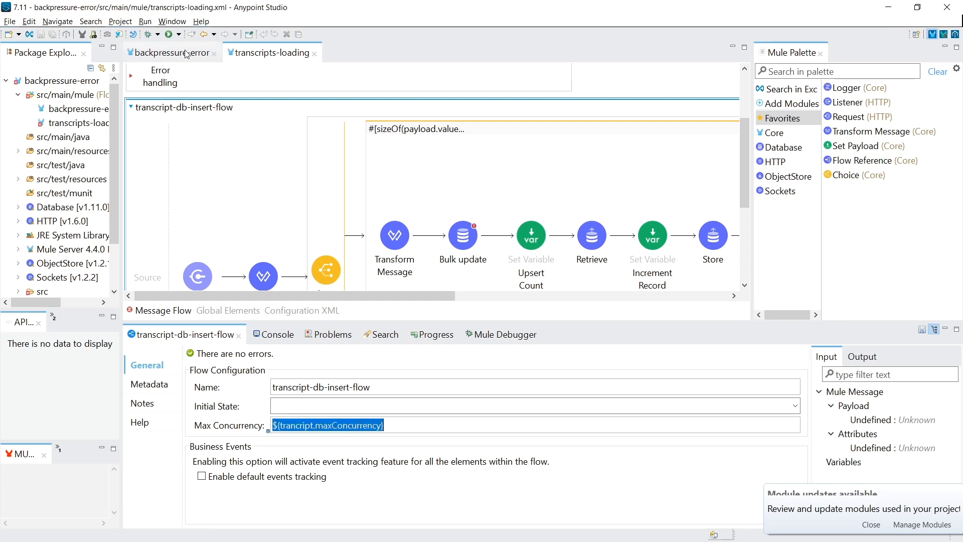
{"action": "left_click", "coordinate": [172, 53]}
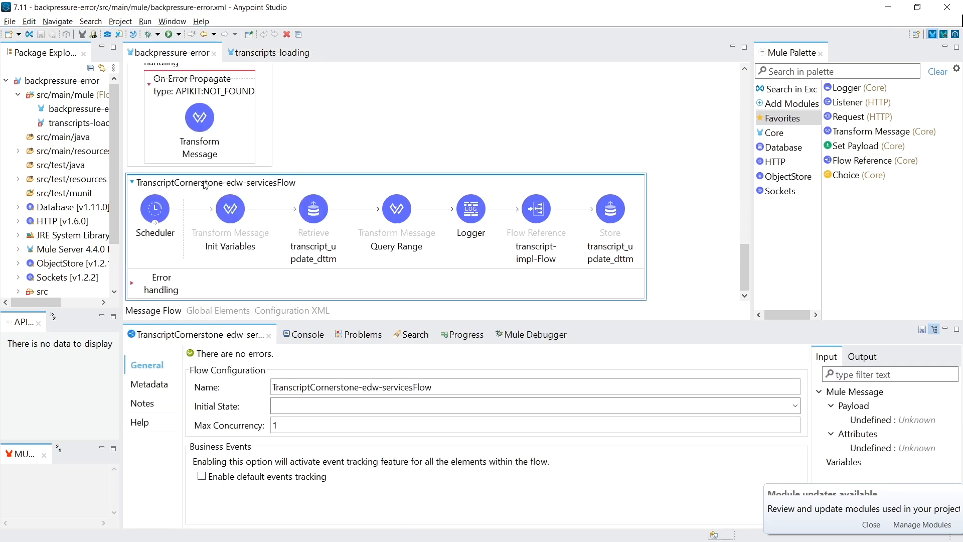
{"action": "left_click", "coordinate": [272, 52]}
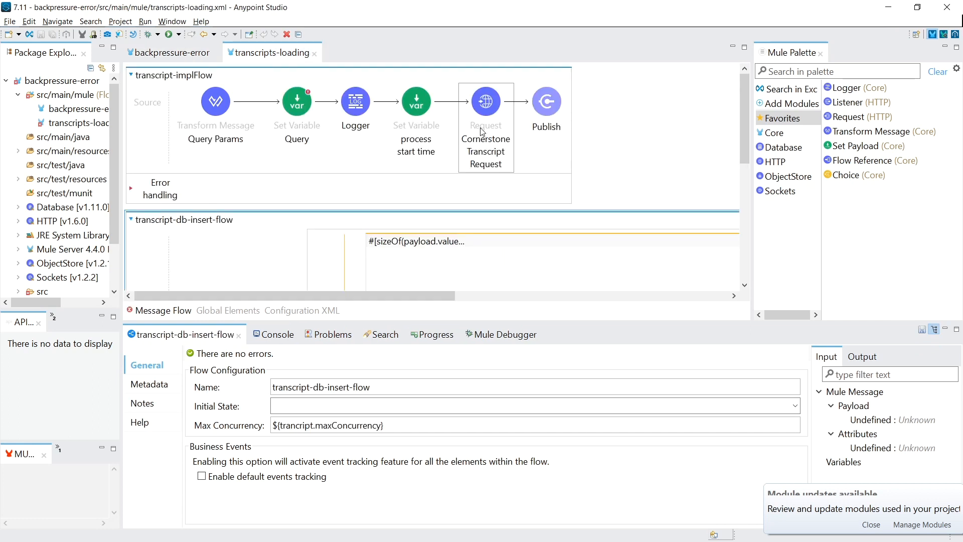
{"action": "mouse_move", "coordinate": [485, 112]}
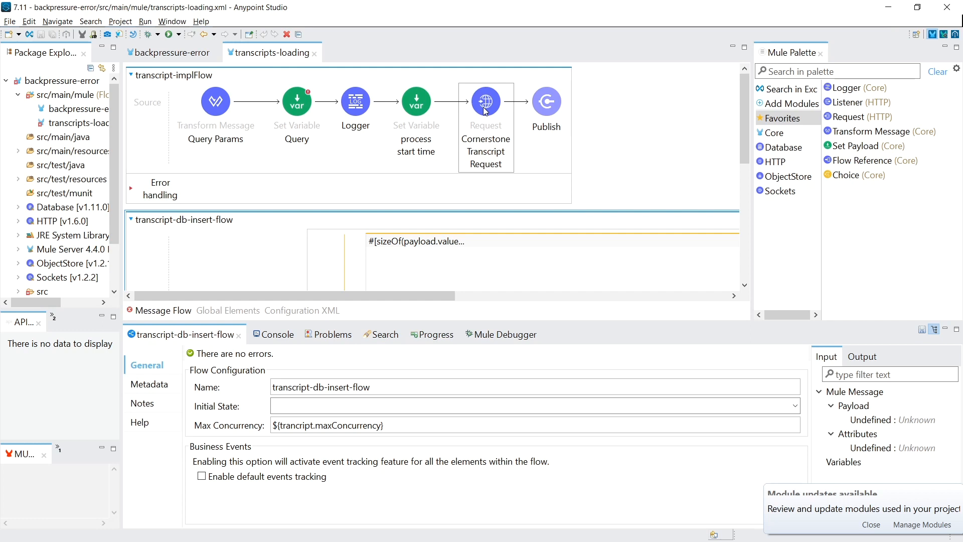
{"action": "left_click", "coordinate": [172, 52]}
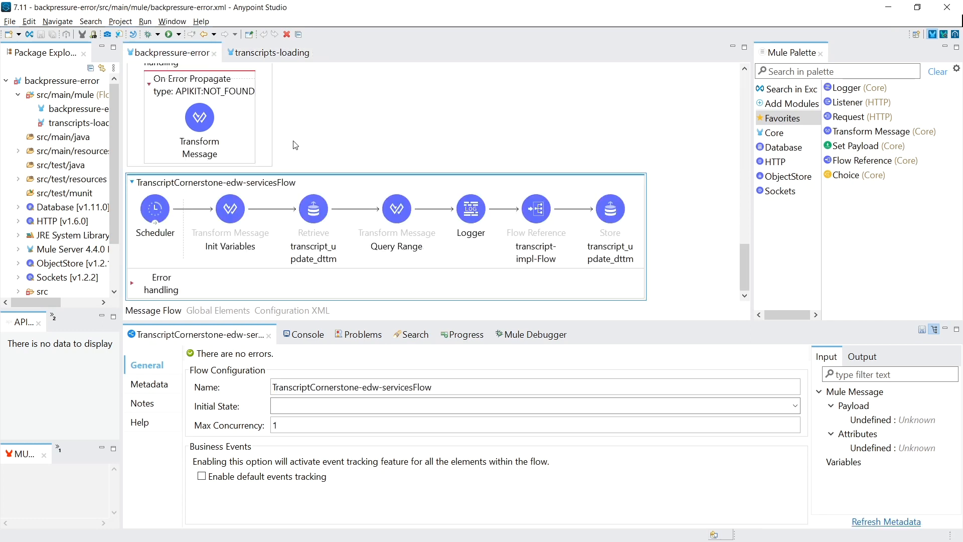
{"action": "mouse_move", "coordinate": [289, 137]}
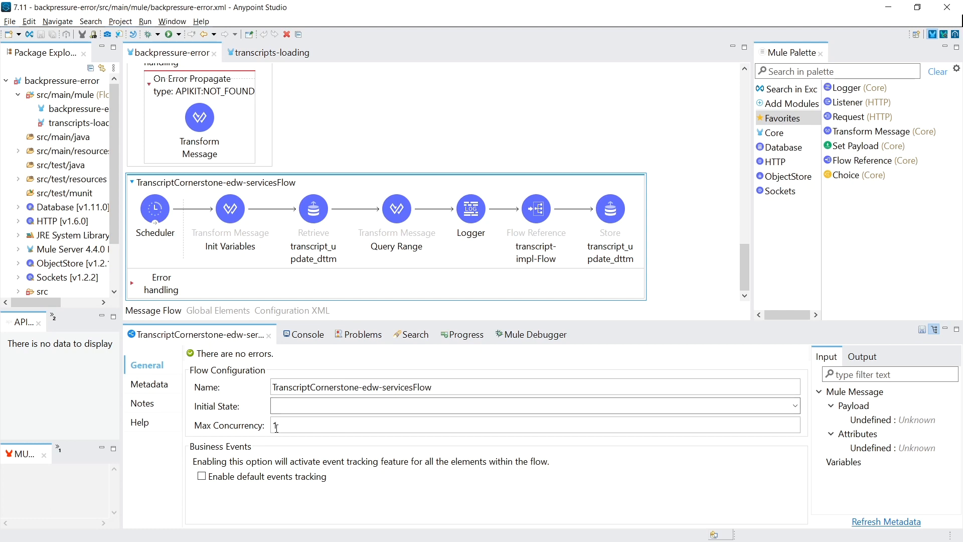
{"action": "left_click", "coordinate": [492, 425]}
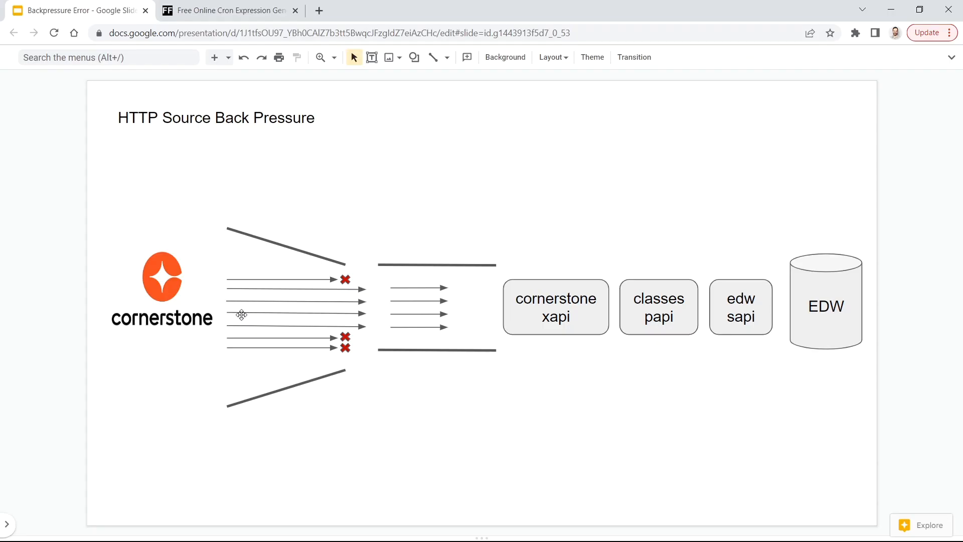
{"action": "mouse_move", "coordinate": [190, 216]}
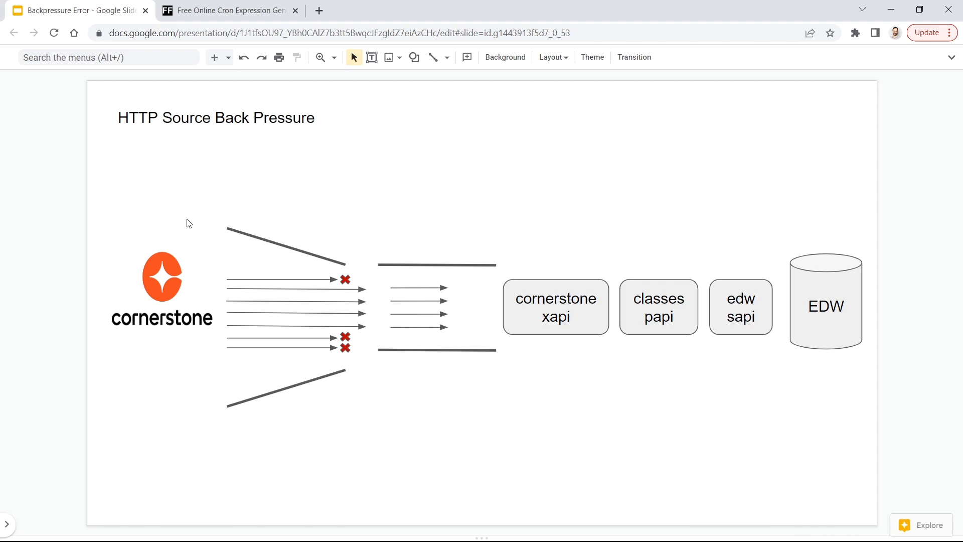
{"action": "mouse_move", "coordinate": [316, 301]}
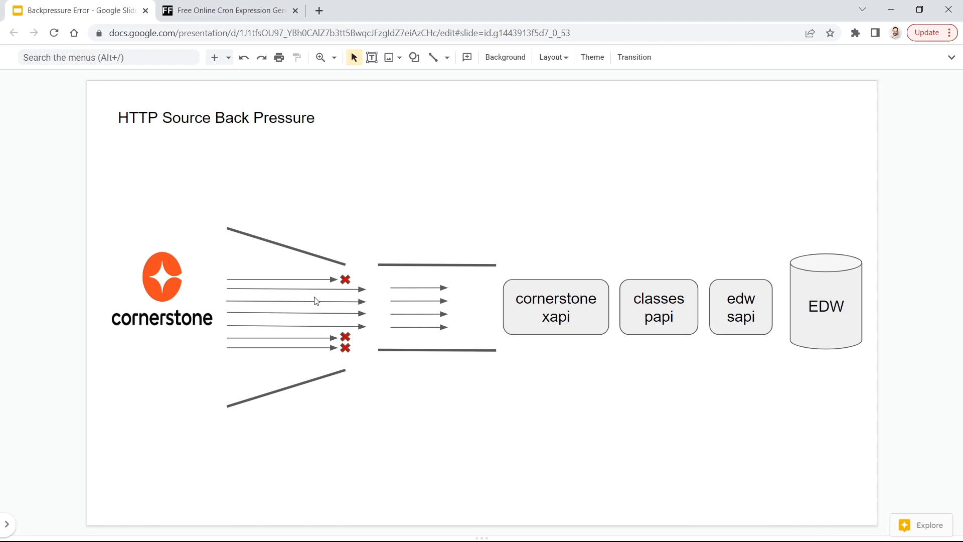
{"action": "mouse_move", "coordinate": [564, 305]}
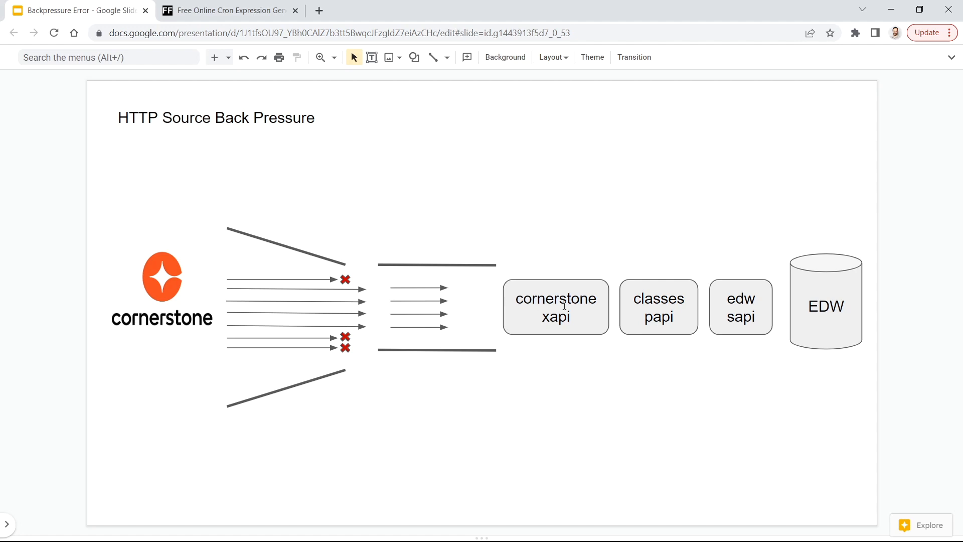
{"action": "mouse_move", "coordinate": [414, 314]}
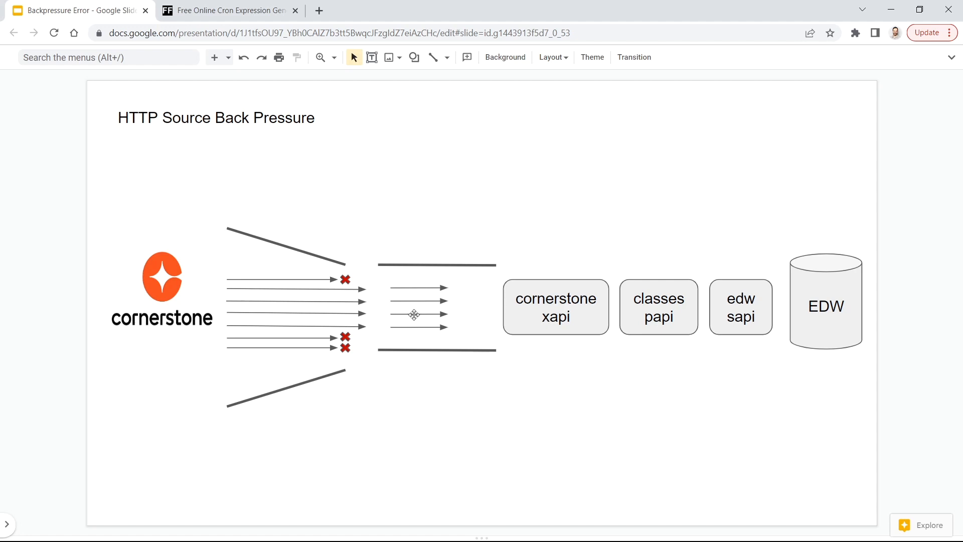
{"action": "mouse_move", "coordinate": [430, 287]}
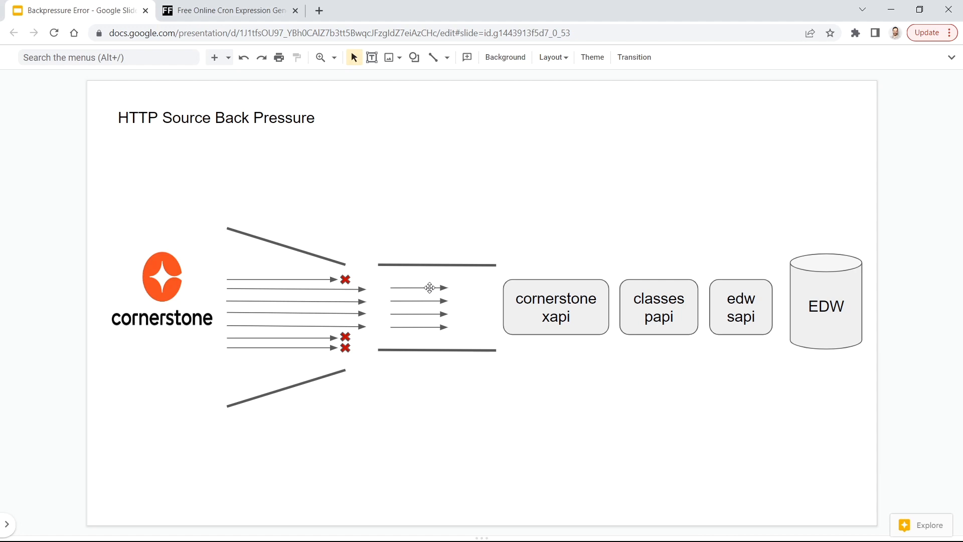
{"action": "mouse_move", "coordinate": [434, 341]}
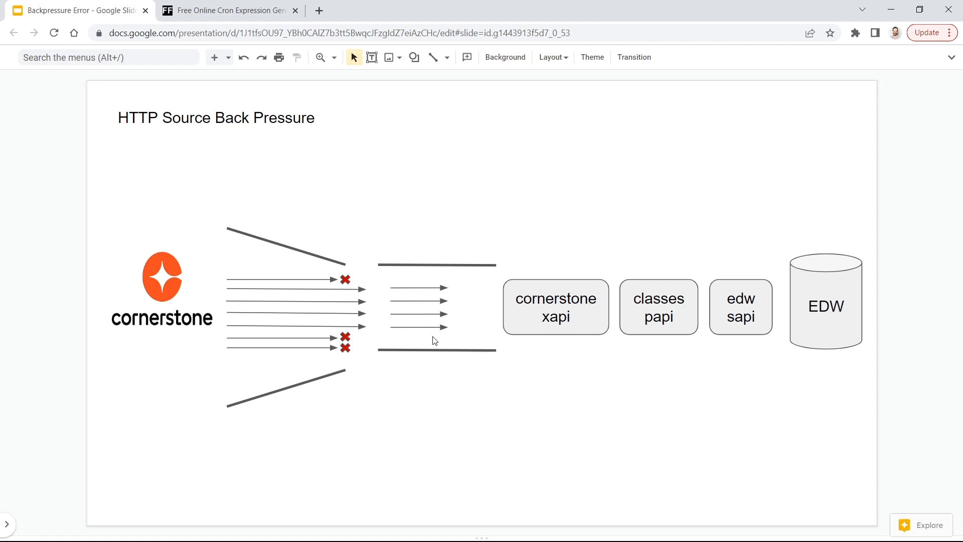
{"action": "mouse_move", "coordinate": [490, 316]}
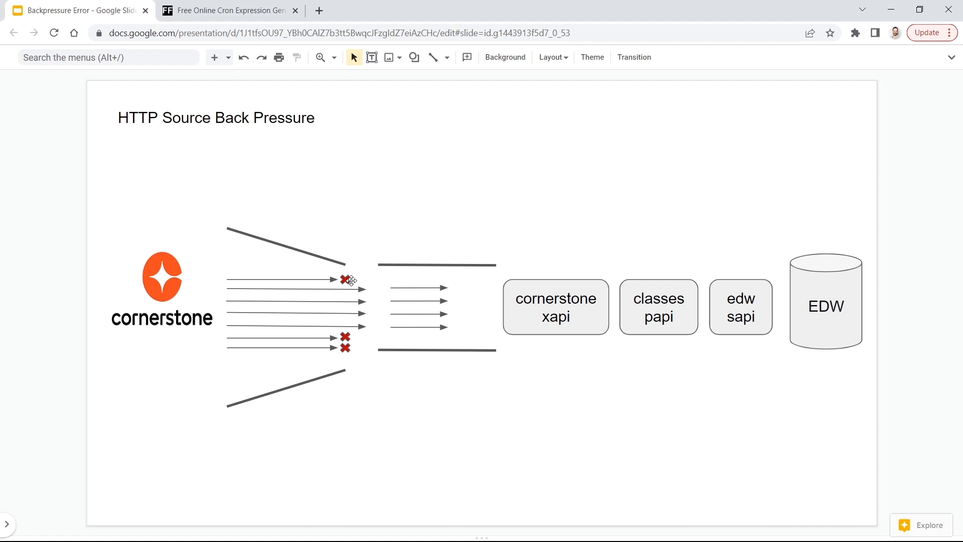
{"action": "mouse_move", "coordinate": [407, 303]}
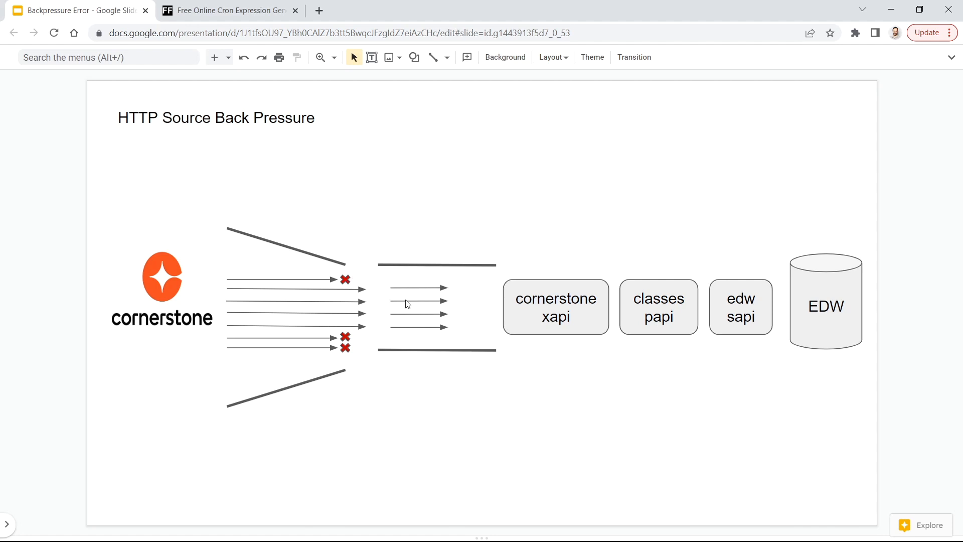
{"action": "mouse_move", "coordinate": [437, 277]}
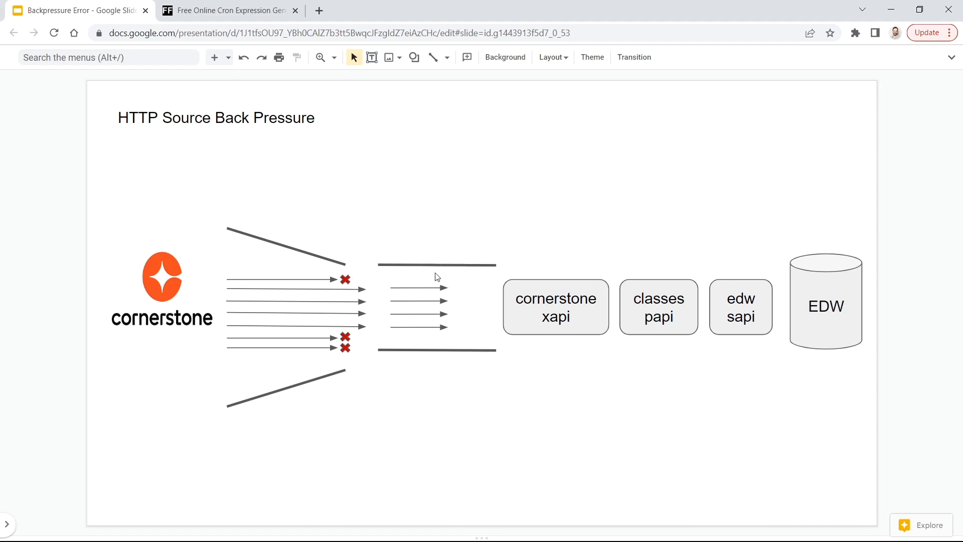
{"action": "mouse_move", "coordinate": [471, 282]}
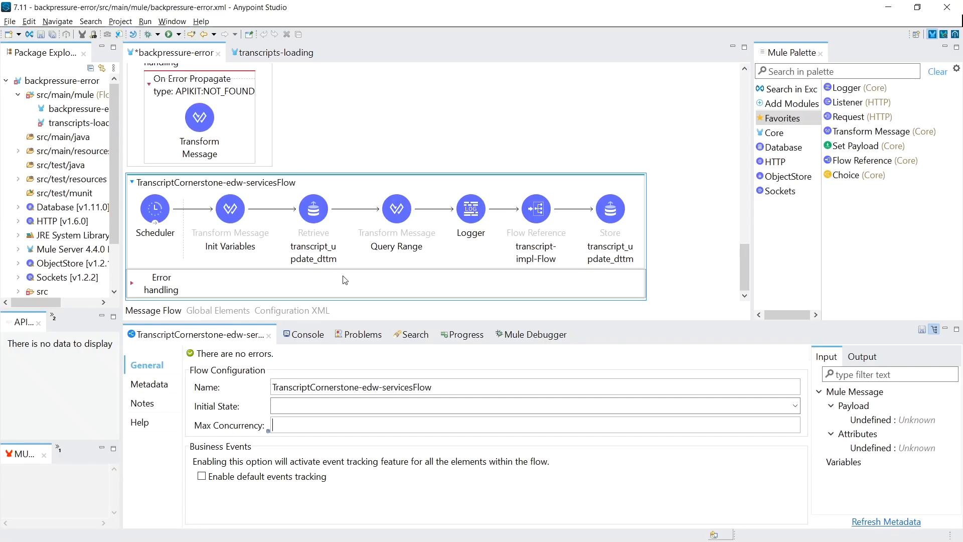
{"action": "left_click", "coordinate": [313, 207]}
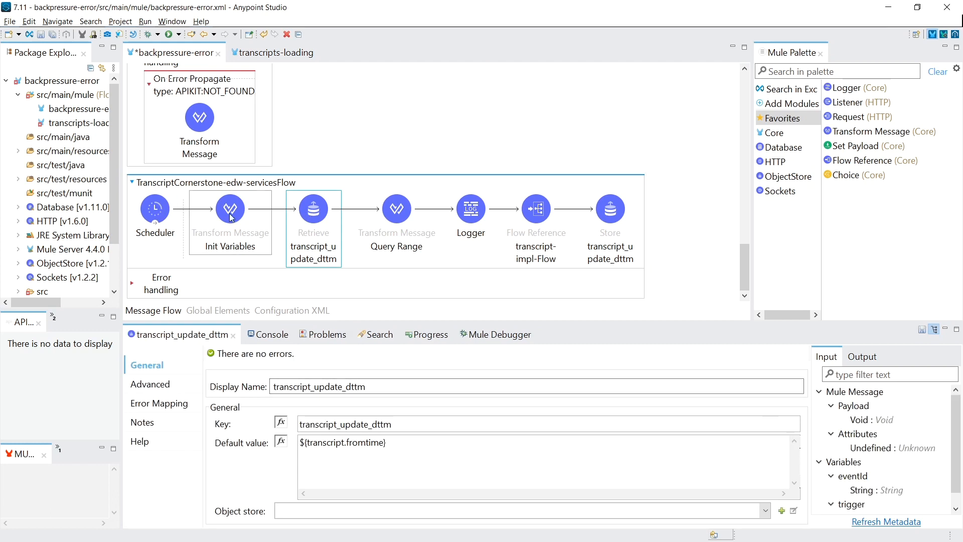
{"action": "left_click", "coordinate": [396, 208]}
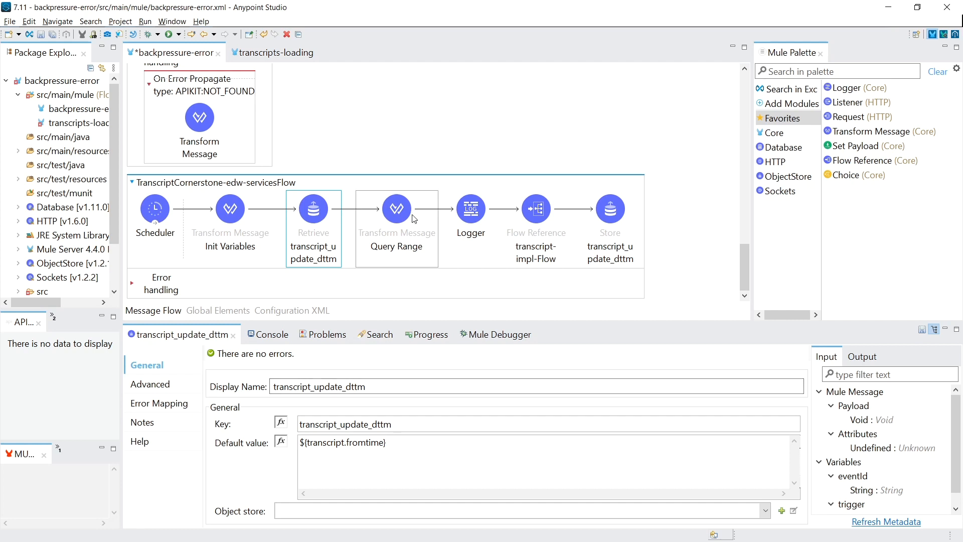
{"action": "left_click", "coordinate": [609, 208]}
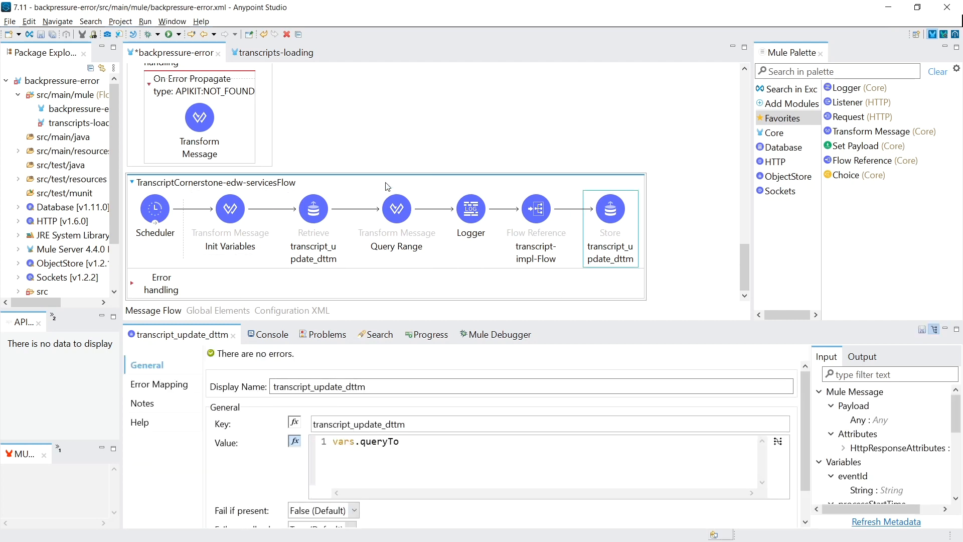
{"action": "left_click", "coordinate": [154, 207]}
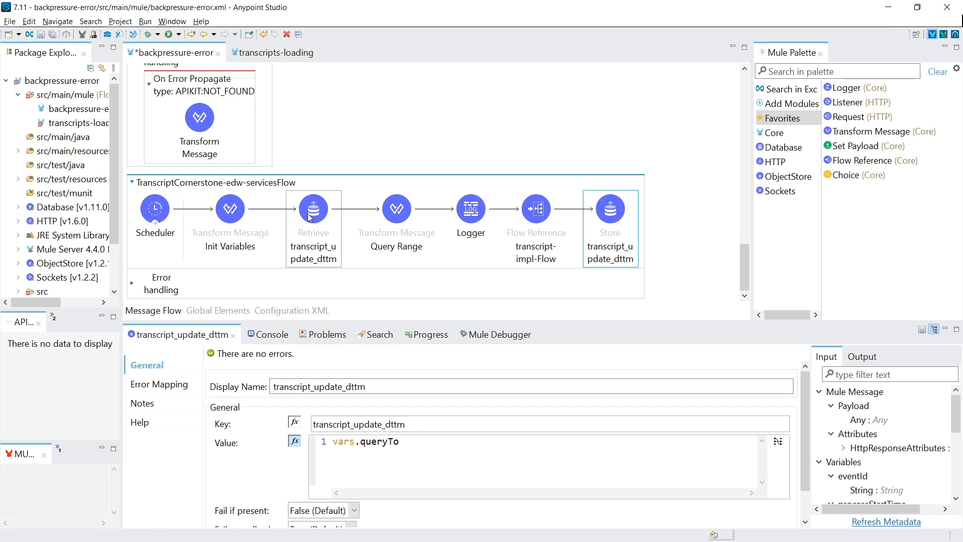
{"action": "mouse_move", "coordinate": [312, 223]}
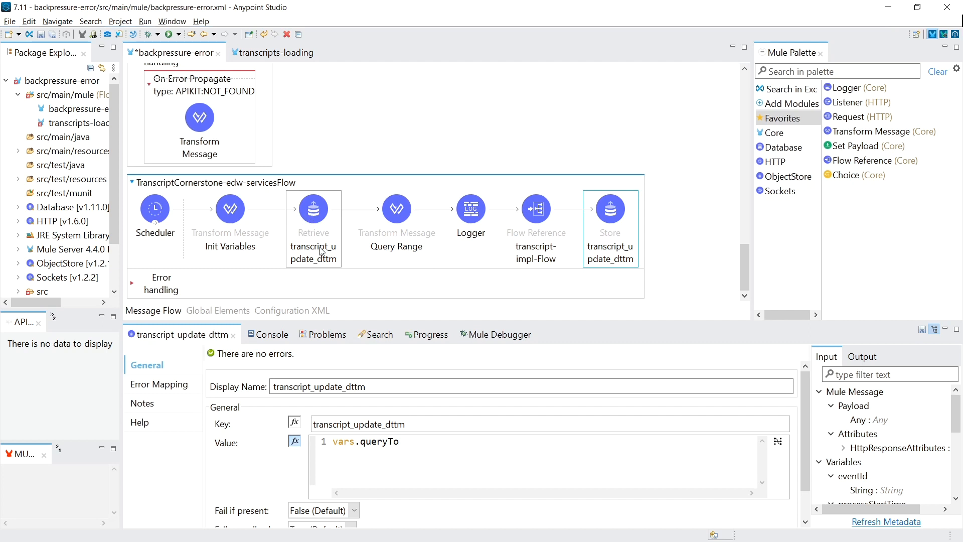
{"action": "left_click", "coordinate": [397, 207]}
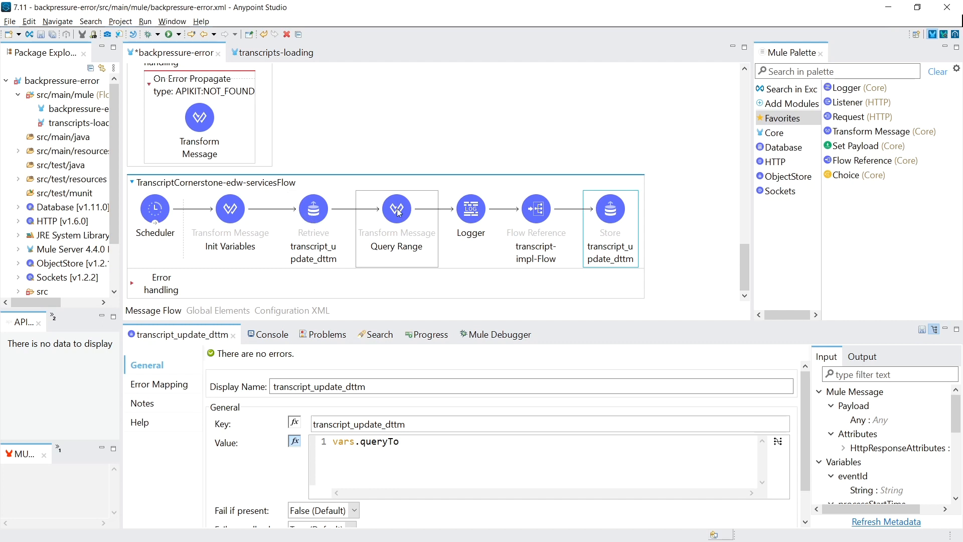
{"action": "left_click", "coordinate": [154, 204]}
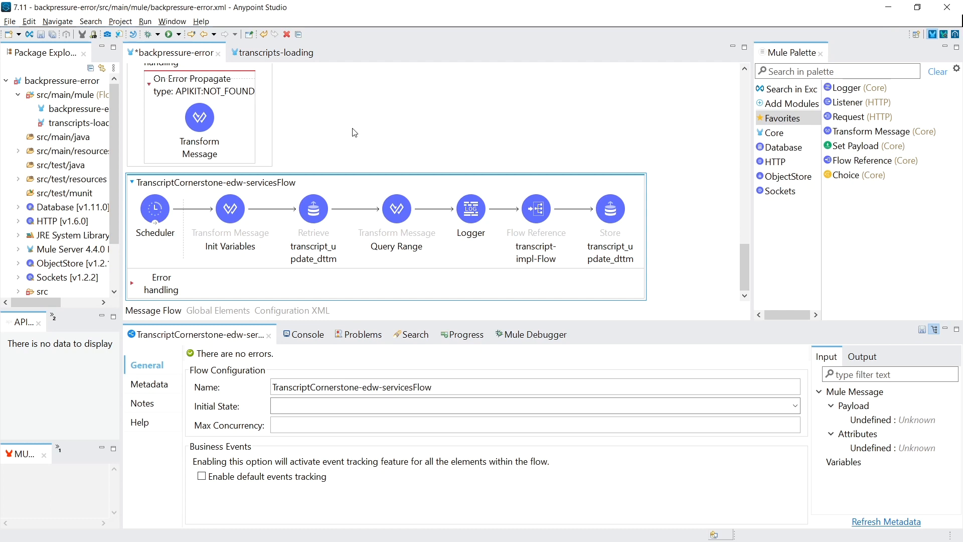
{"action": "left_click", "coordinate": [230, 208]}
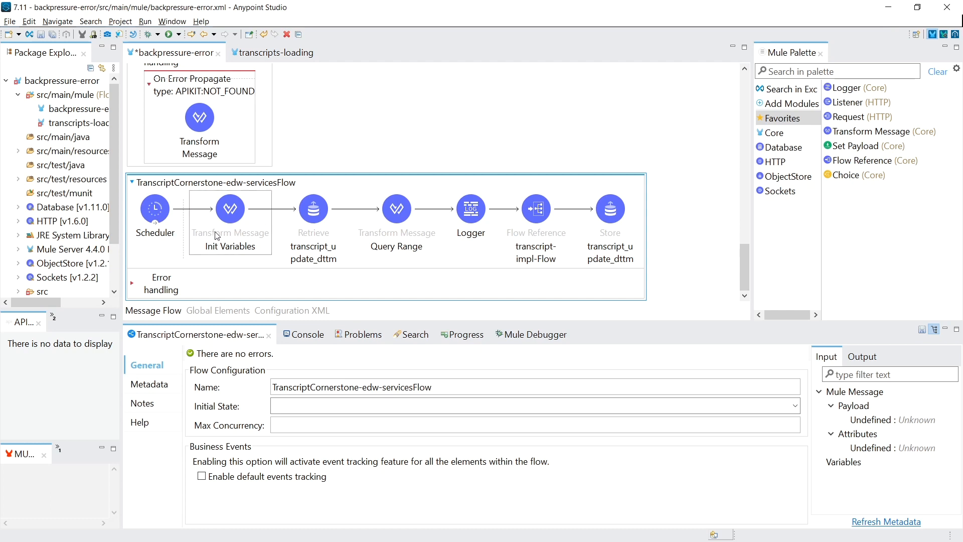
{"action": "left_click", "coordinate": [269, 193]}
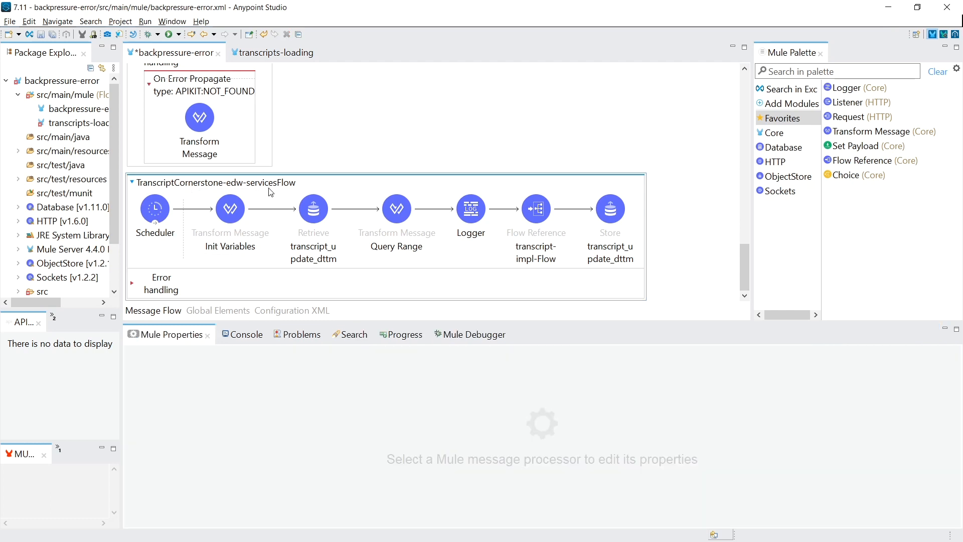
{"action": "left_click", "coordinate": [155, 208]}
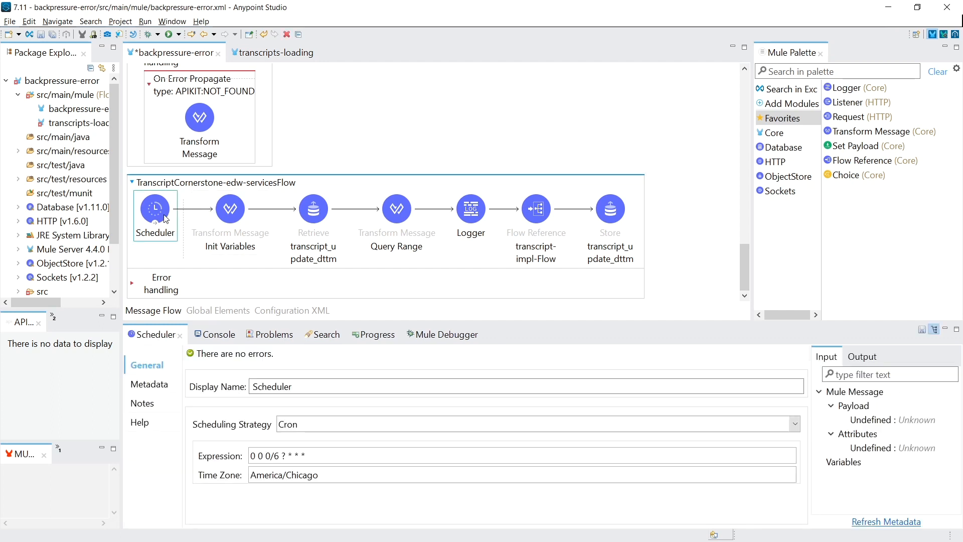
{"action": "mouse_move", "coordinate": [170, 223]}
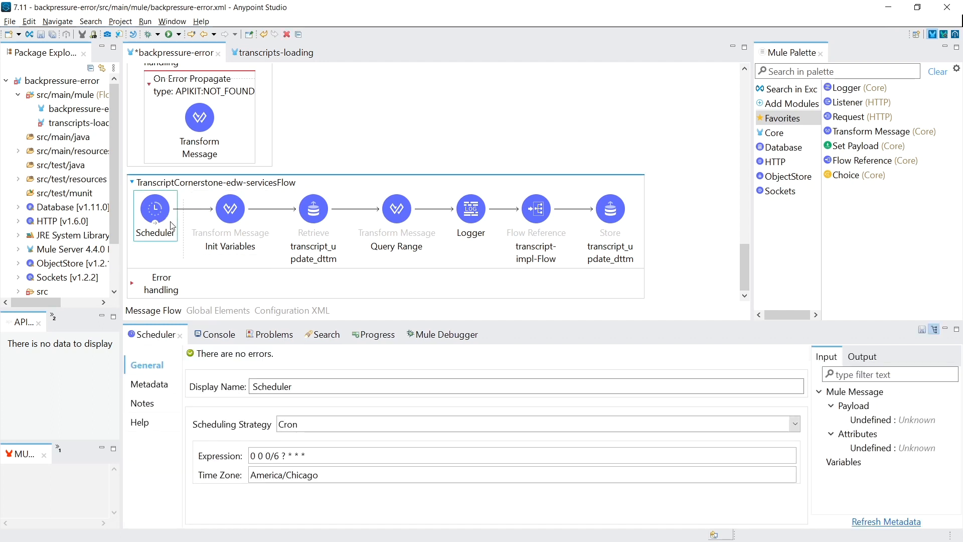
{"action": "left_click", "coordinate": [213, 183]}
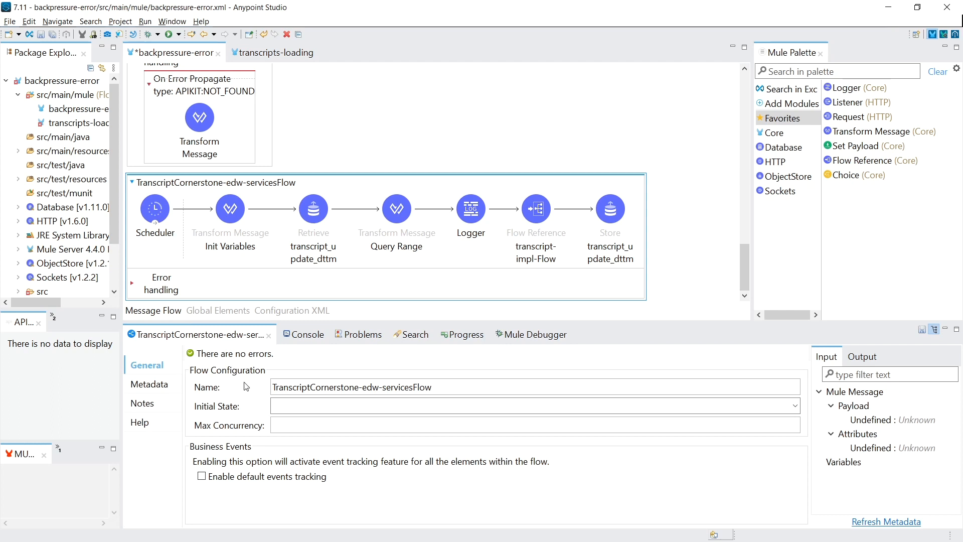
{"action": "left_click", "coordinate": [155, 207]}
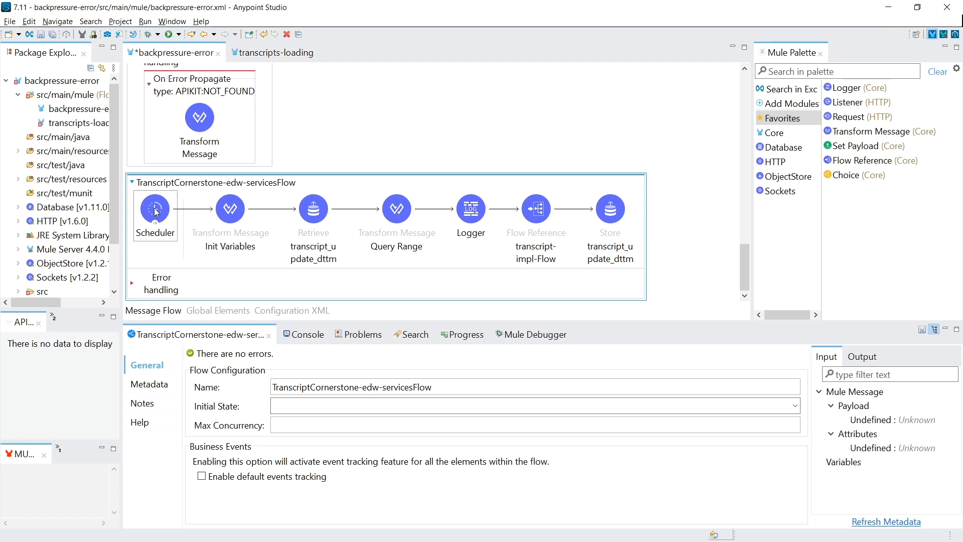
{"action": "mouse_move", "coordinate": [174, 223]}
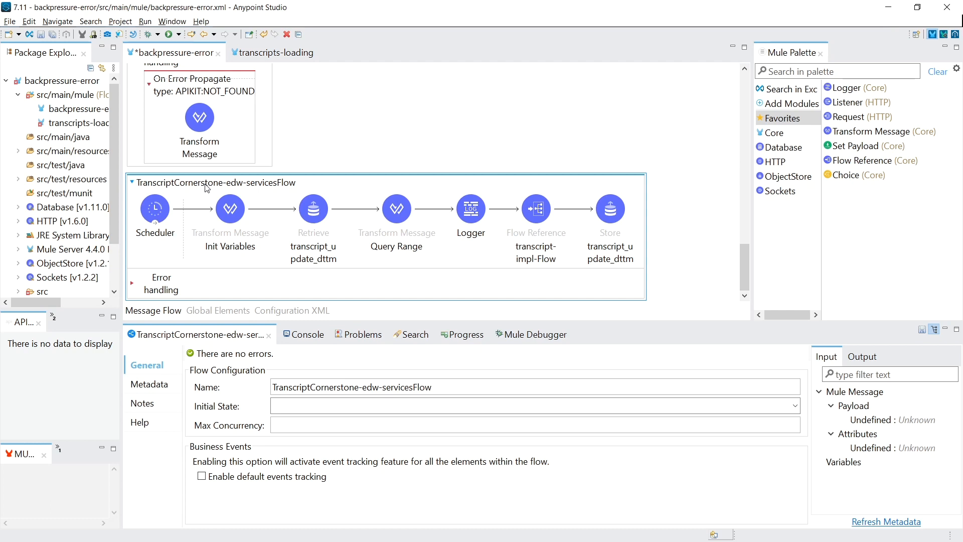
{"action": "mouse_move", "coordinate": [179, 201]}
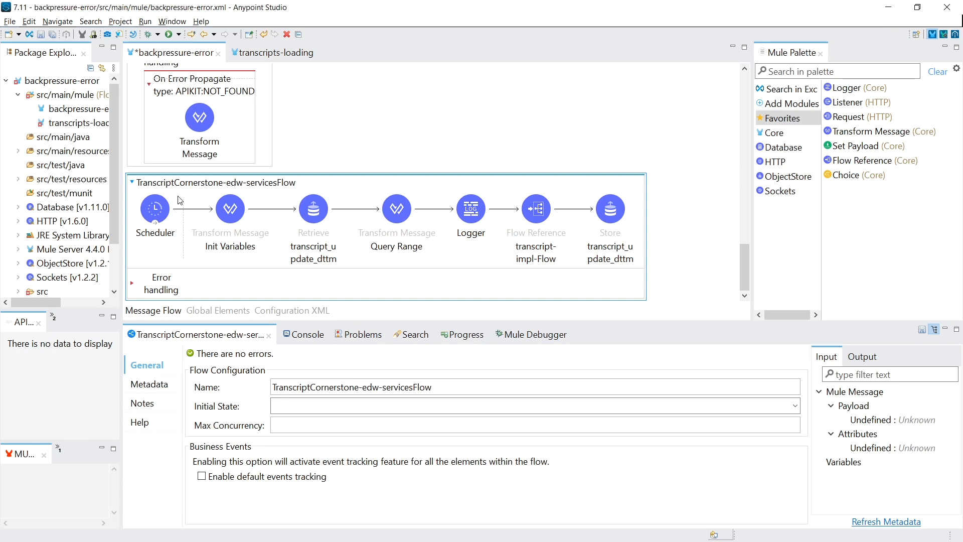
{"action": "left_click", "coordinate": [155, 208]}
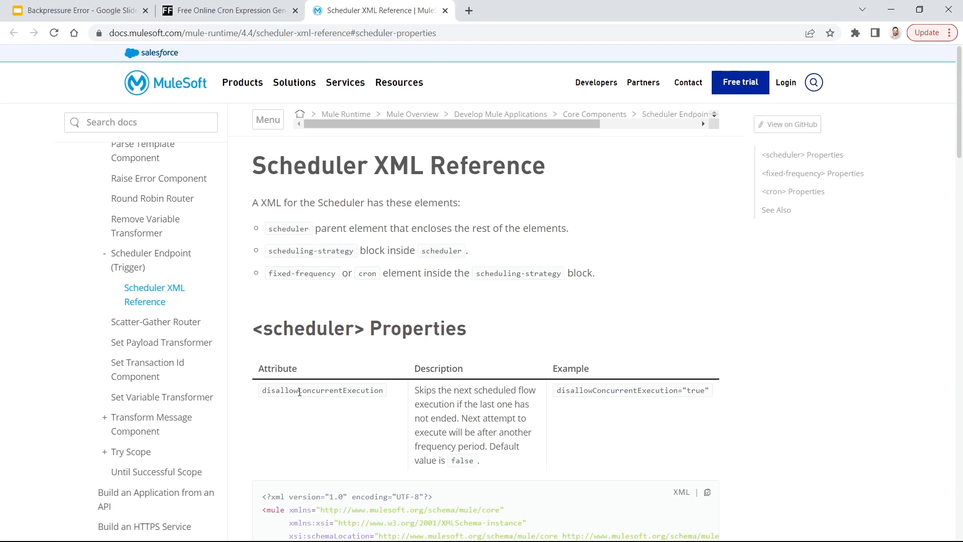
Single out the disallowConcurrentExecution attribute under <scheduler> Properties, default false
{"action": "double_click", "coordinate": [322, 390]}
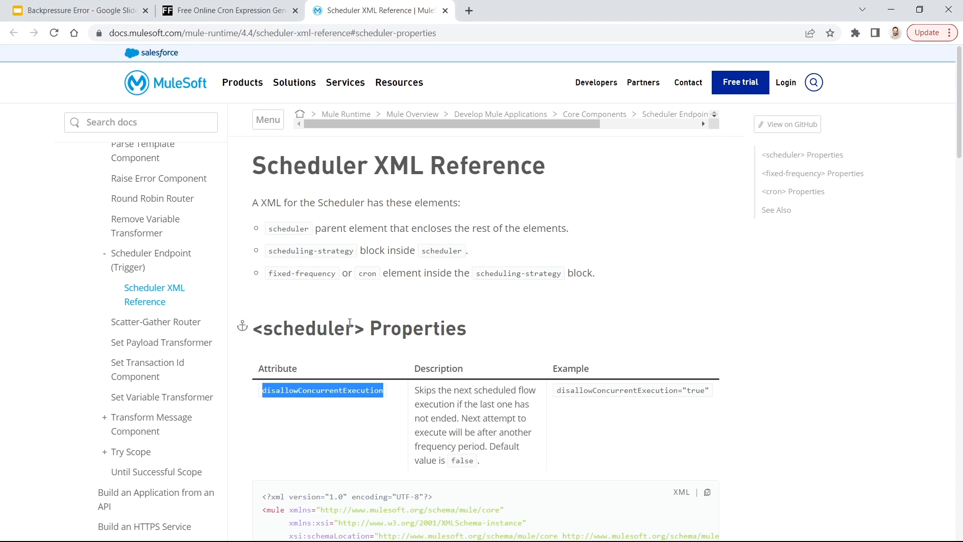
{"action": "mouse_move", "coordinate": [473, 388]}
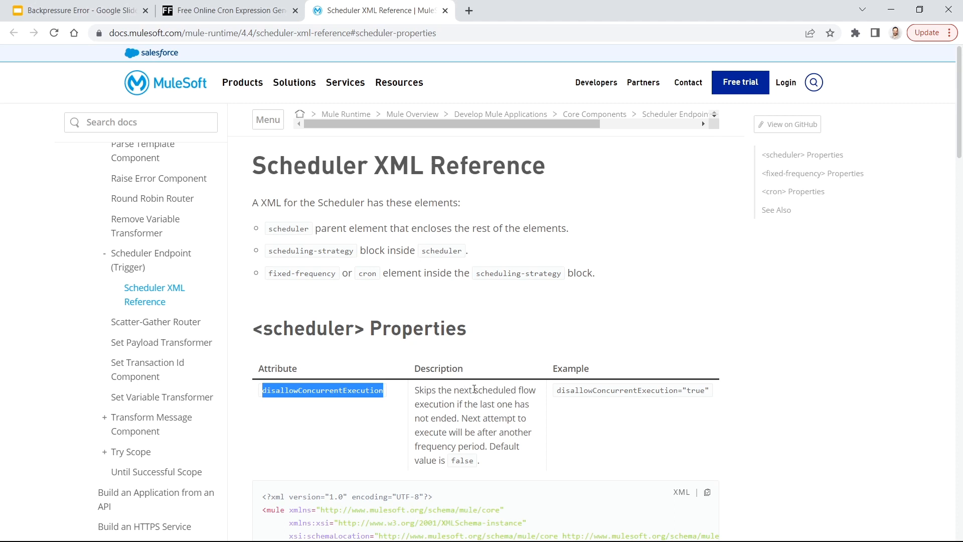
{"action": "mouse_move", "coordinate": [459, 404]}
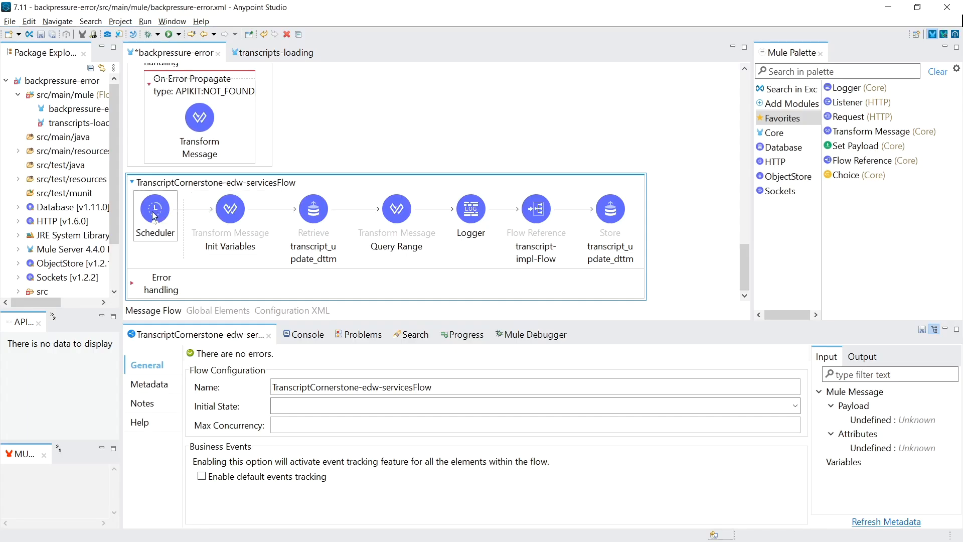
{"action": "left_click", "coordinate": [231, 208]}
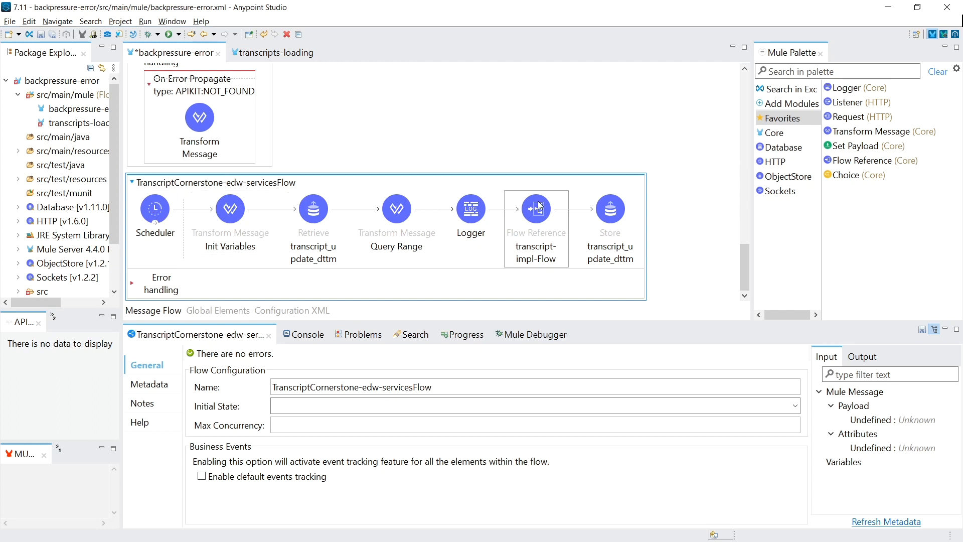
{"action": "left_click", "coordinate": [154, 207]}
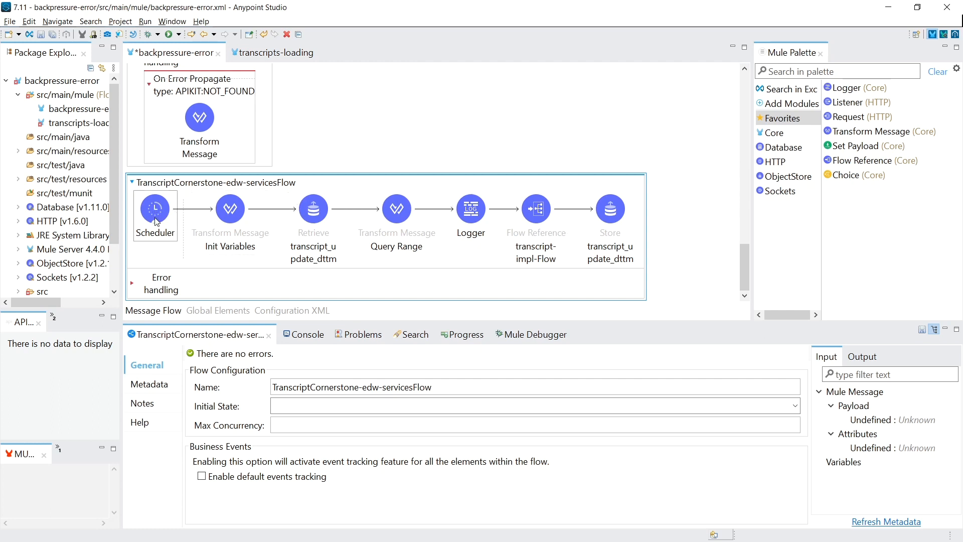